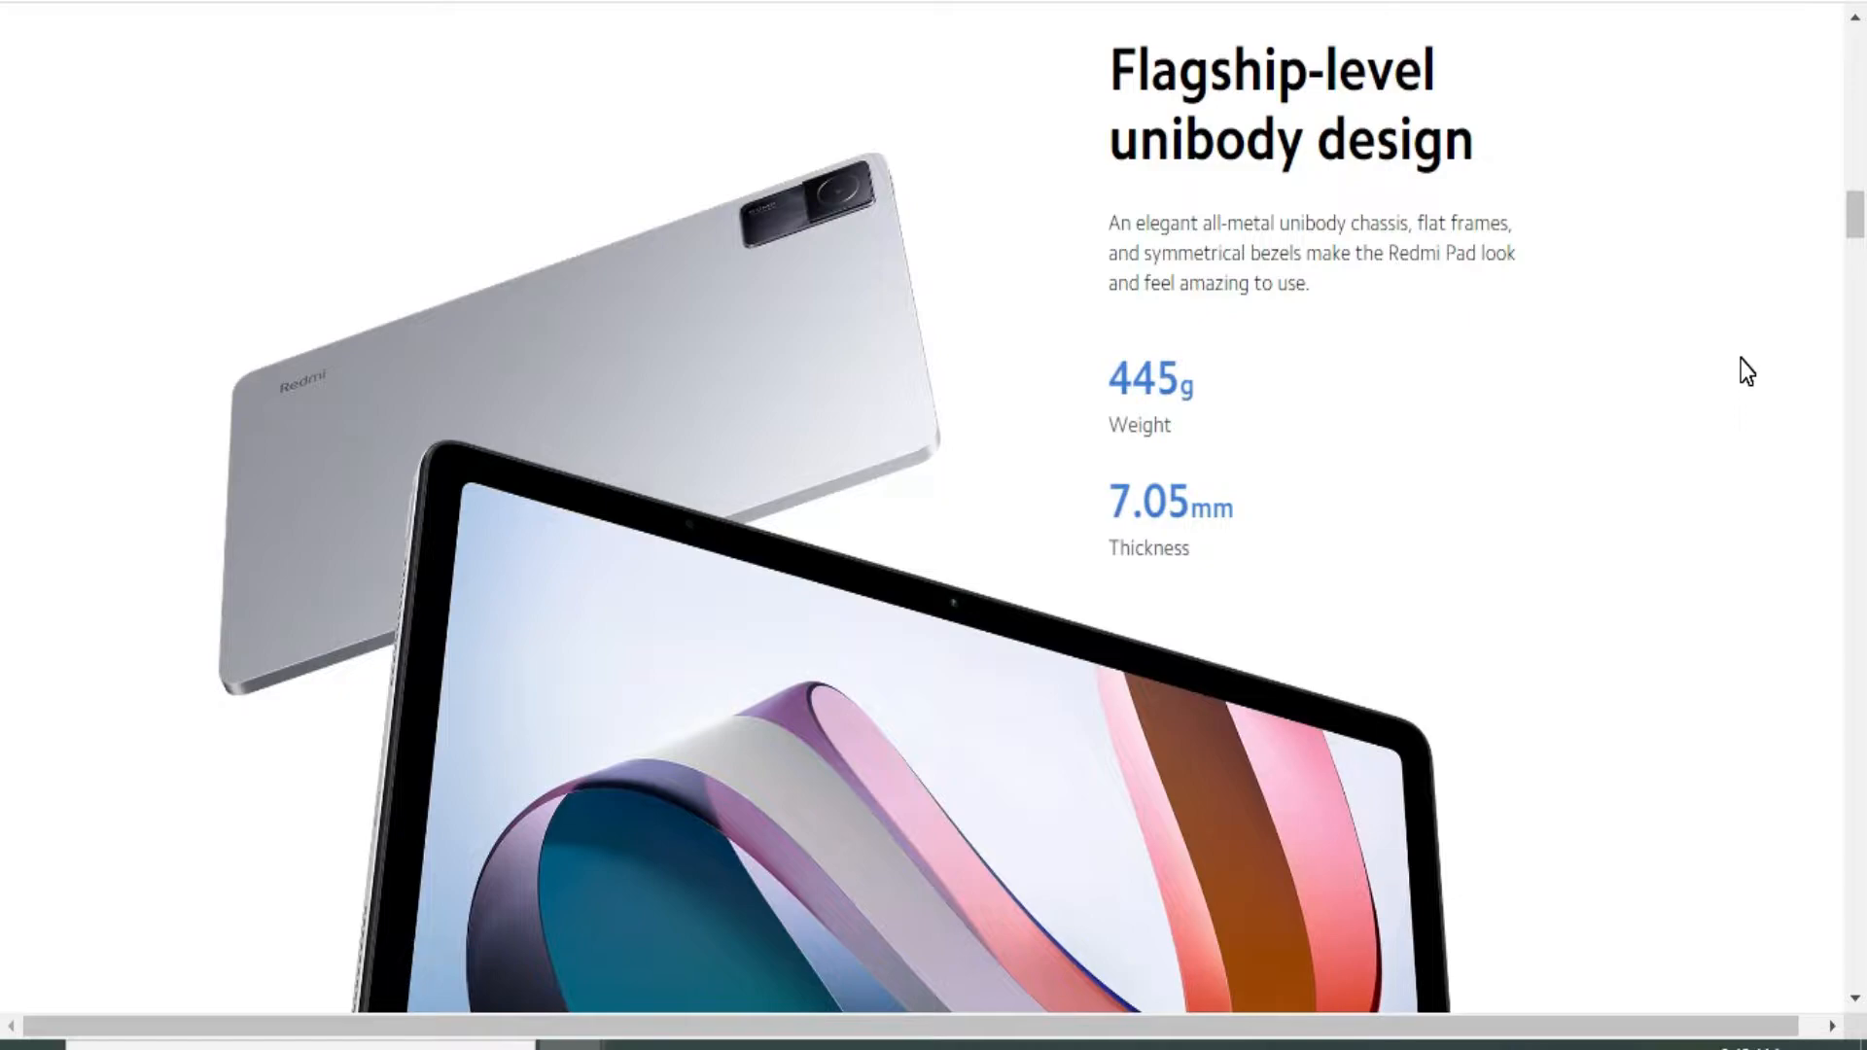
{"action": "mouse_move", "coordinate": [1421, 421]}
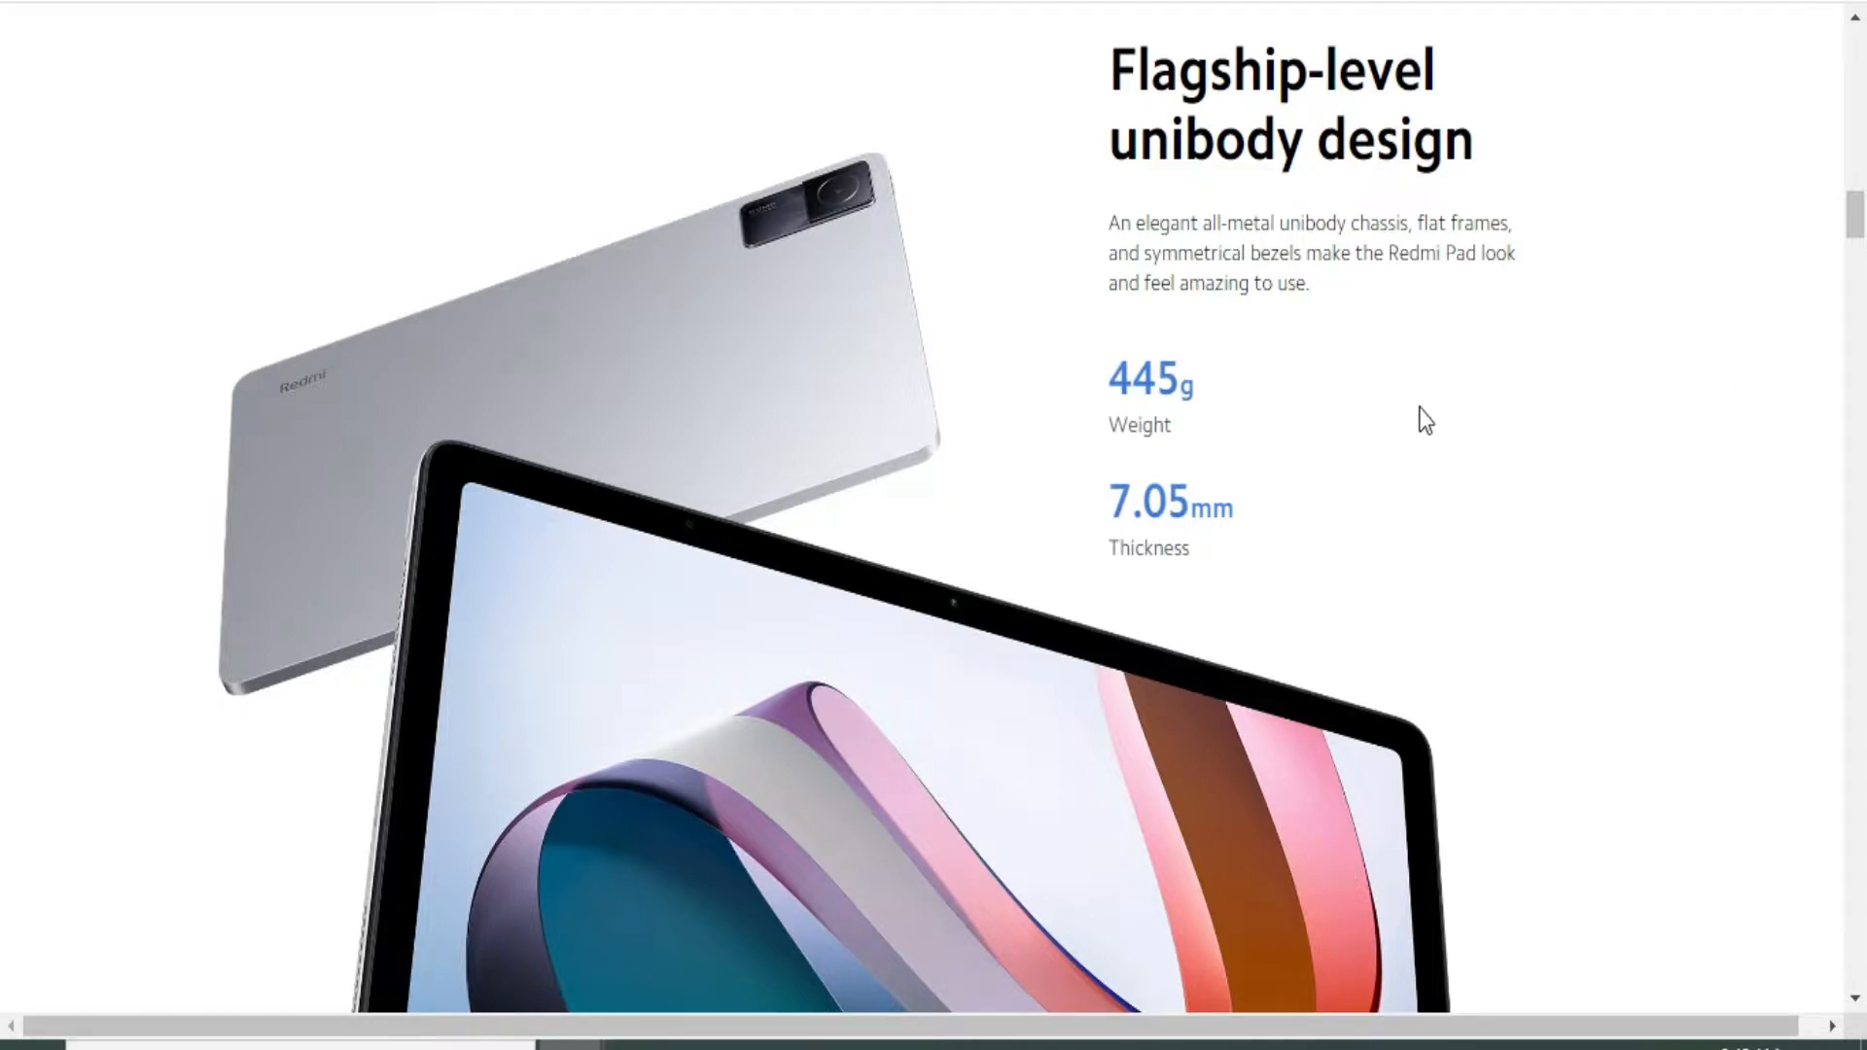
{"action": "mouse_move", "coordinate": [1675, 566]}
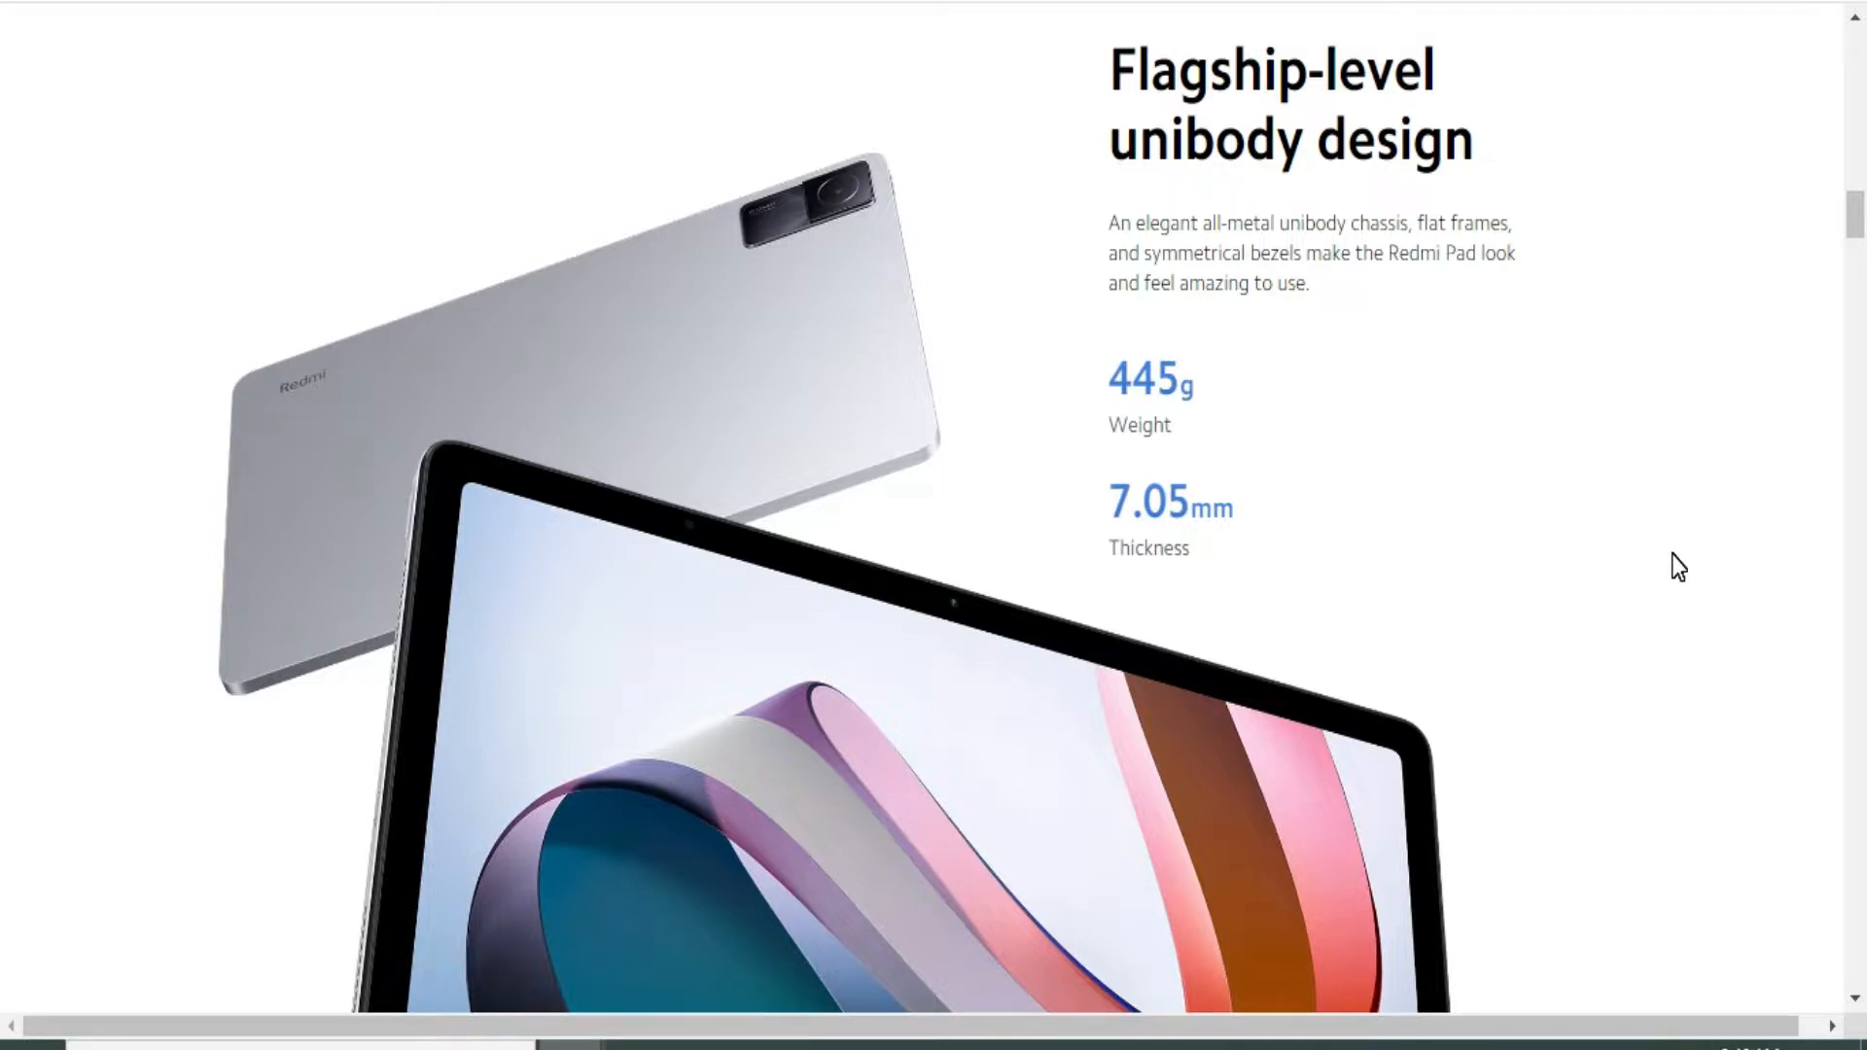
Scroll past the unibody design and 90Hz 2K display sections to Eye protection
{"action": "scroll", "scroll_direction": "down", "scroll_amount": 3}
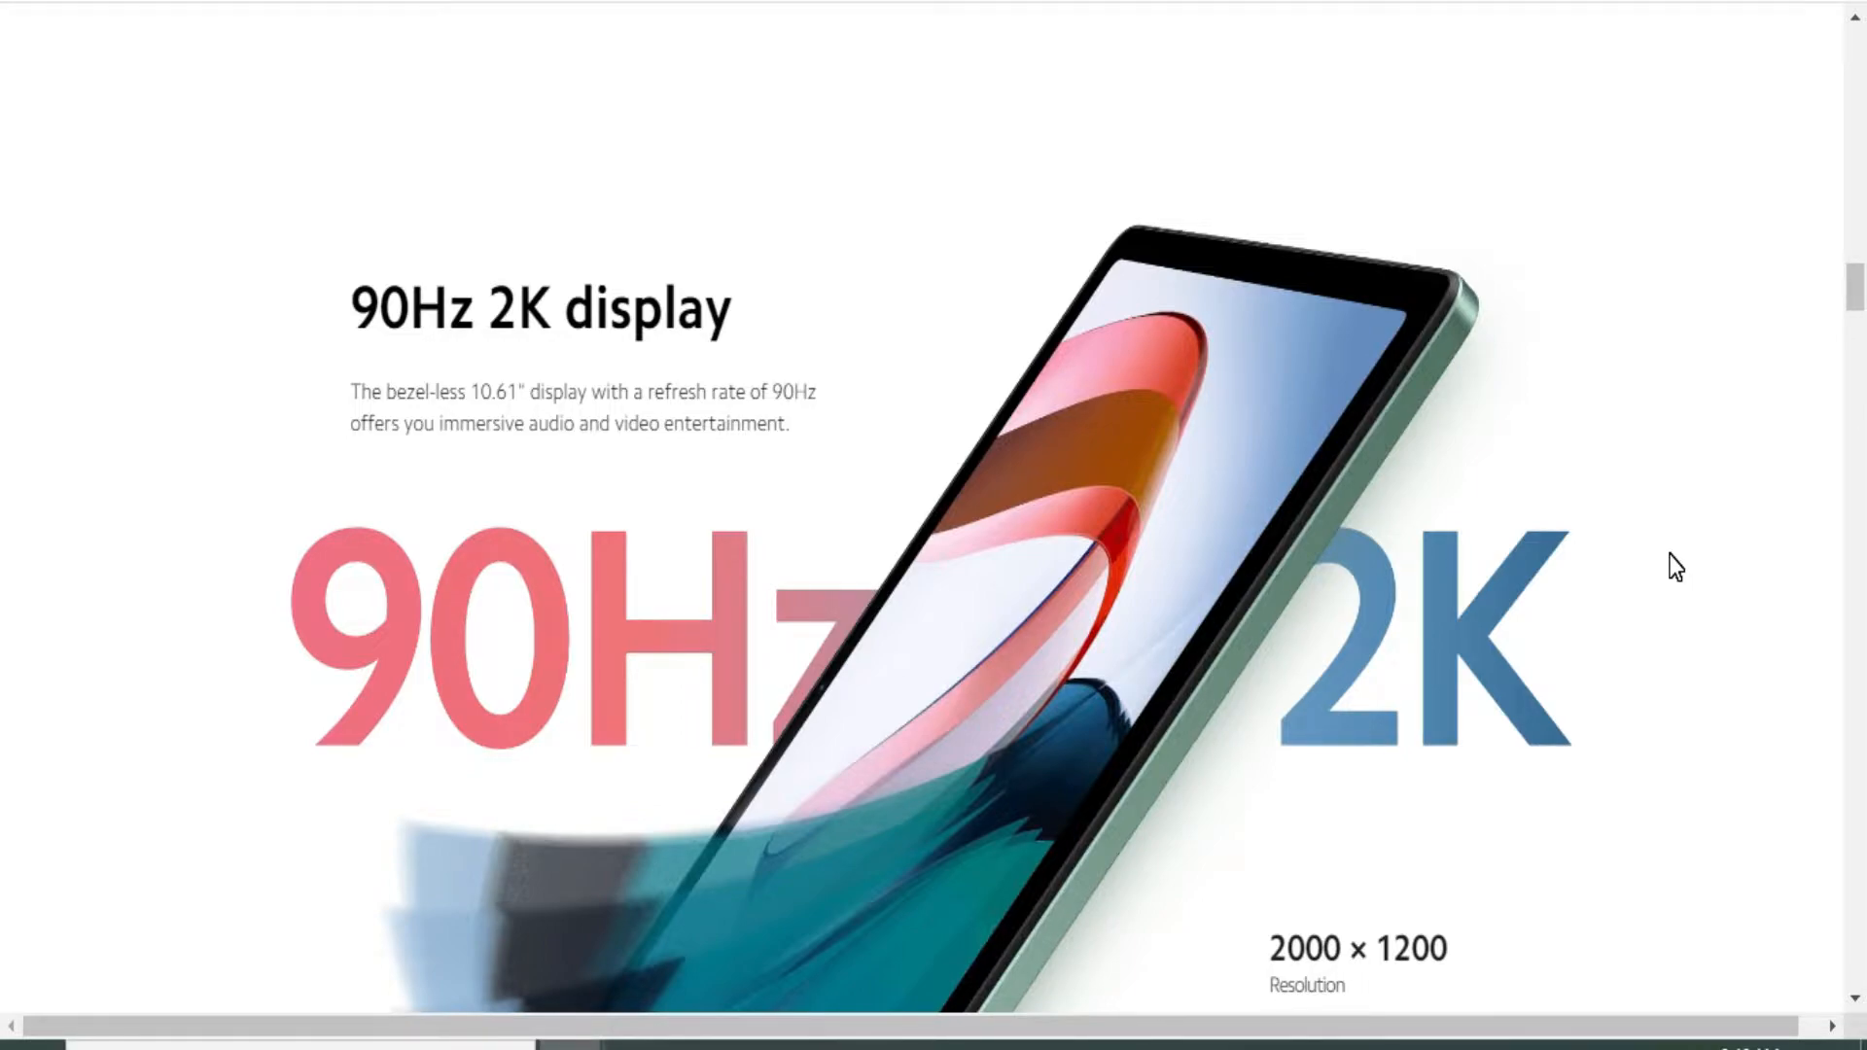
{"action": "scroll", "scroll_direction": "down", "scroll_amount": 3}
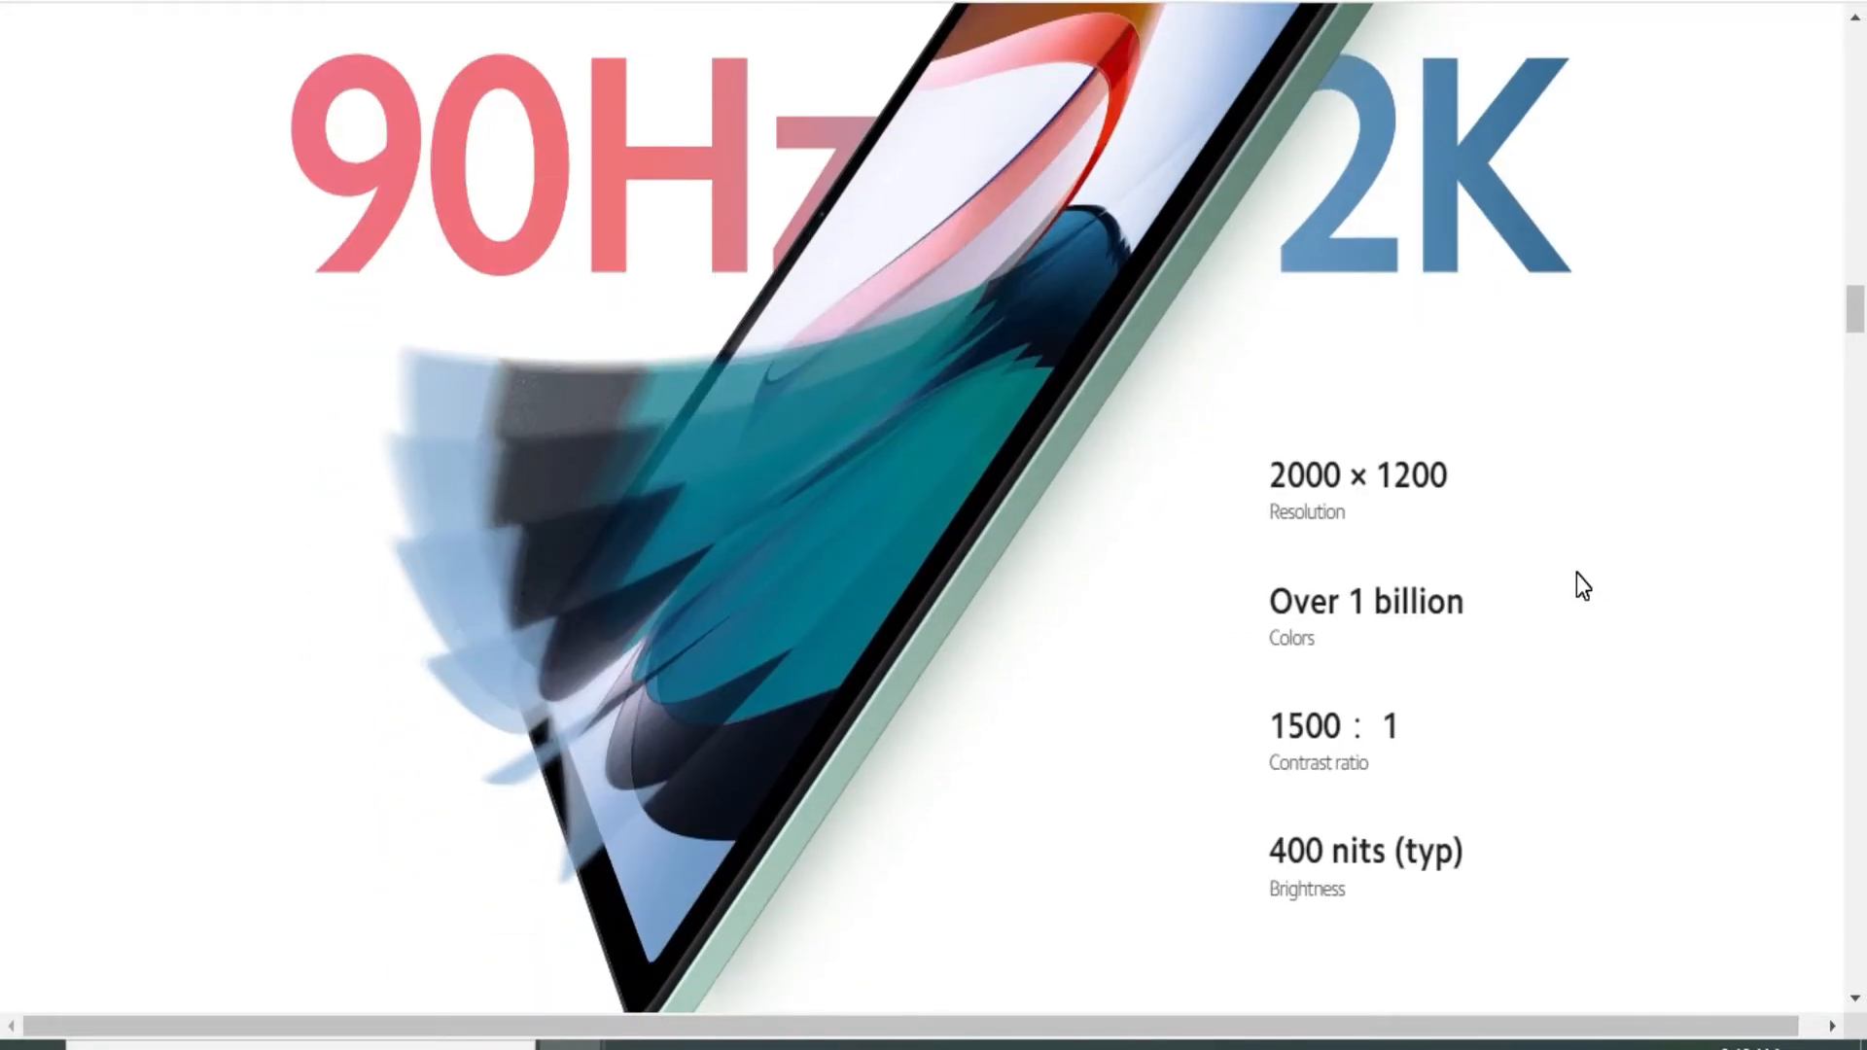
{"action": "scroll", "scroll_direction": "down", "scroll_amount": 3}
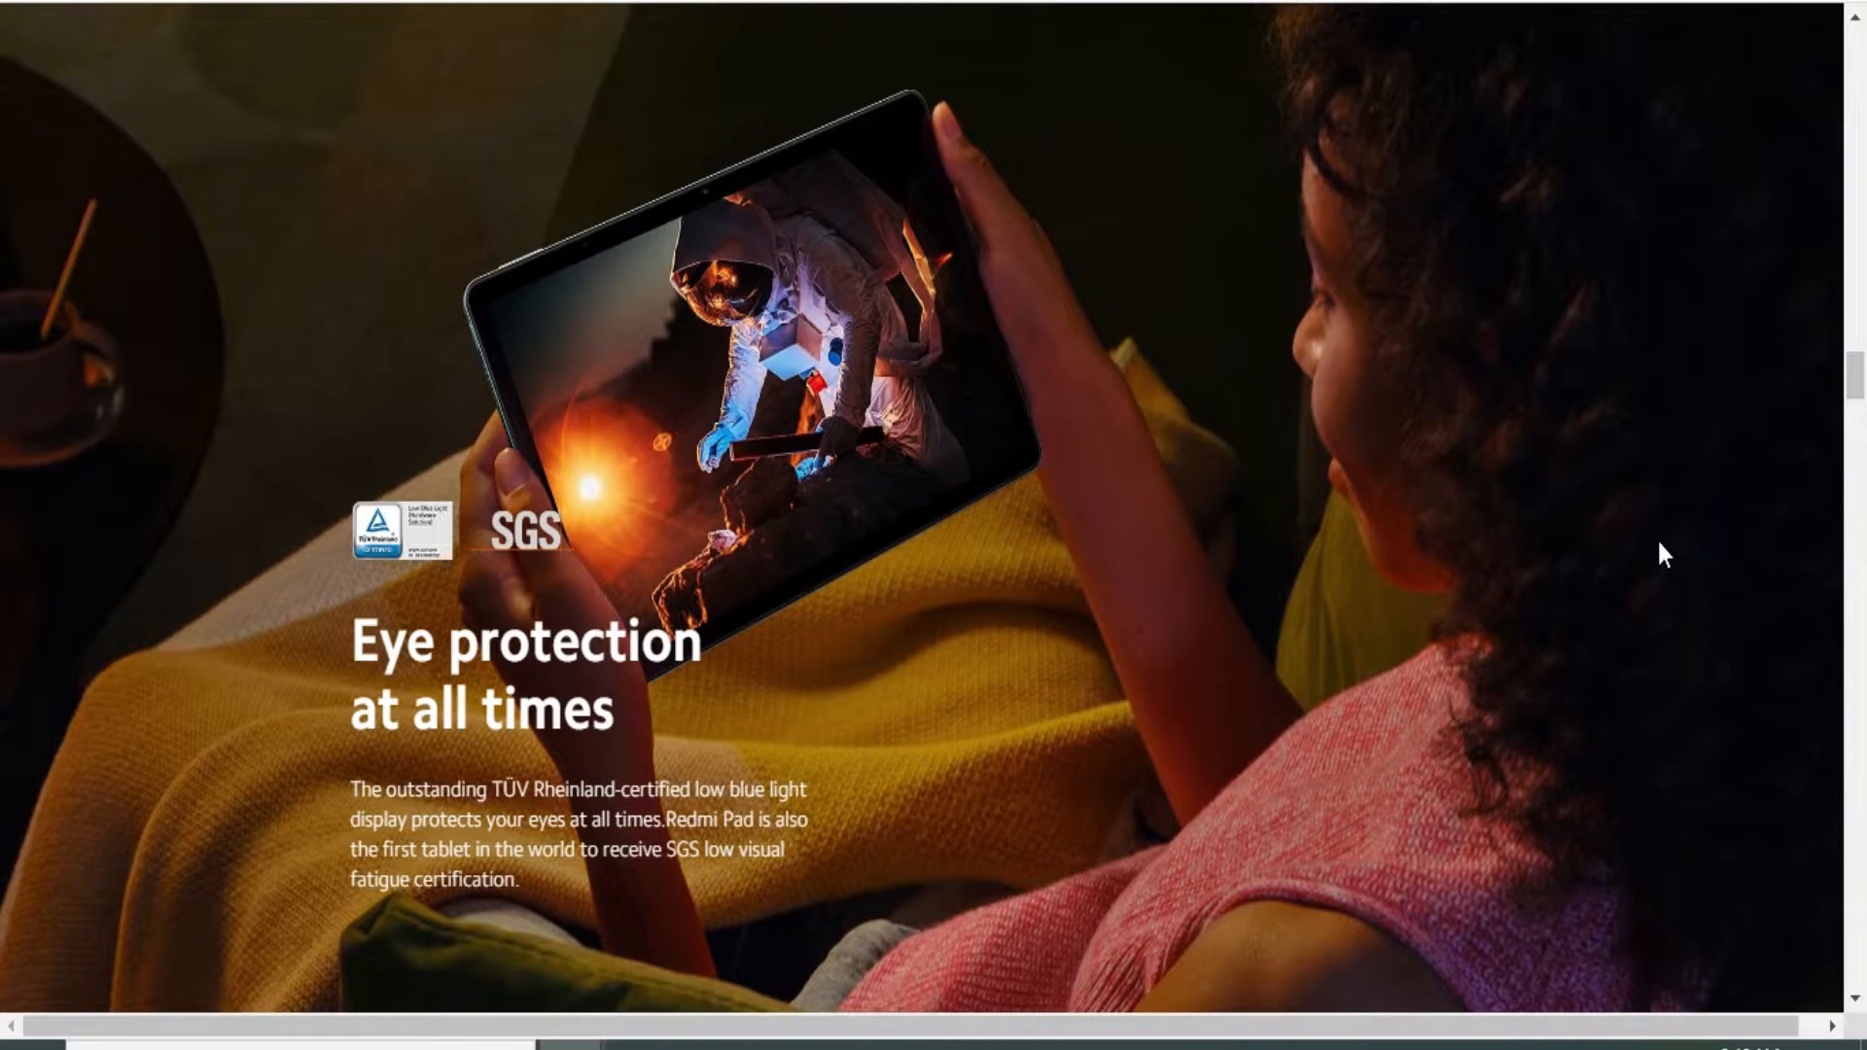
Scroll past eye protection to the Quad speakers with Dolby Atmos section
{"action": "scroll", "scroll_direction": "down", "scroll_amount": 3}
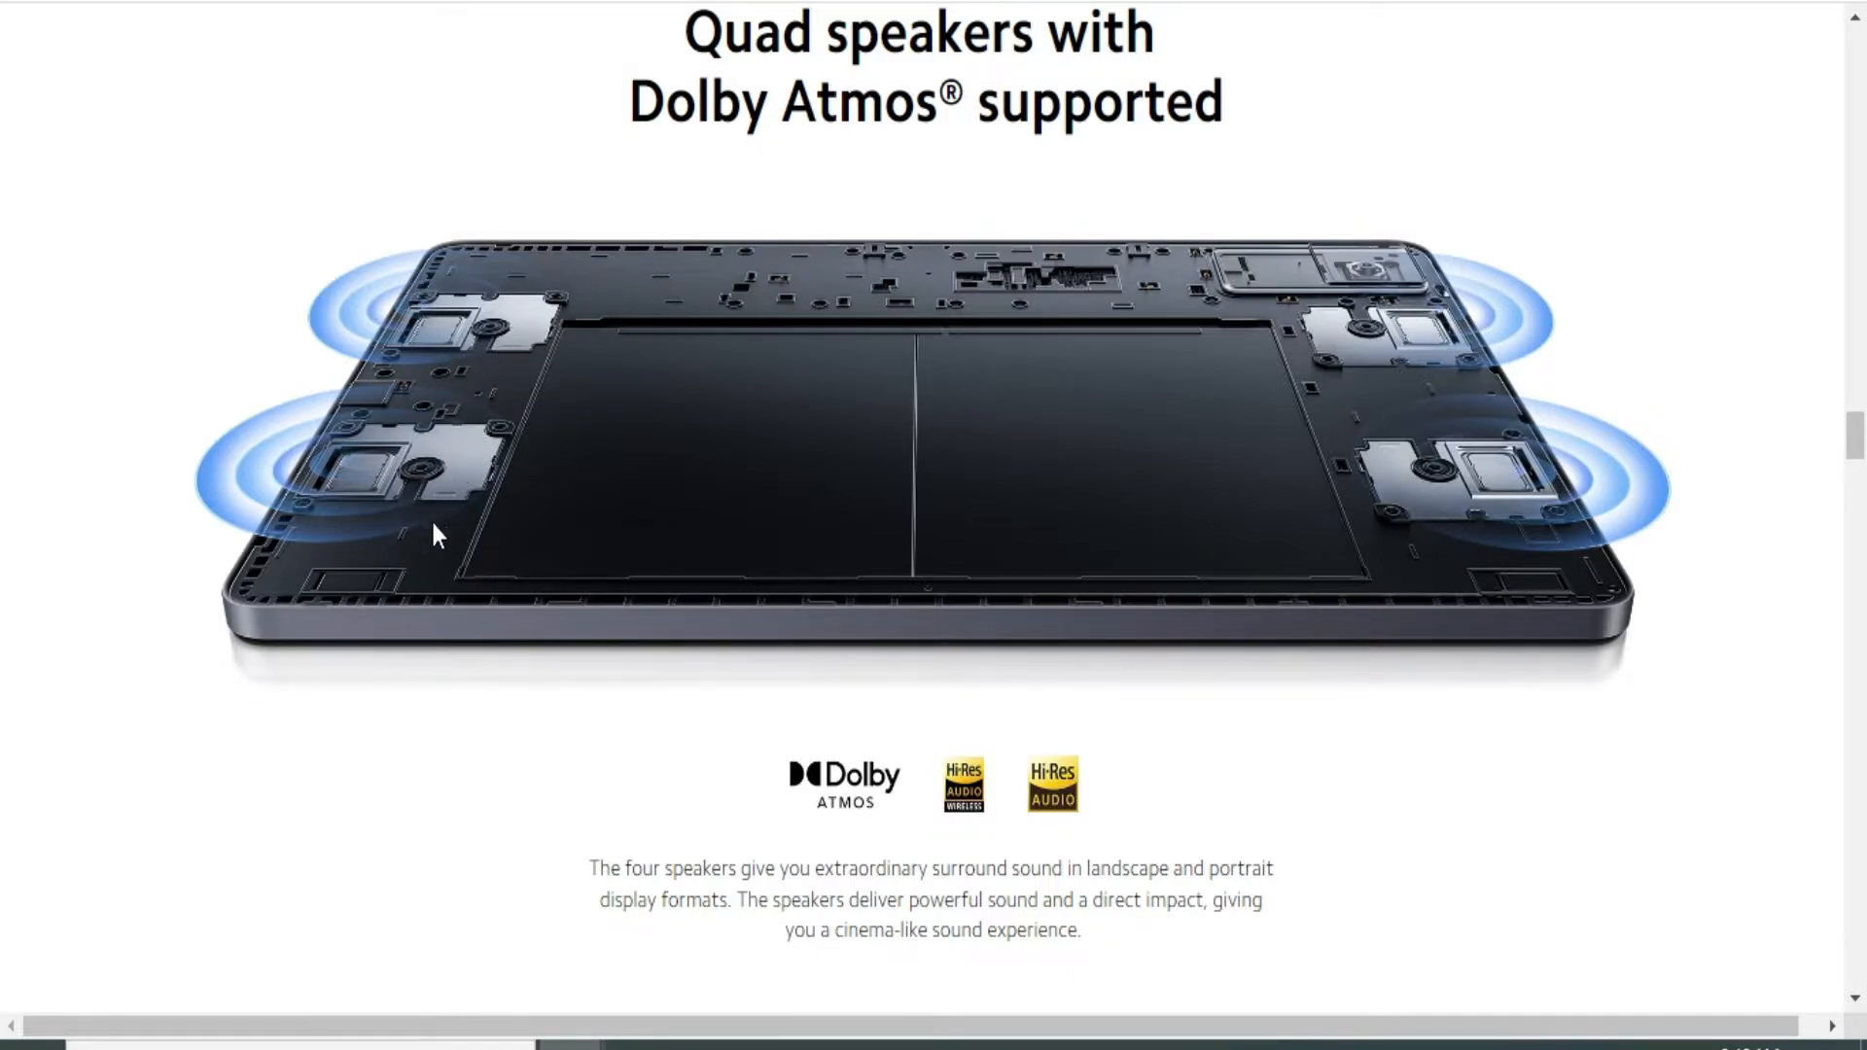
{"action": "scroll", "scroll_direction": "down", "scroll_amount": 3}
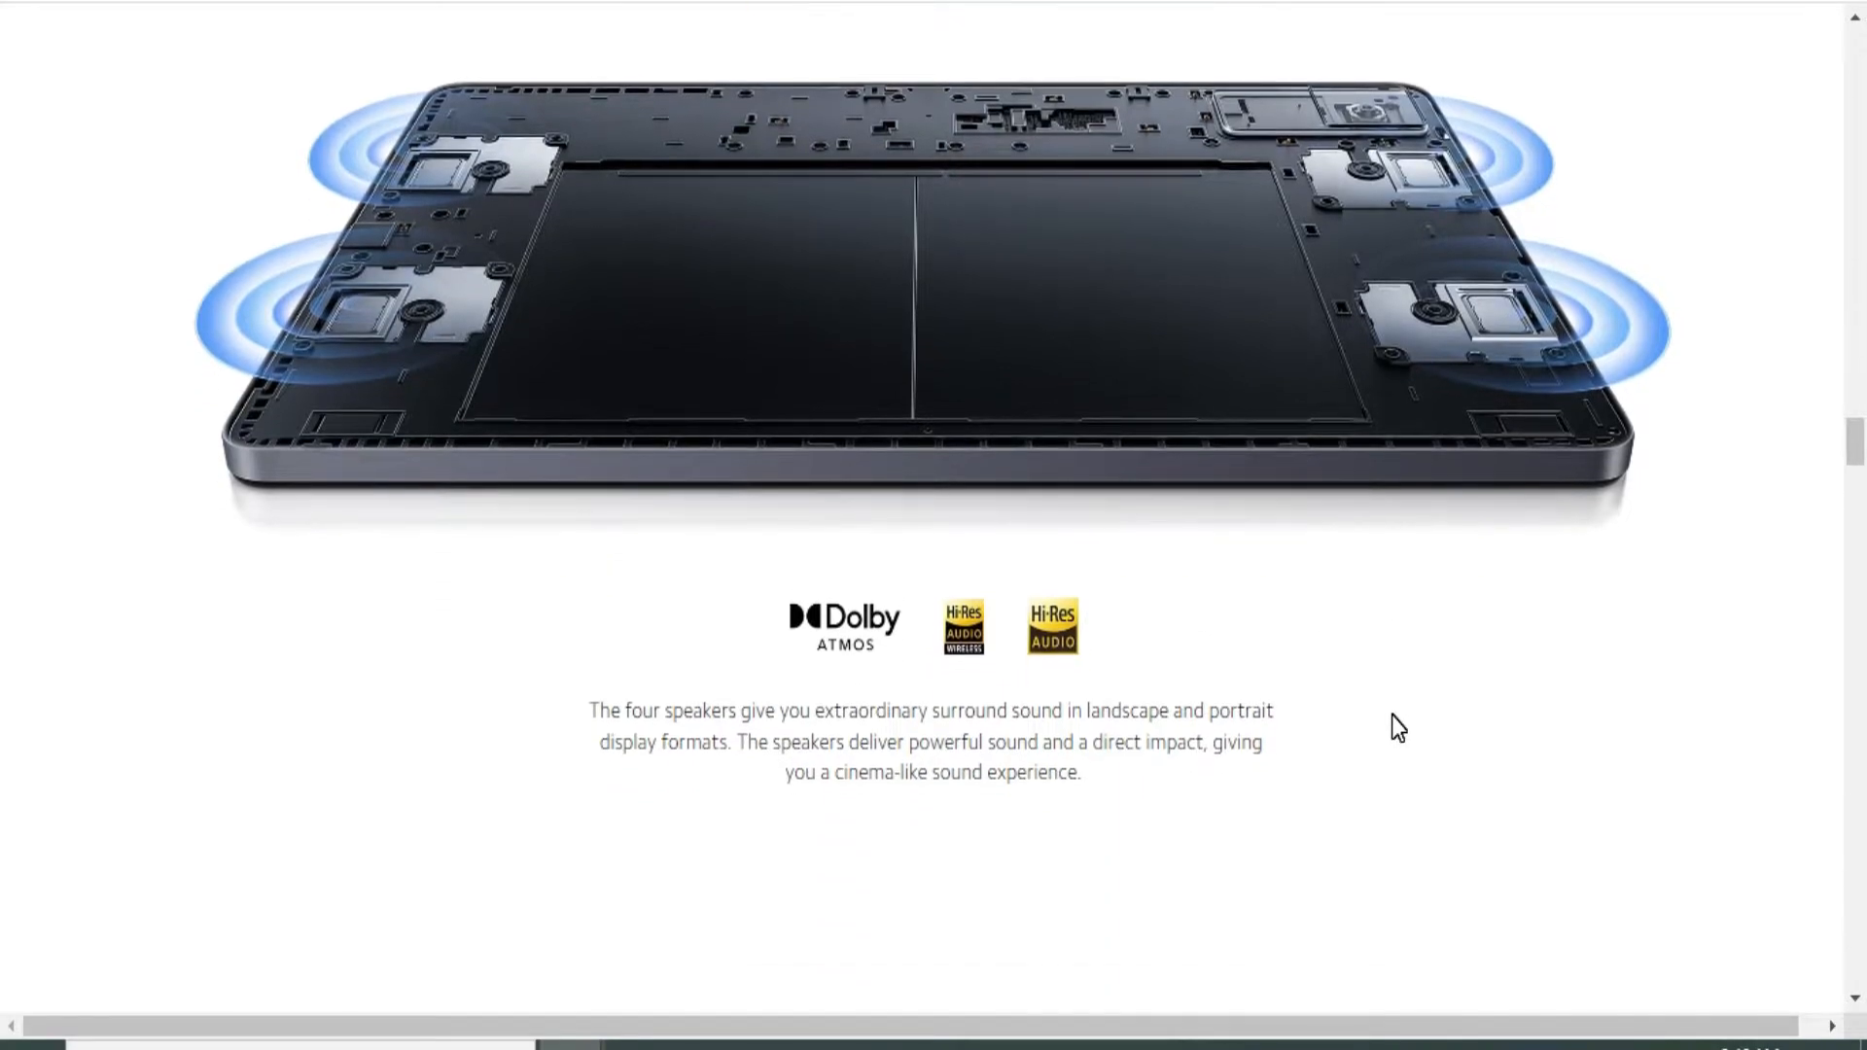
{"action": "scroll", "scroll_direction": "down", "scroll_amount": 3}
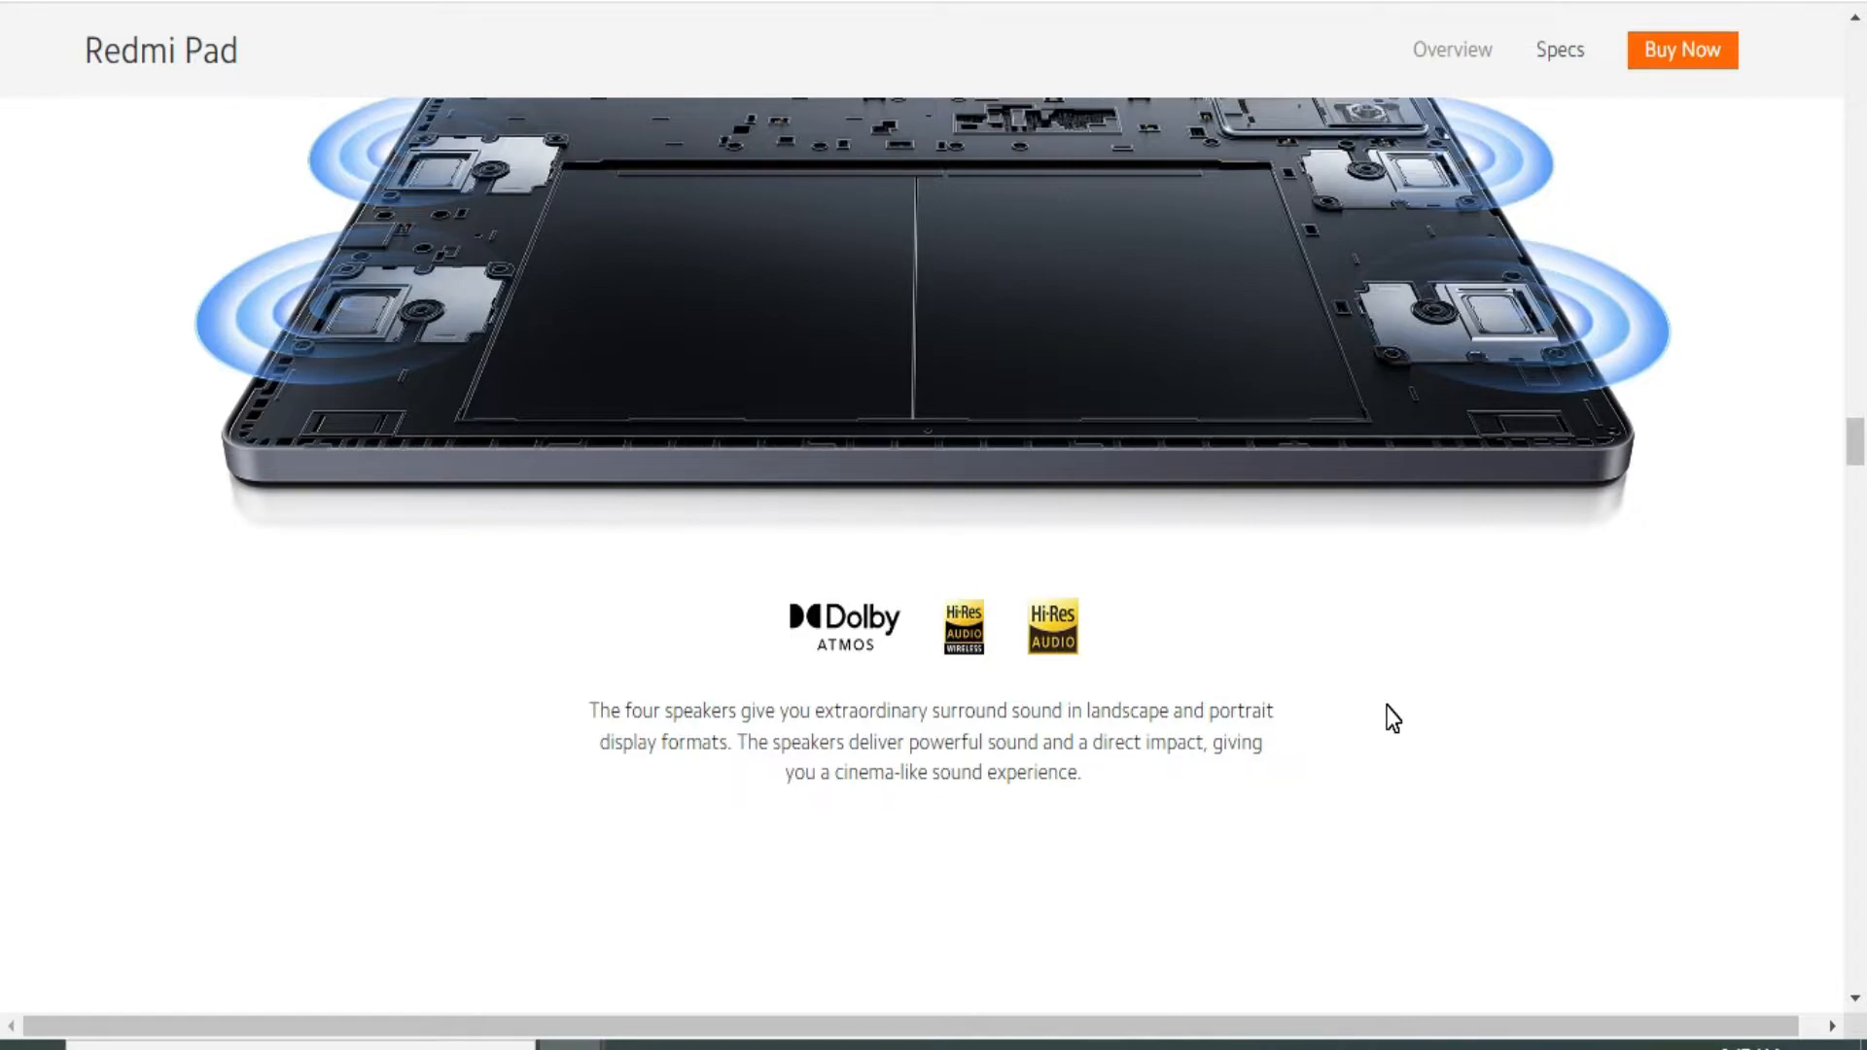
Scroll through the MediaTek Helio G99 section to the Long-lasting 8000mAh battery section
{"action": "scroll", "scroll_direction": "down", "scroll_amount": 3}
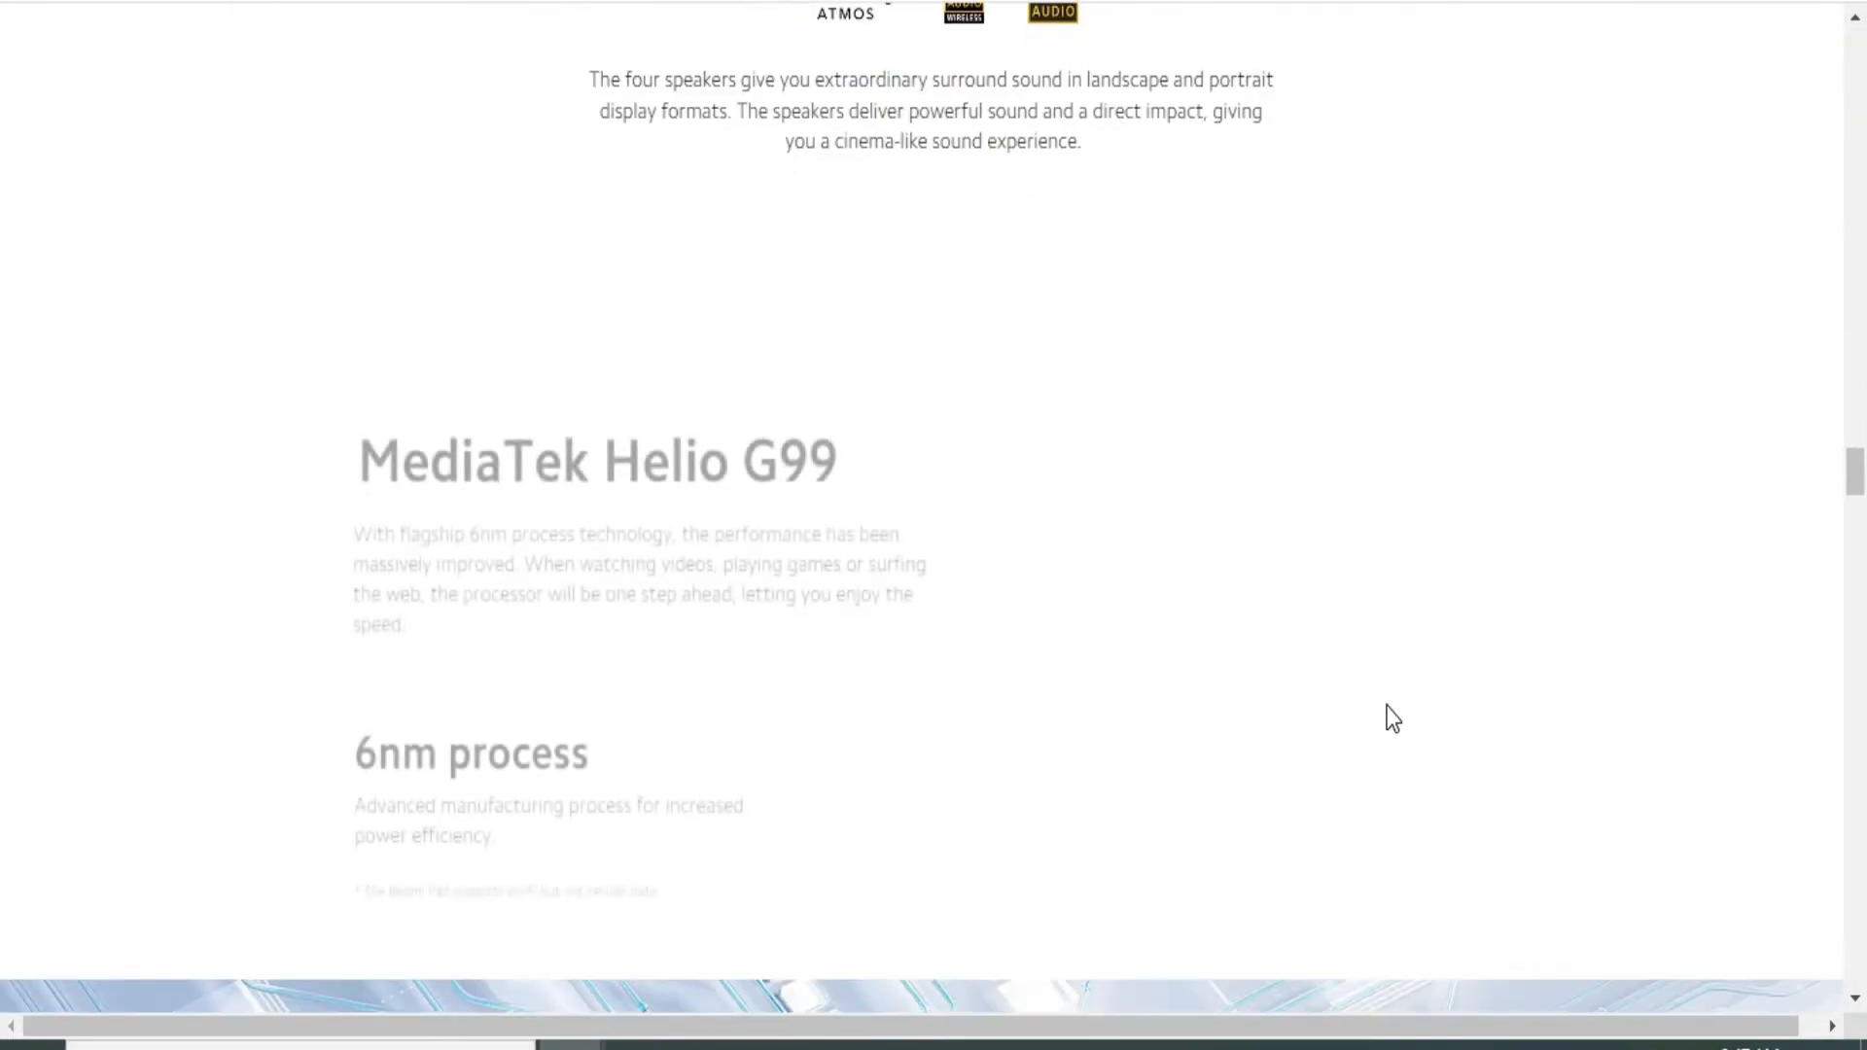
{"action": "scroll", "scroll_direction": "down", "scroll_amount": 3}
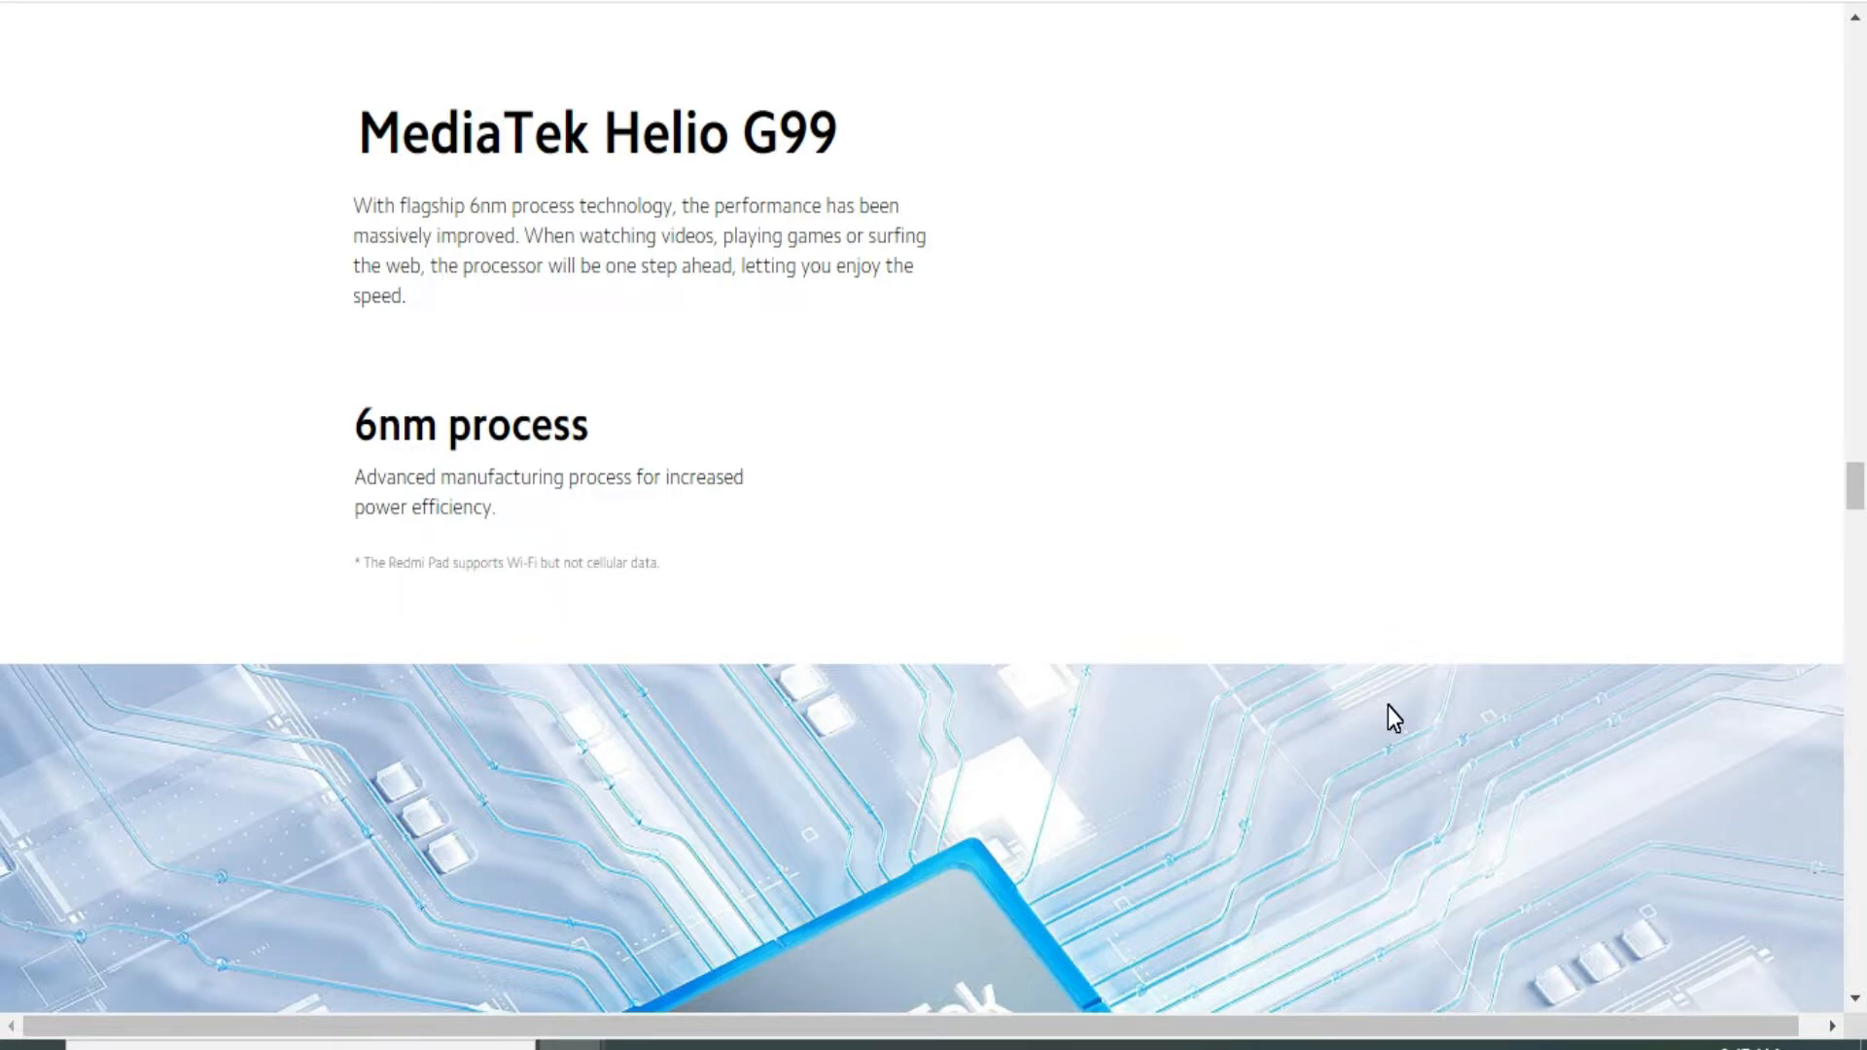
{"action": "scroll", "scroll_direction": "down", "scroll_amount": 3}
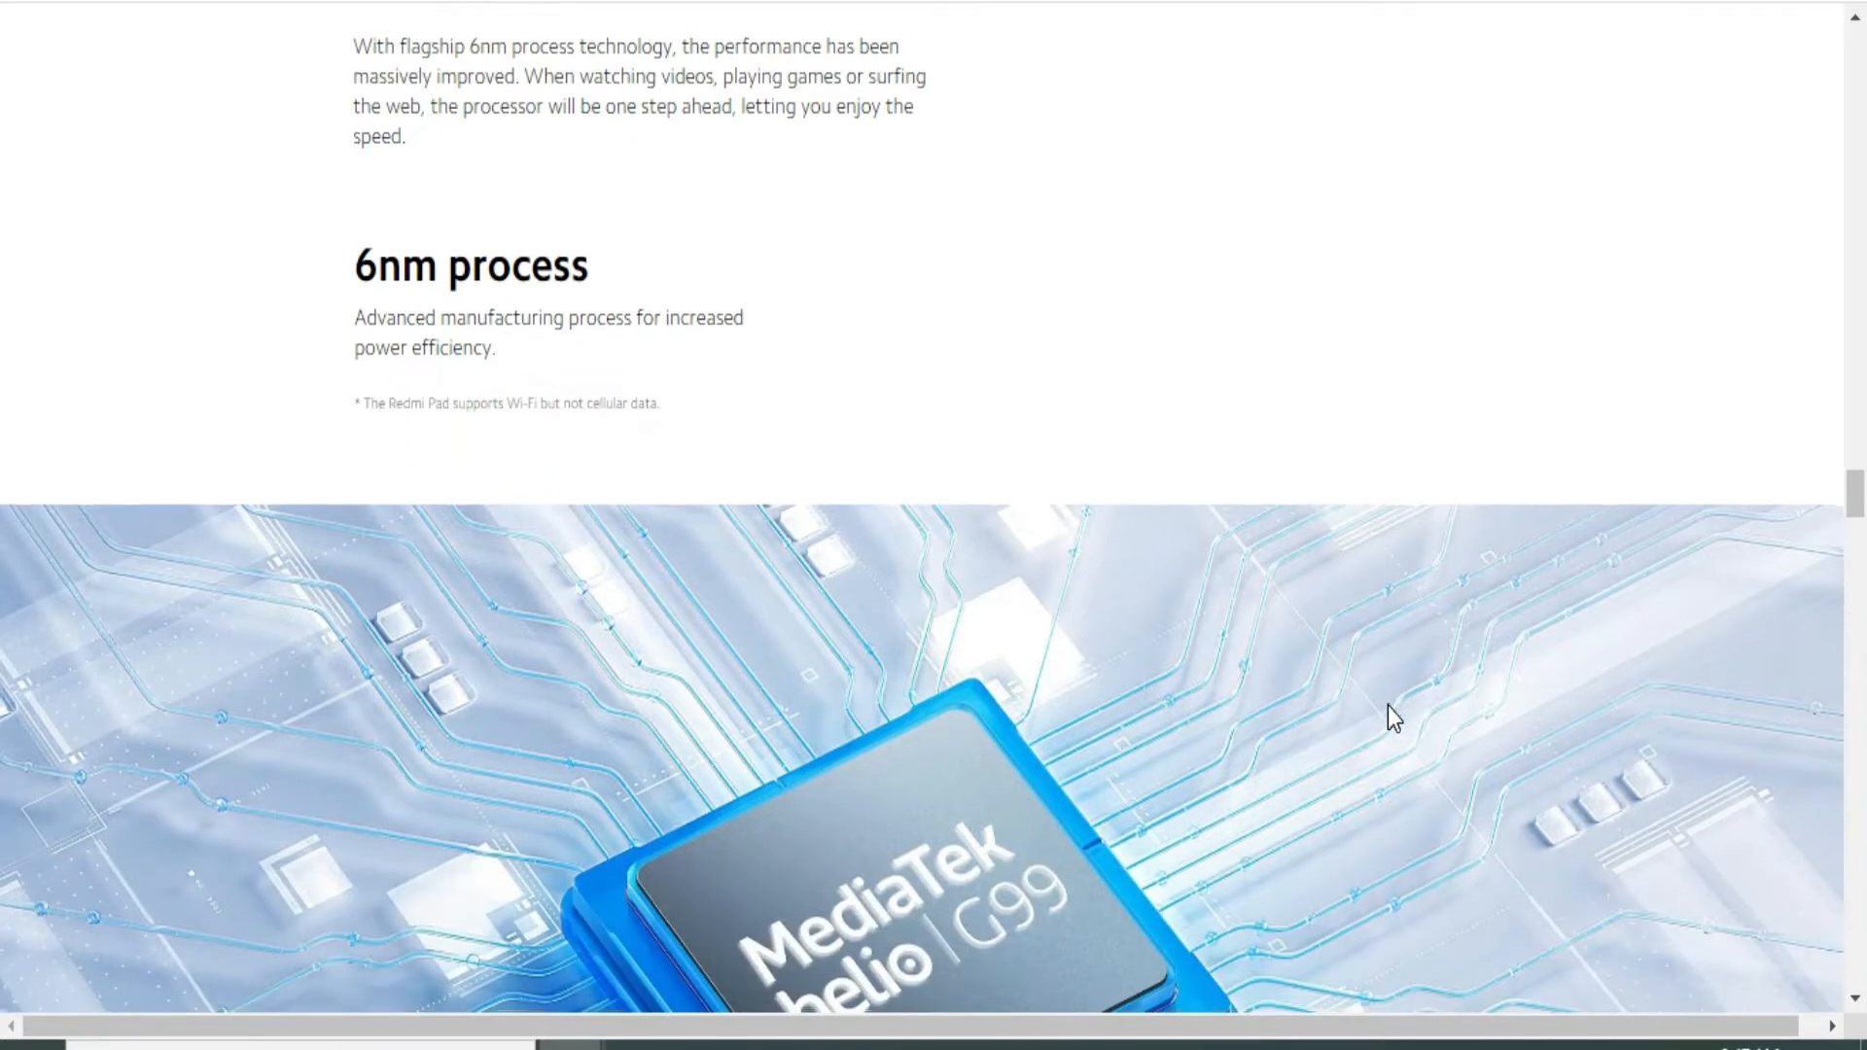
{"action": "scroll", "scroll_direction": "down", "scroll_amount": 3}
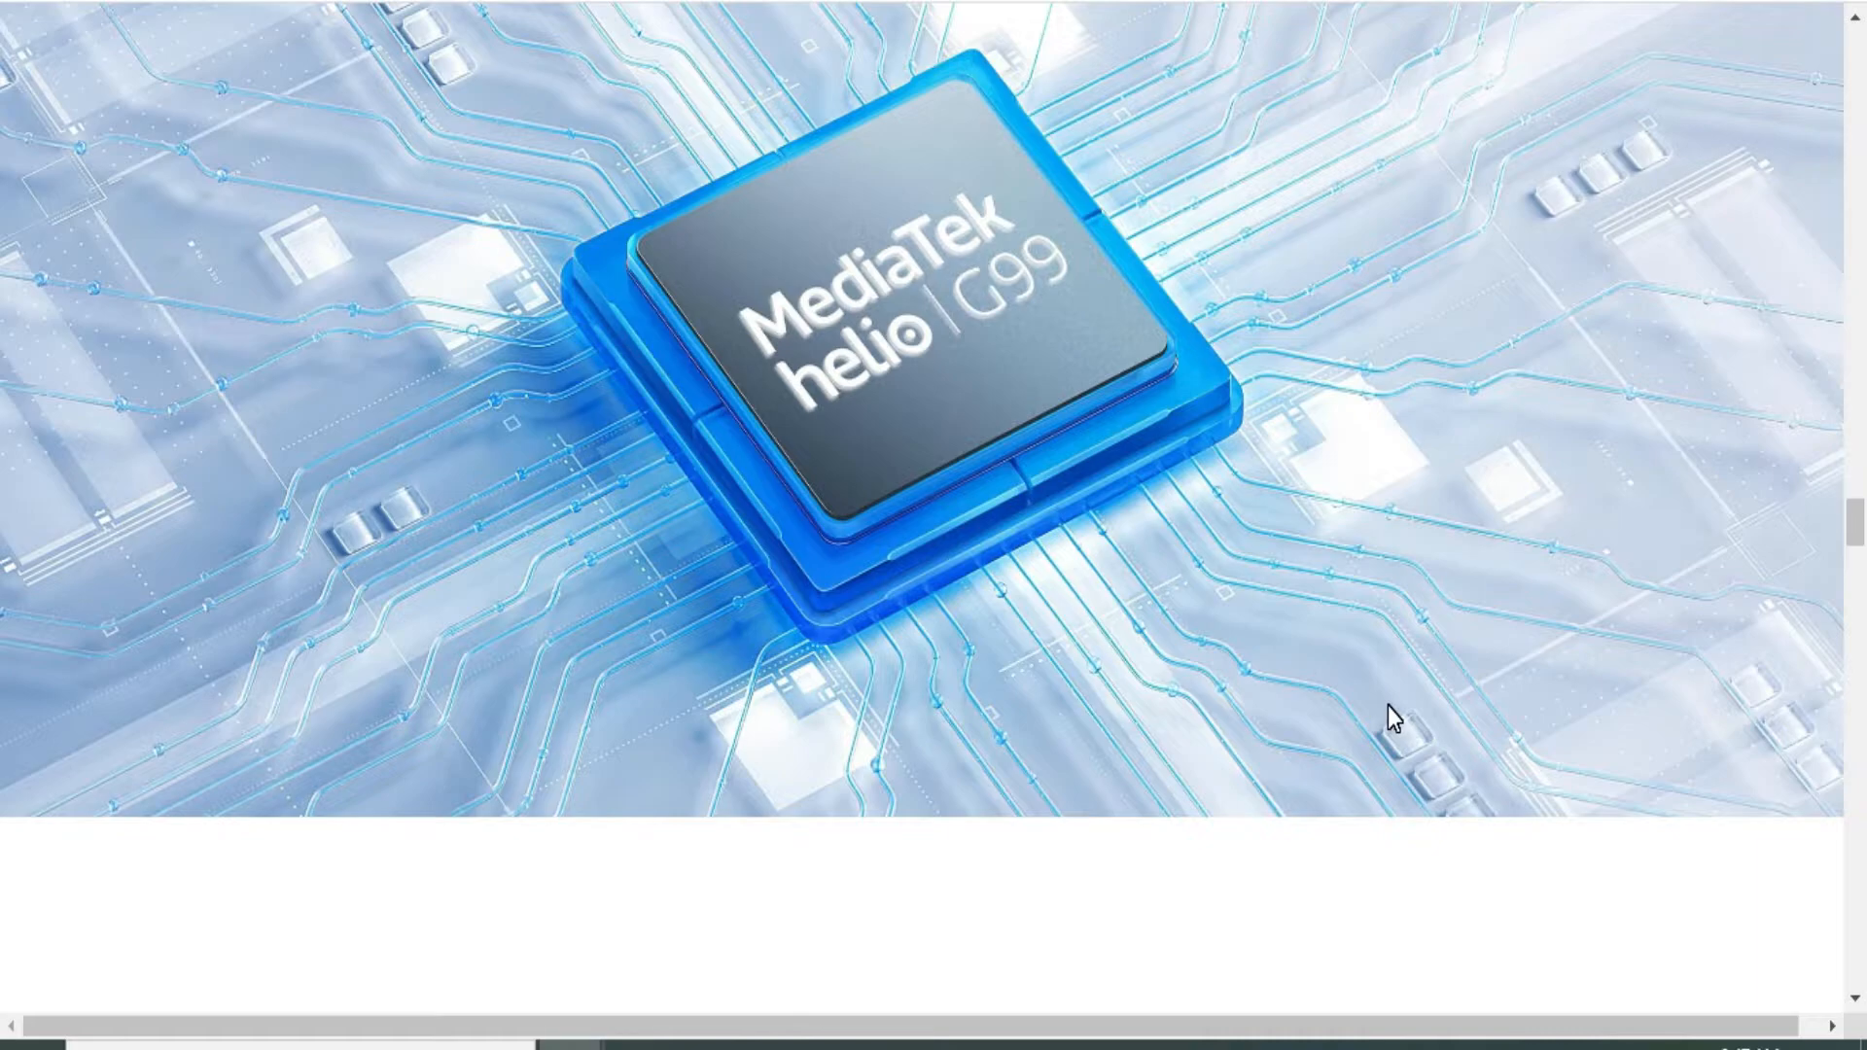
{"action": "scroll", "scroll_direction": "down", "scroll_amount": 3}
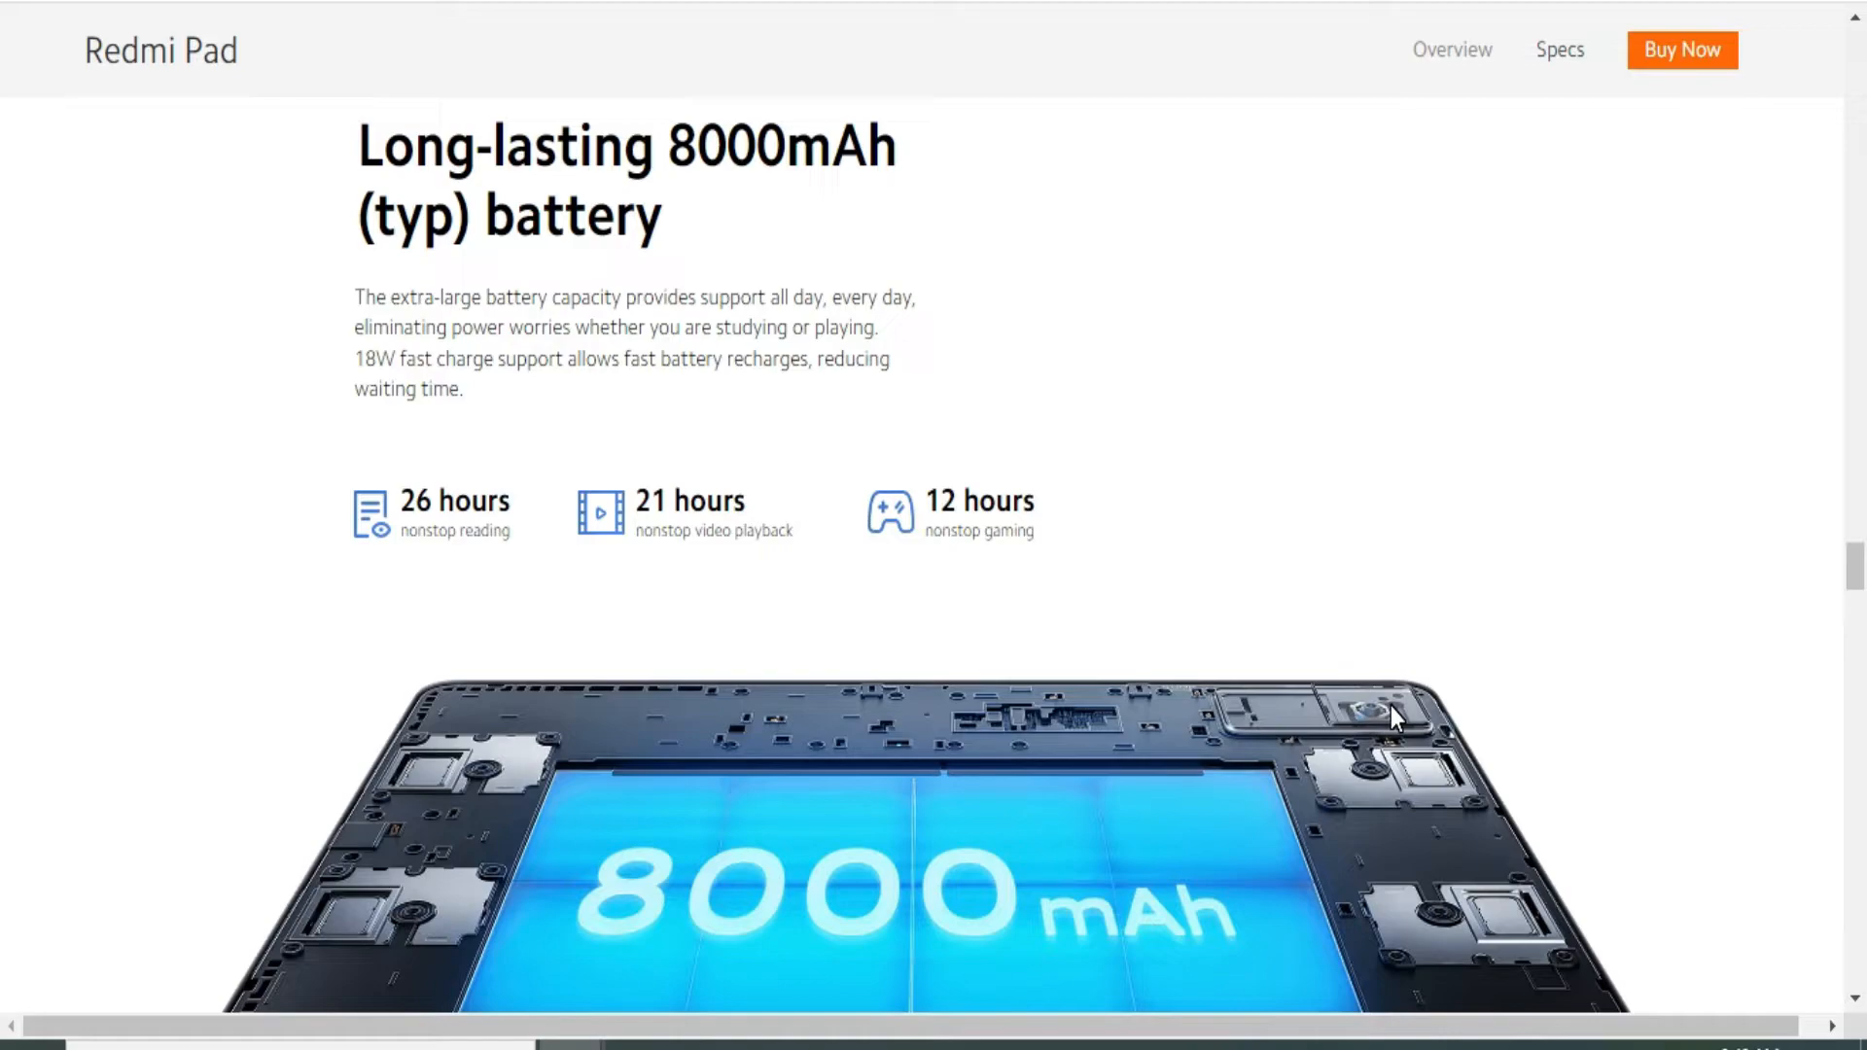
Scroll through the FocusFrame and Split screen feature sections
{"action": "scroll", "scroll_direction": "down", "scroll_amount": 3}
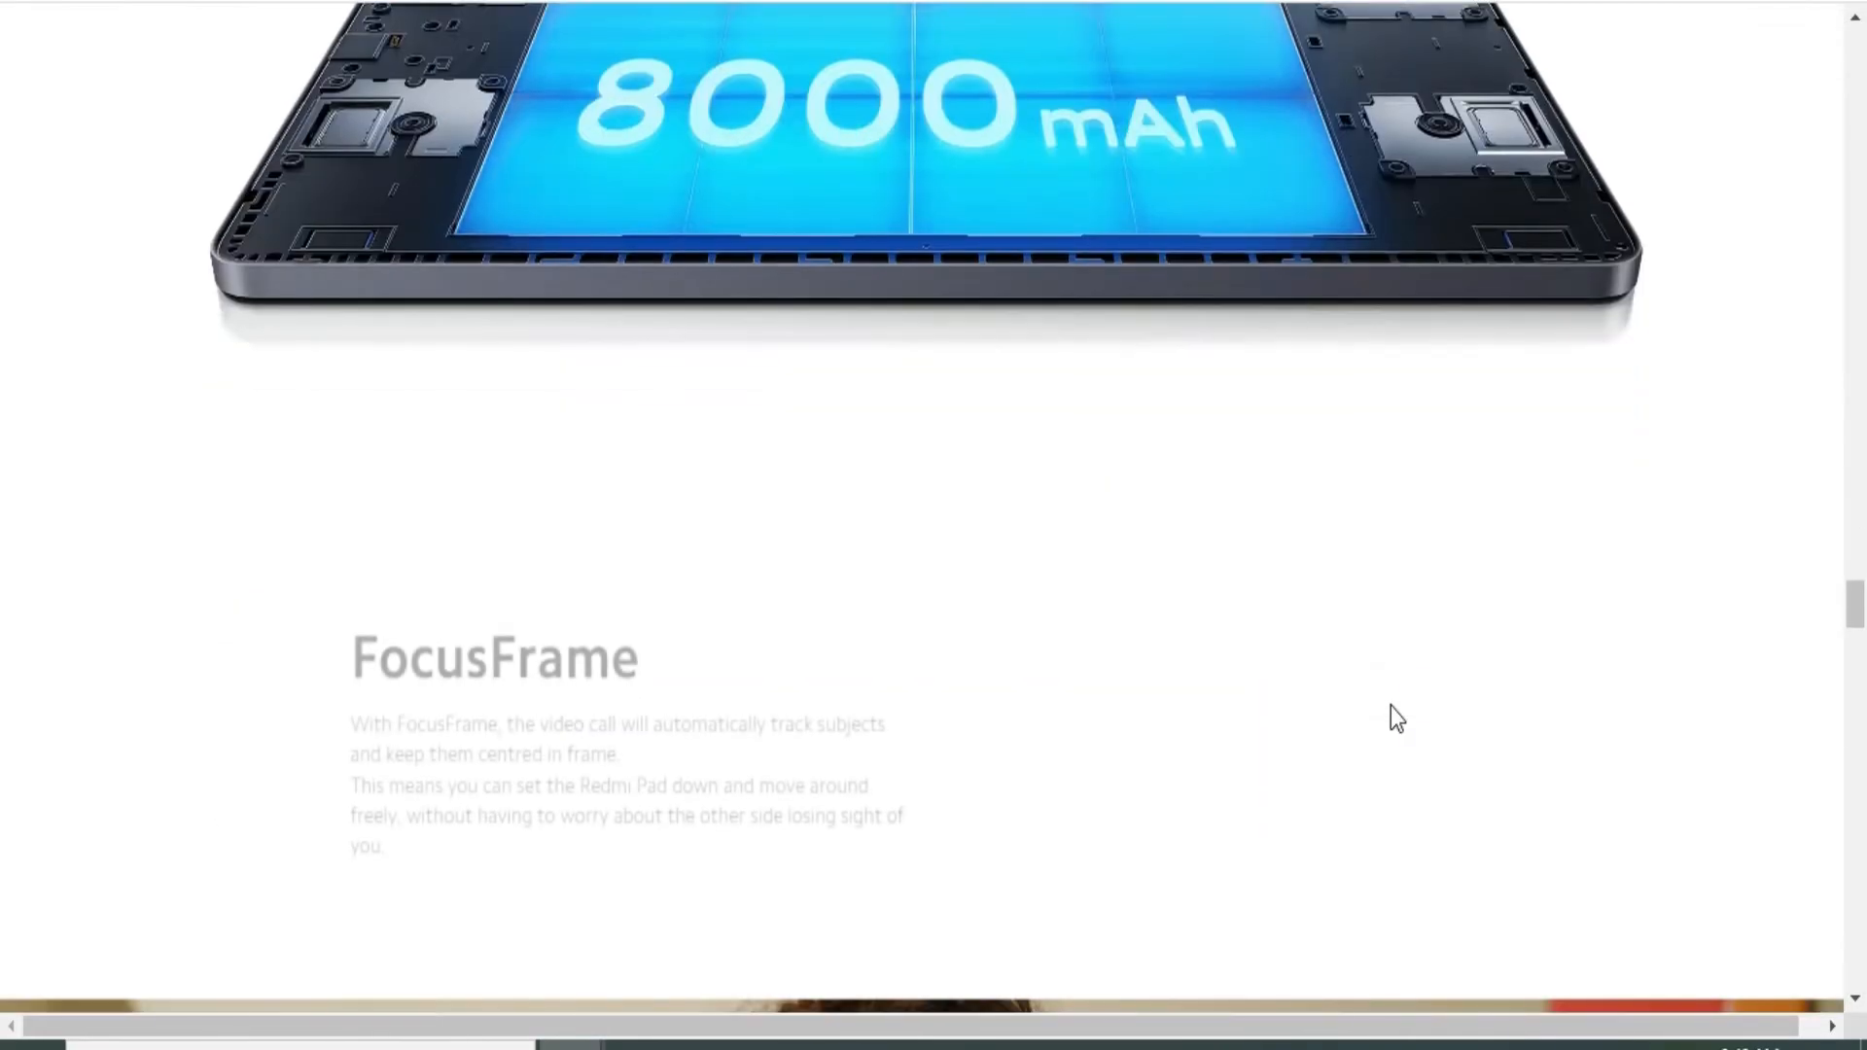
{"action": "scroll", "scroll_direction": "down", "scroll_amount": 3}
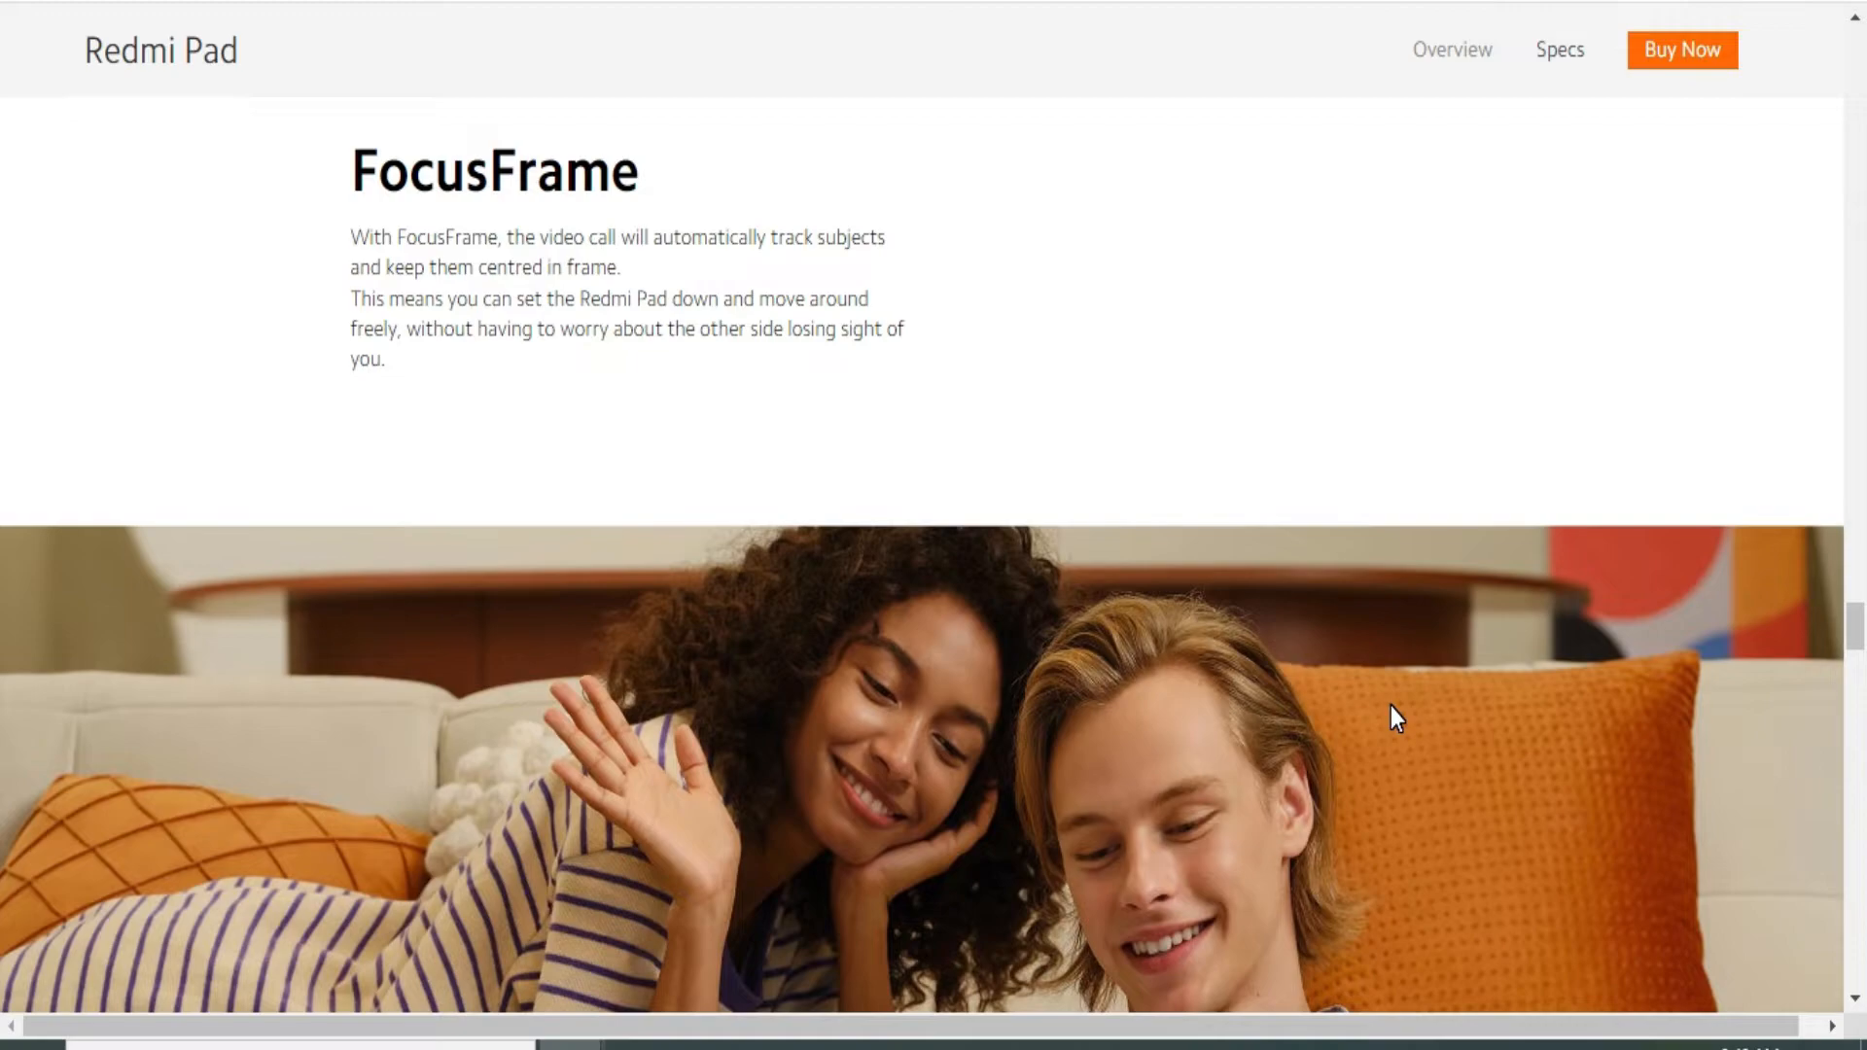
{"action": "scroll", "scroll_direction": "down", "scroll_amount": 3}
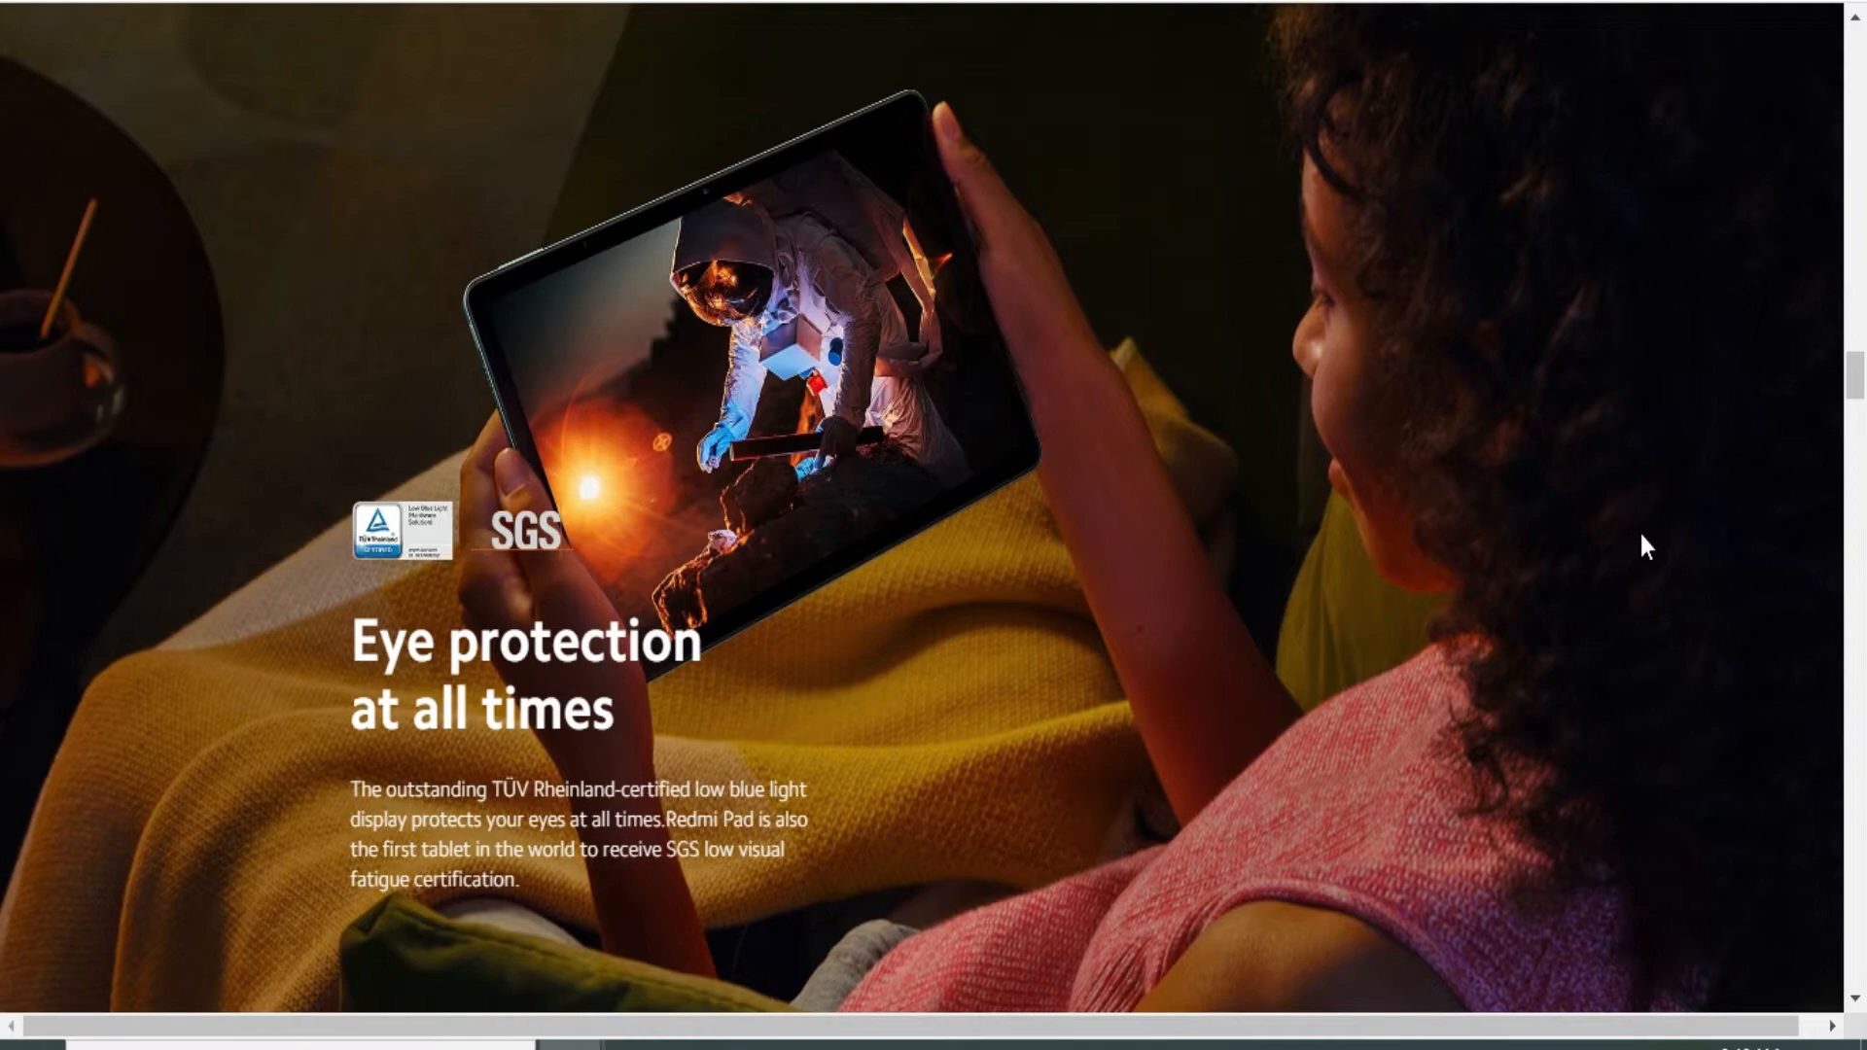
{"action": "scroll", "scroll_direction": "down", "scroll_amount": 3}
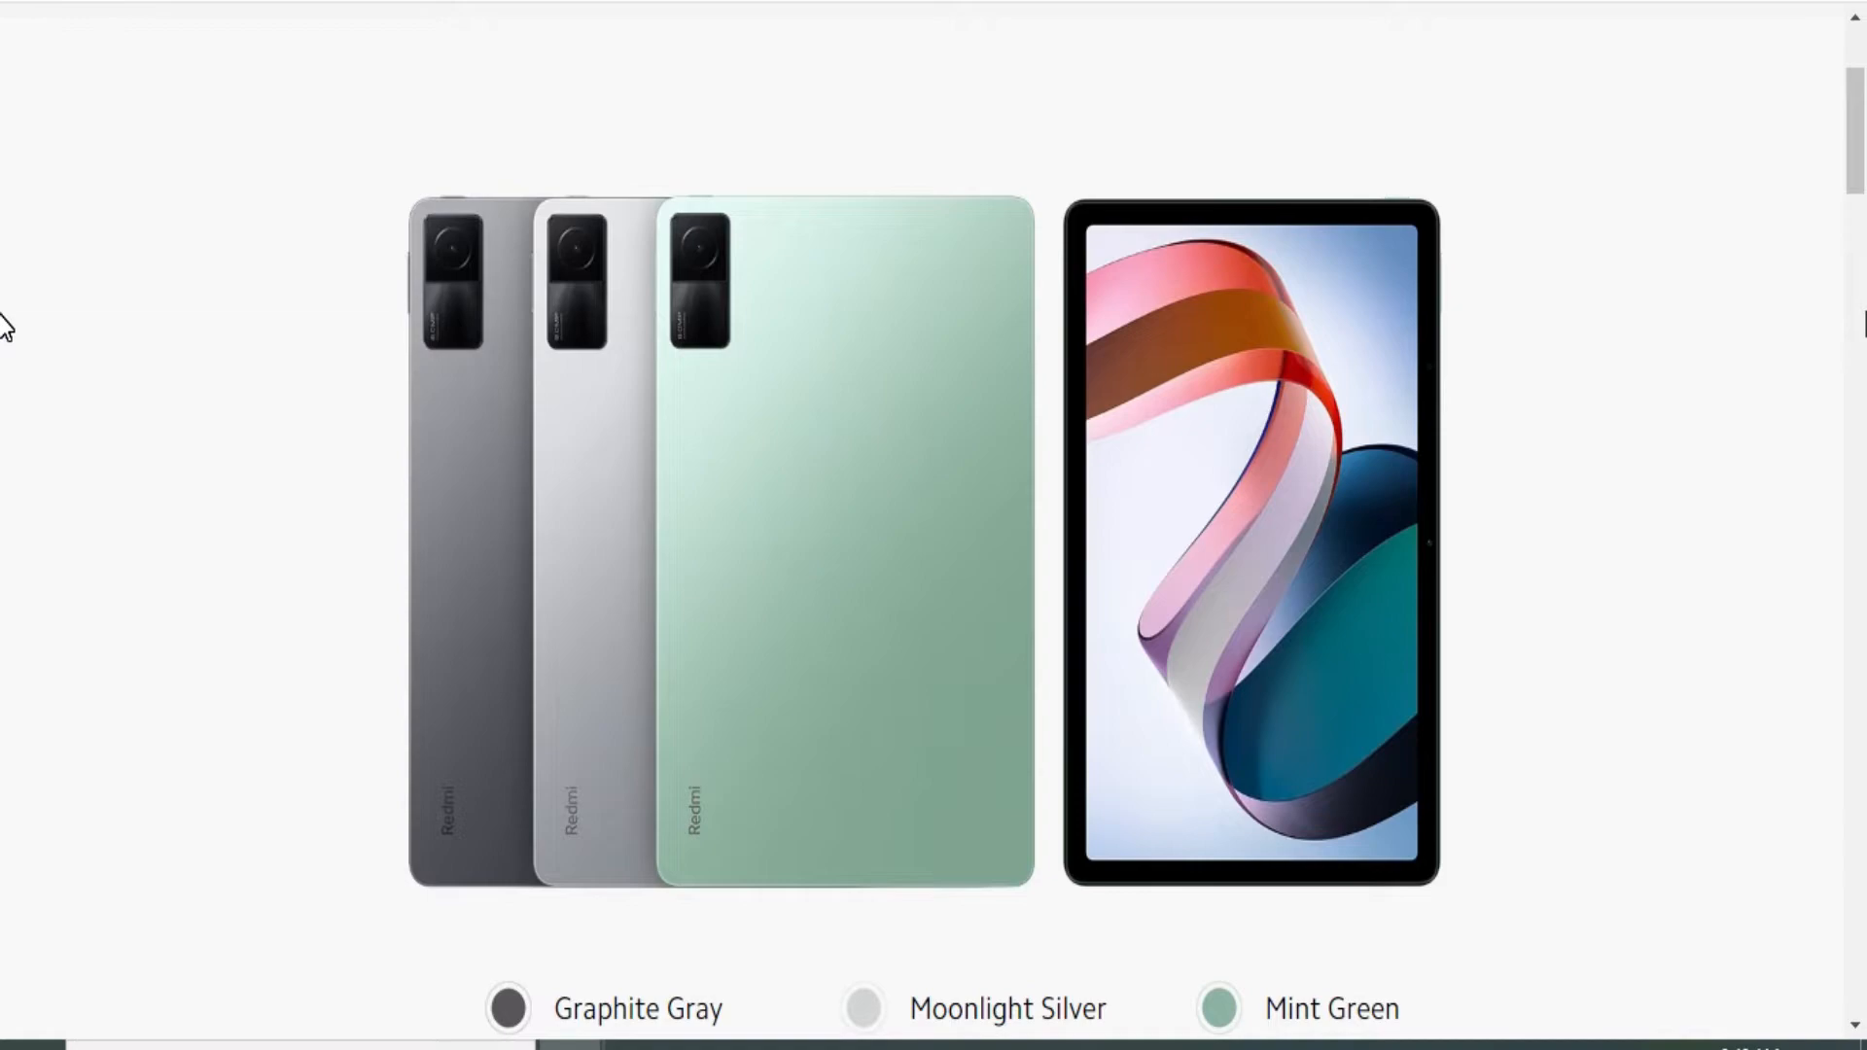
{"action": "scroll", "scroll_direction": "down", "scroll_amount": 3}
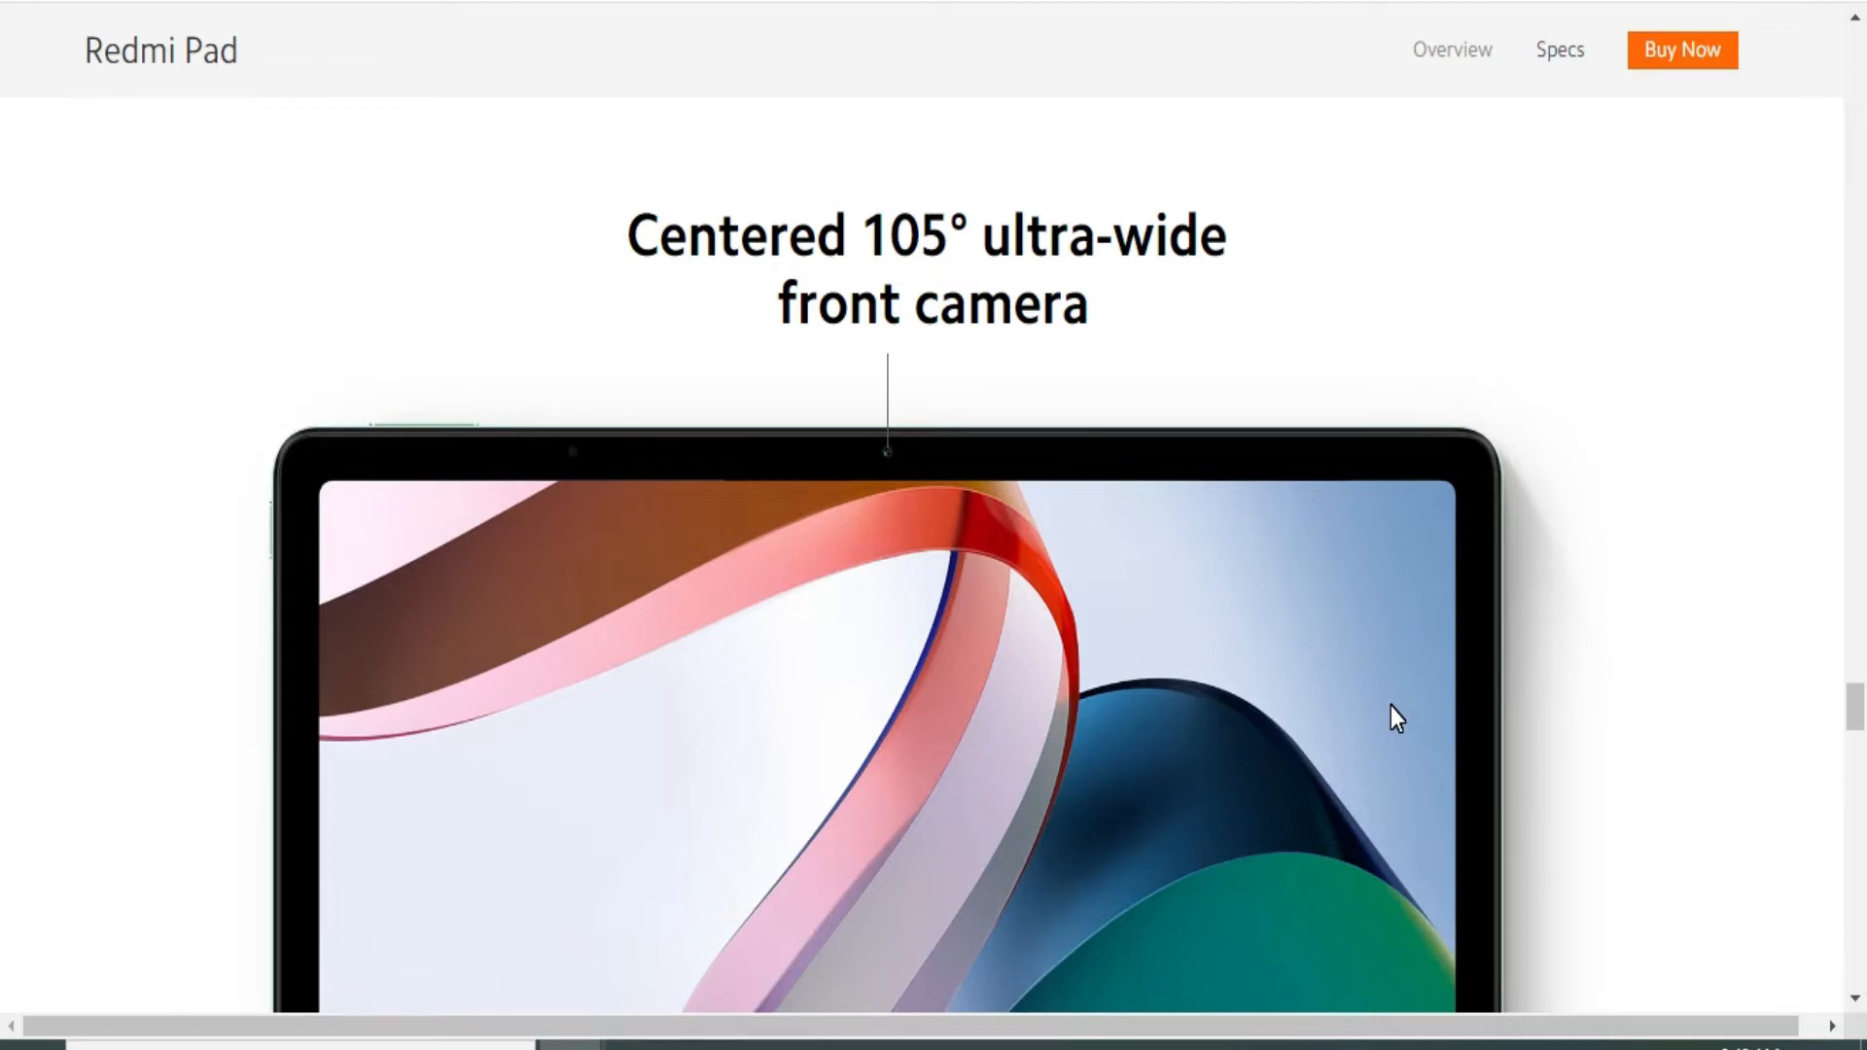
Continue down until the Three stylish colors section appears
{"action": "scroll", "scroll_direction": "down", "scroll_amount": 3}
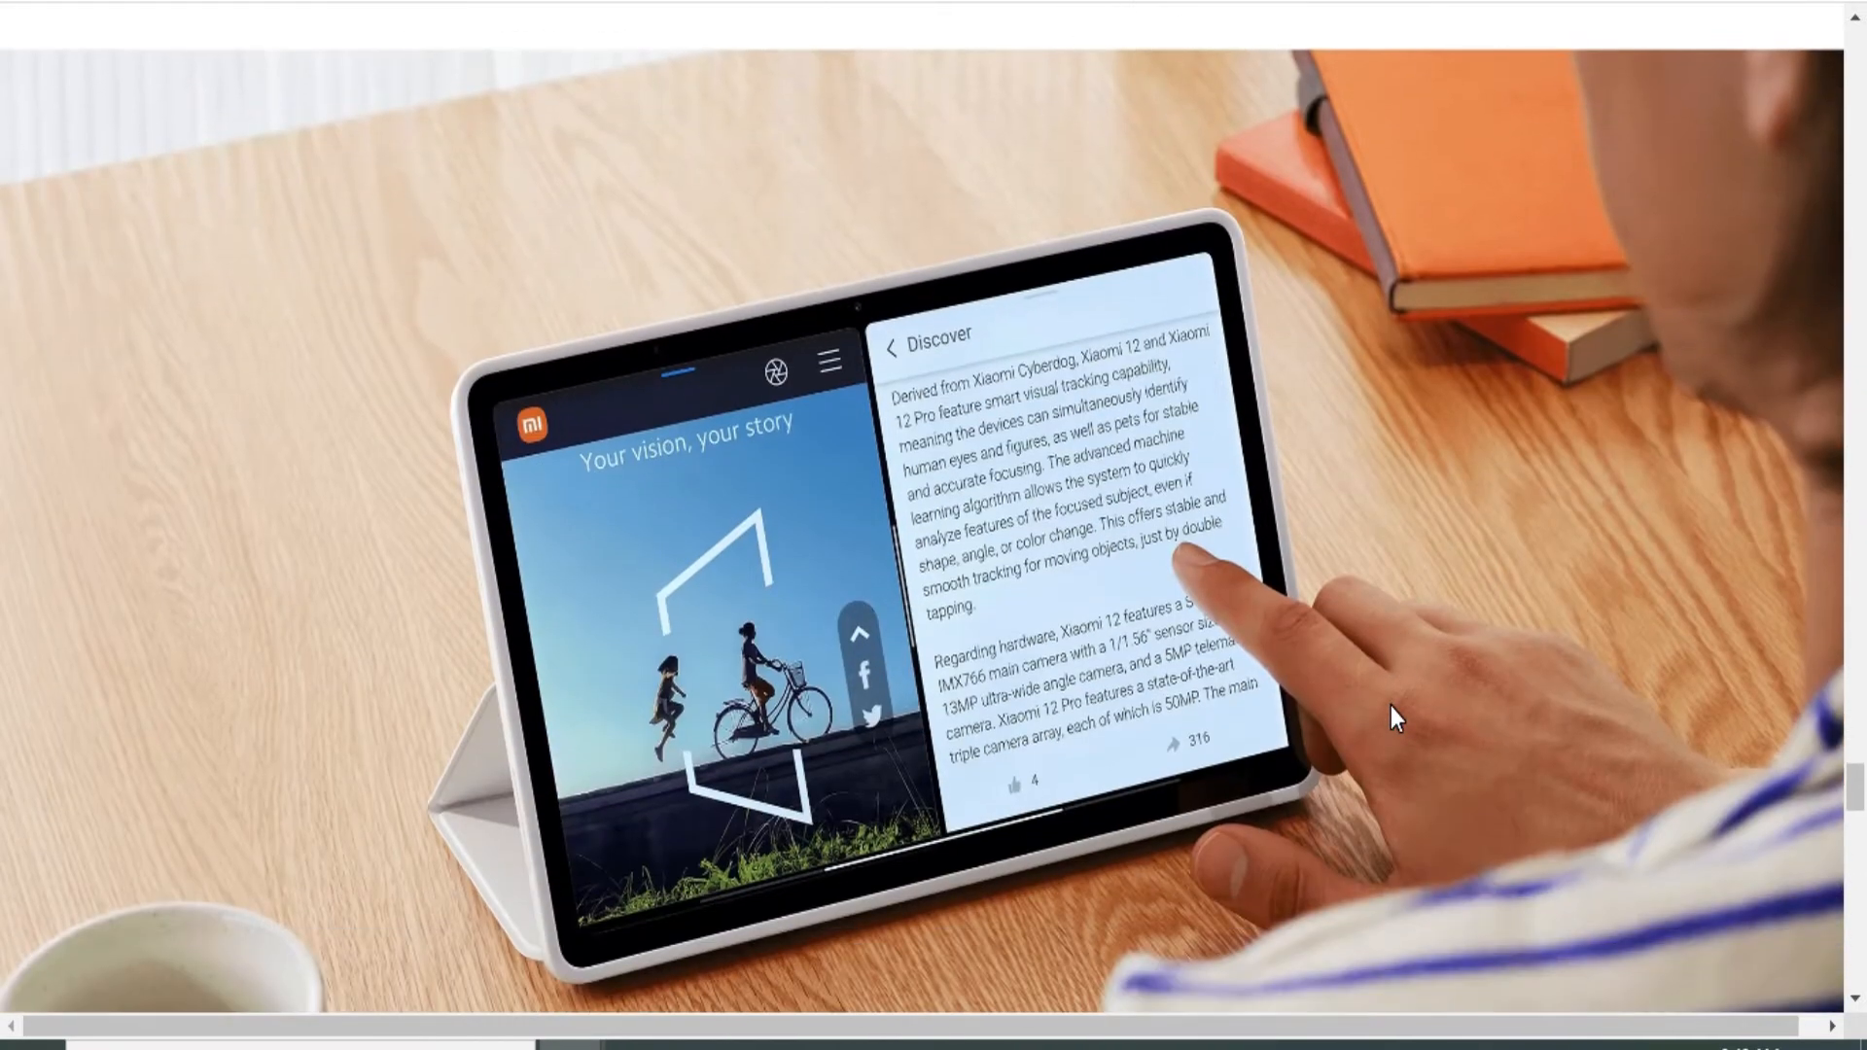
{"action": "scroll", "scroll_direction": "up", "scroll_amount": 3}
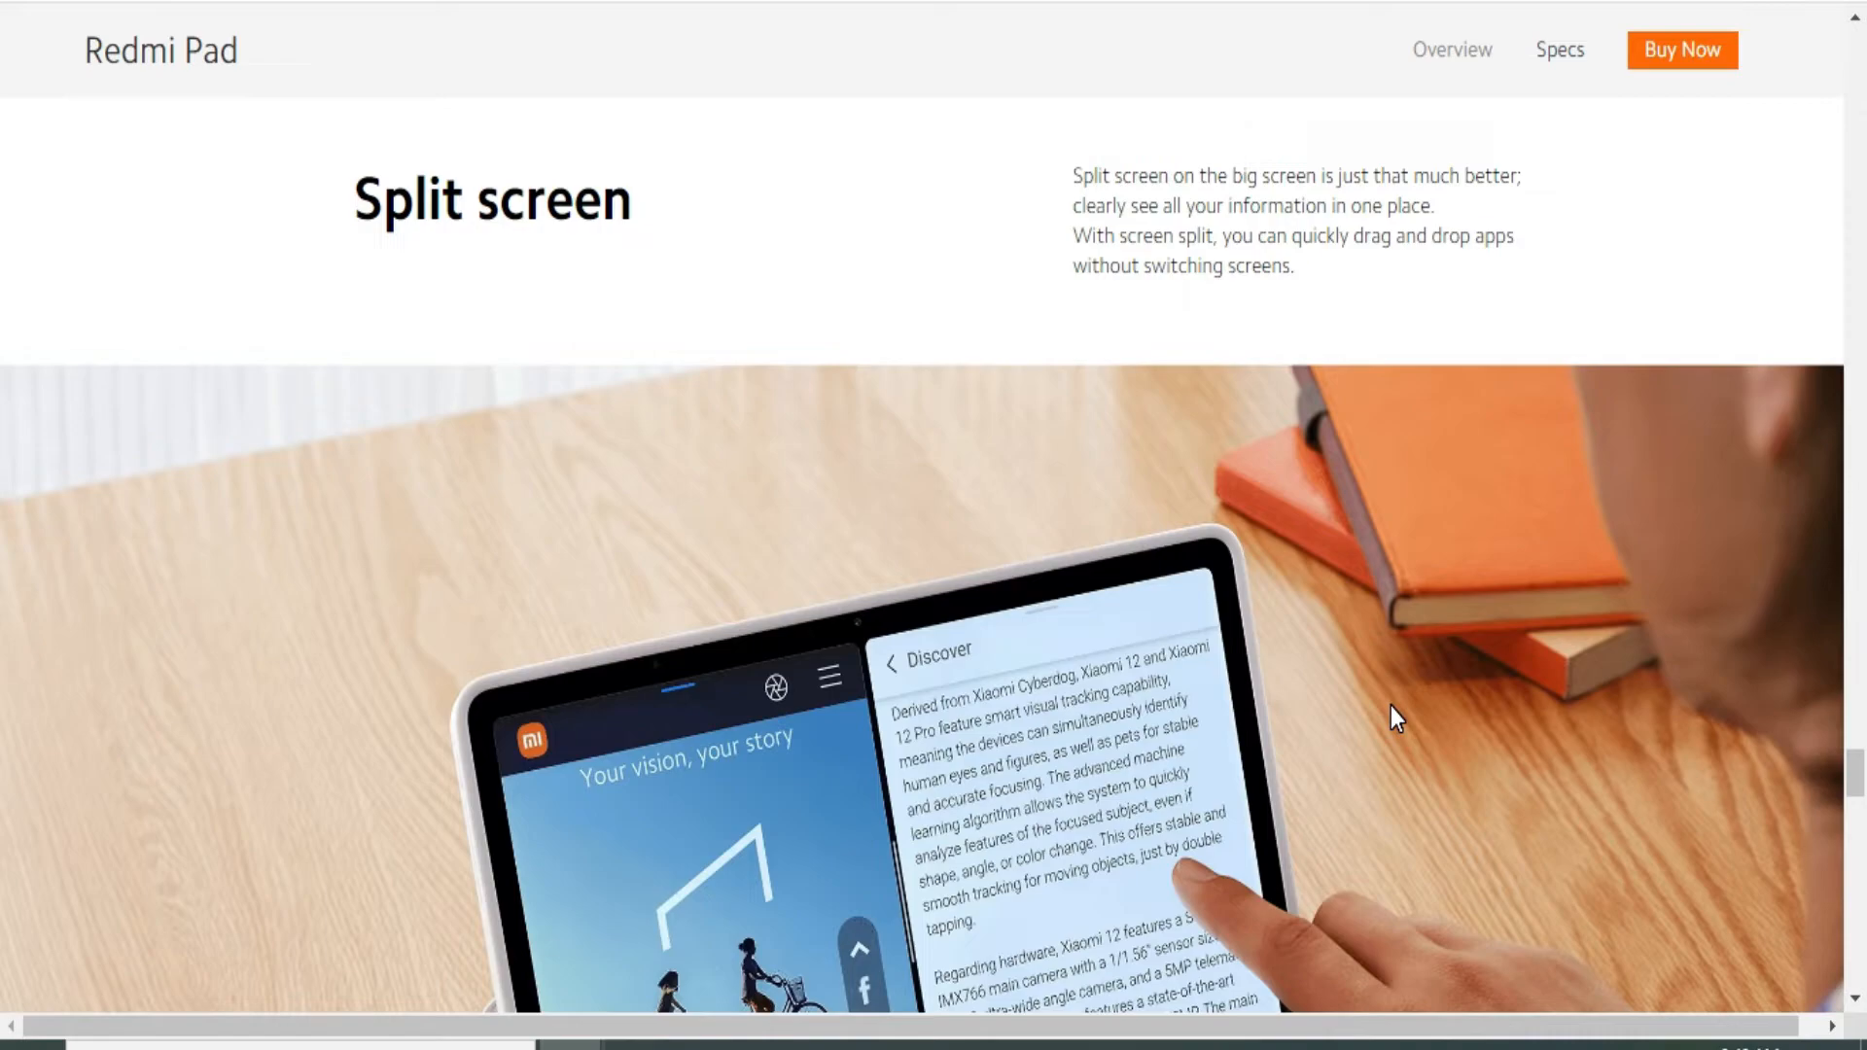
{"action": "scroll", "scroll_direction": "down", "scroll_amount": 3}
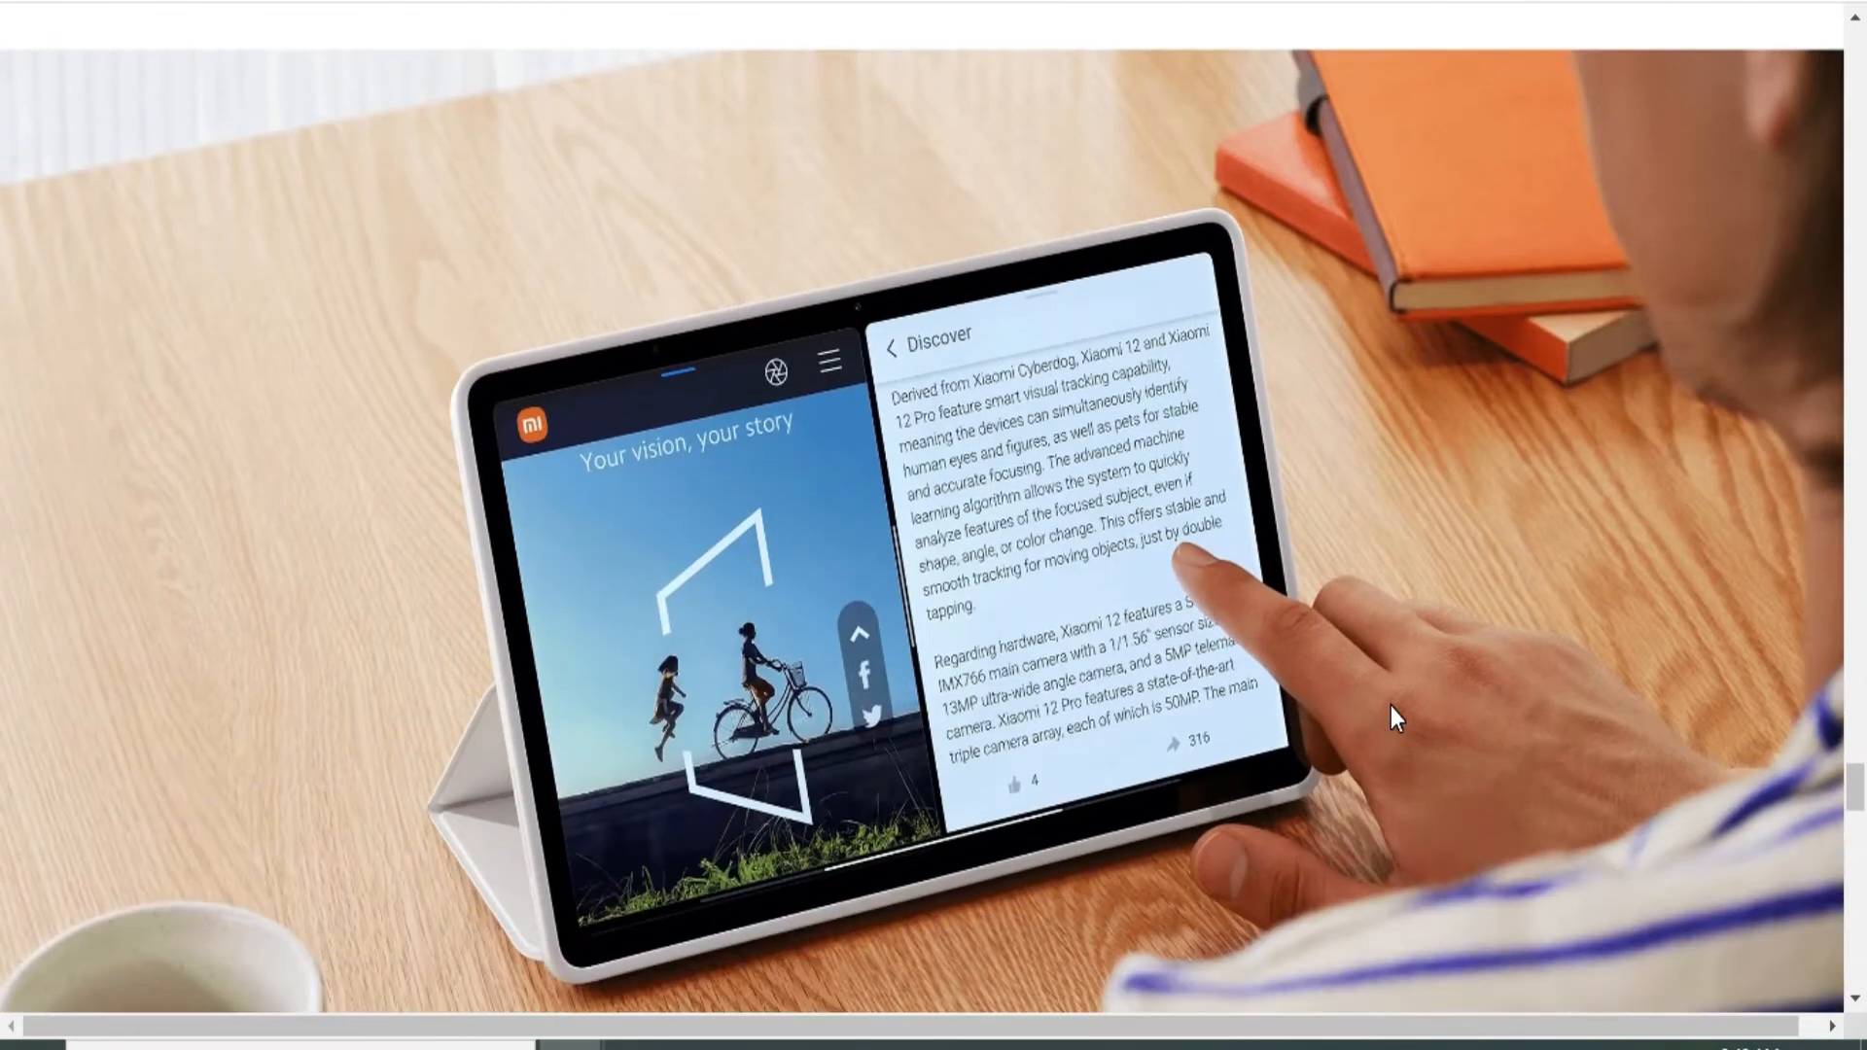
{"action": "scroll", "scroll_direction": "down", "scroll_amount": 3}
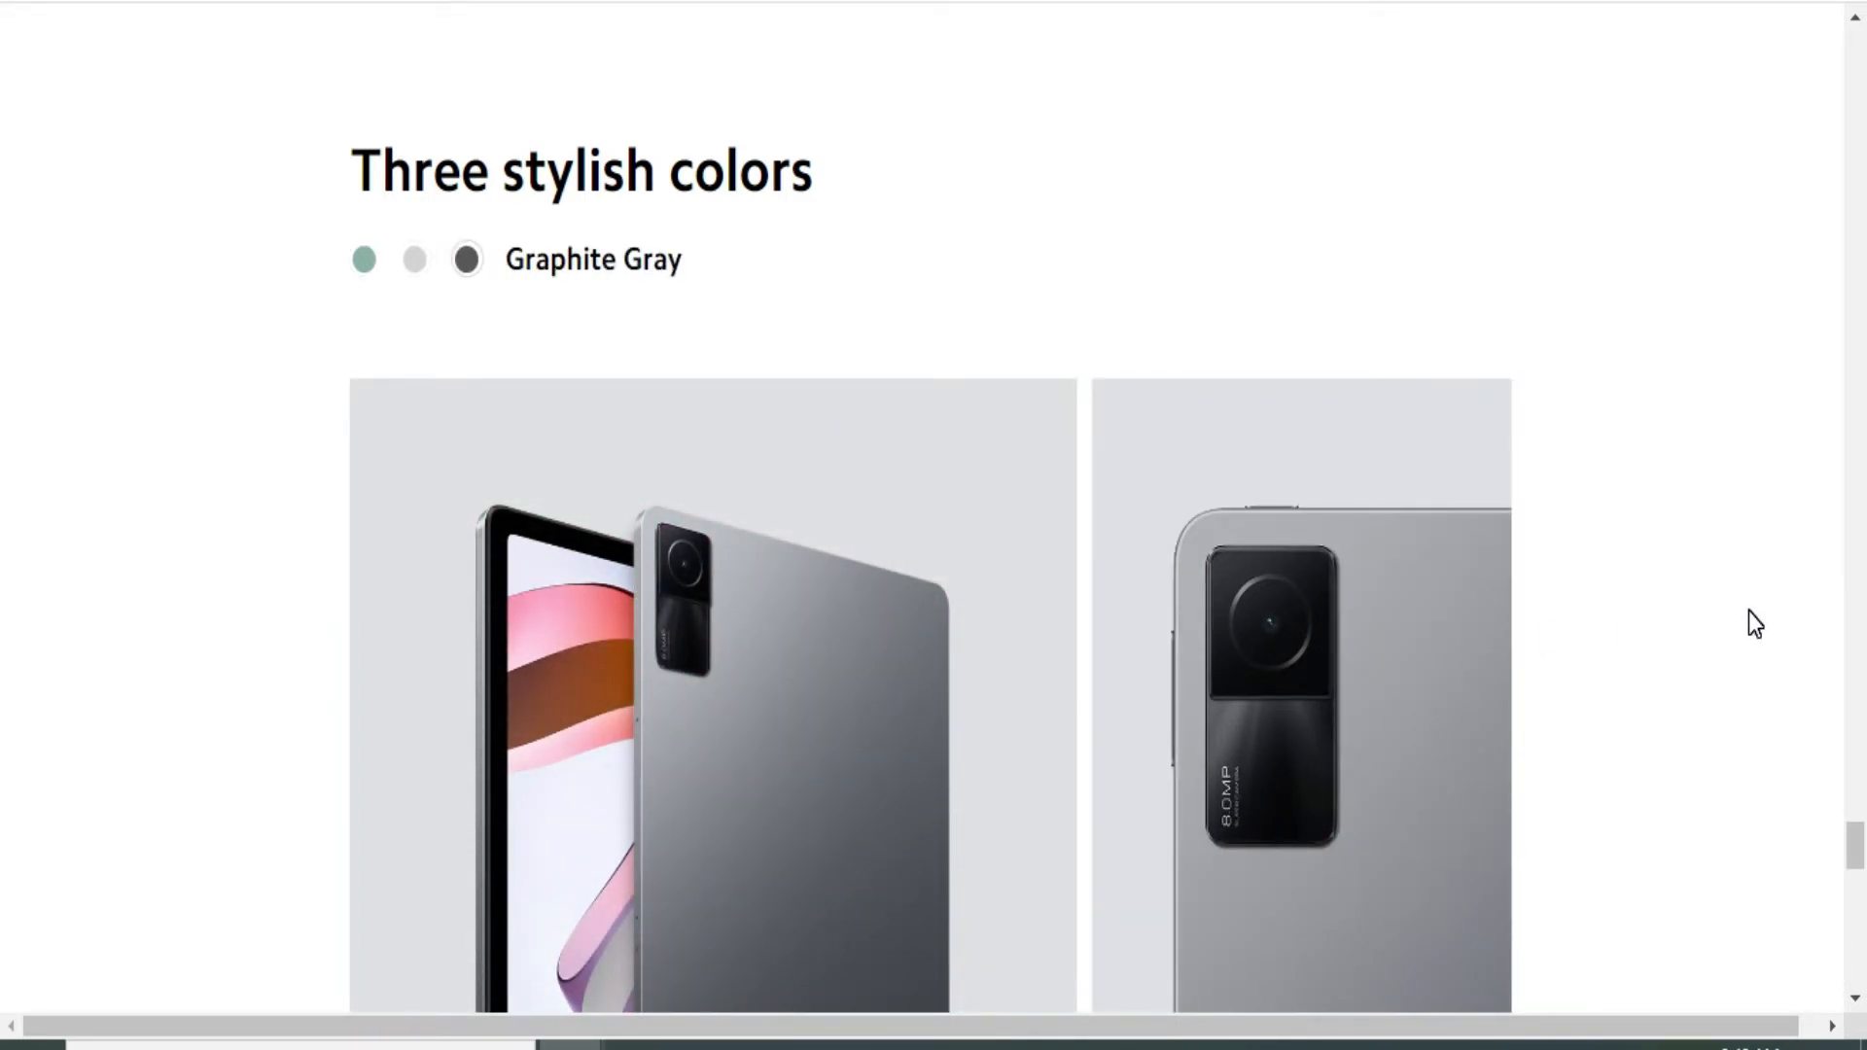
Preview the Redmi Pad in Mint Green and reach the Specs page with all three colours
{"action": "left_click", "coordinate": [365, 261]}
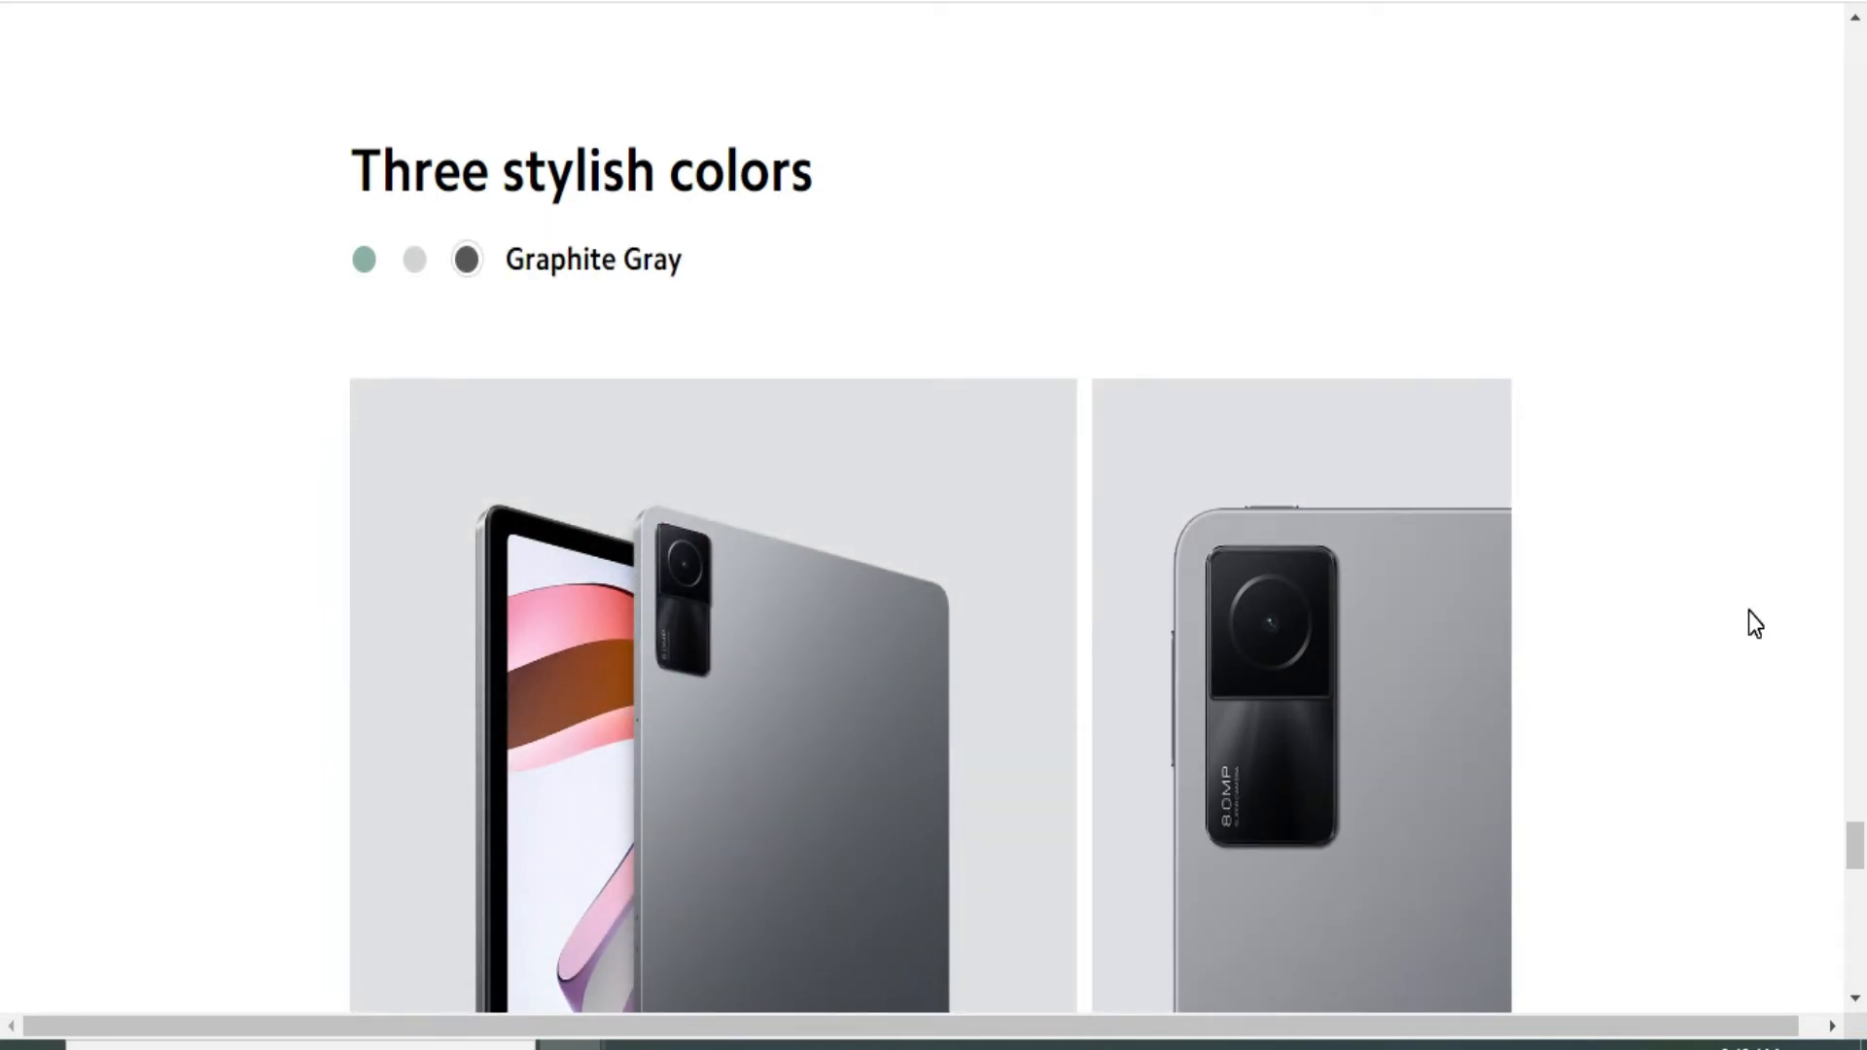
{"action": "left_click", "coordinate": [363, 261]}
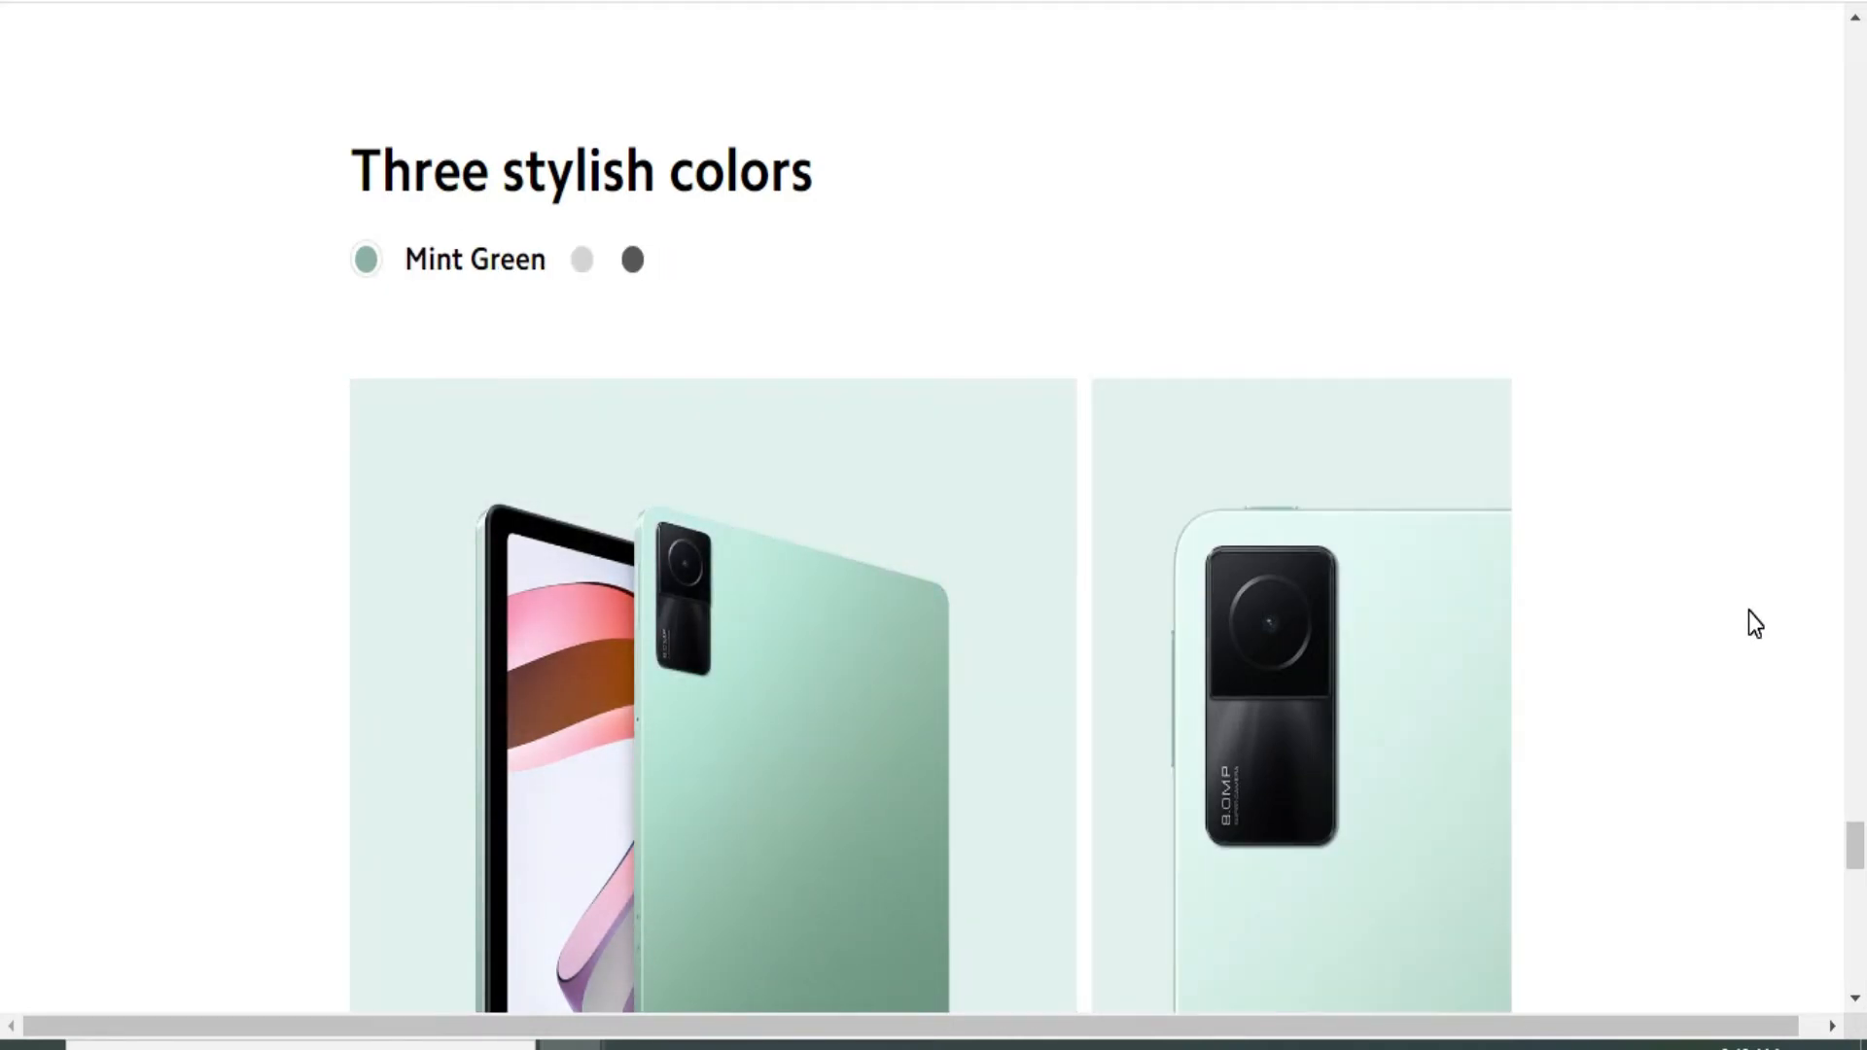
{"action": "scroll", "scroll_direction": "down", "scroll_amount": 3}
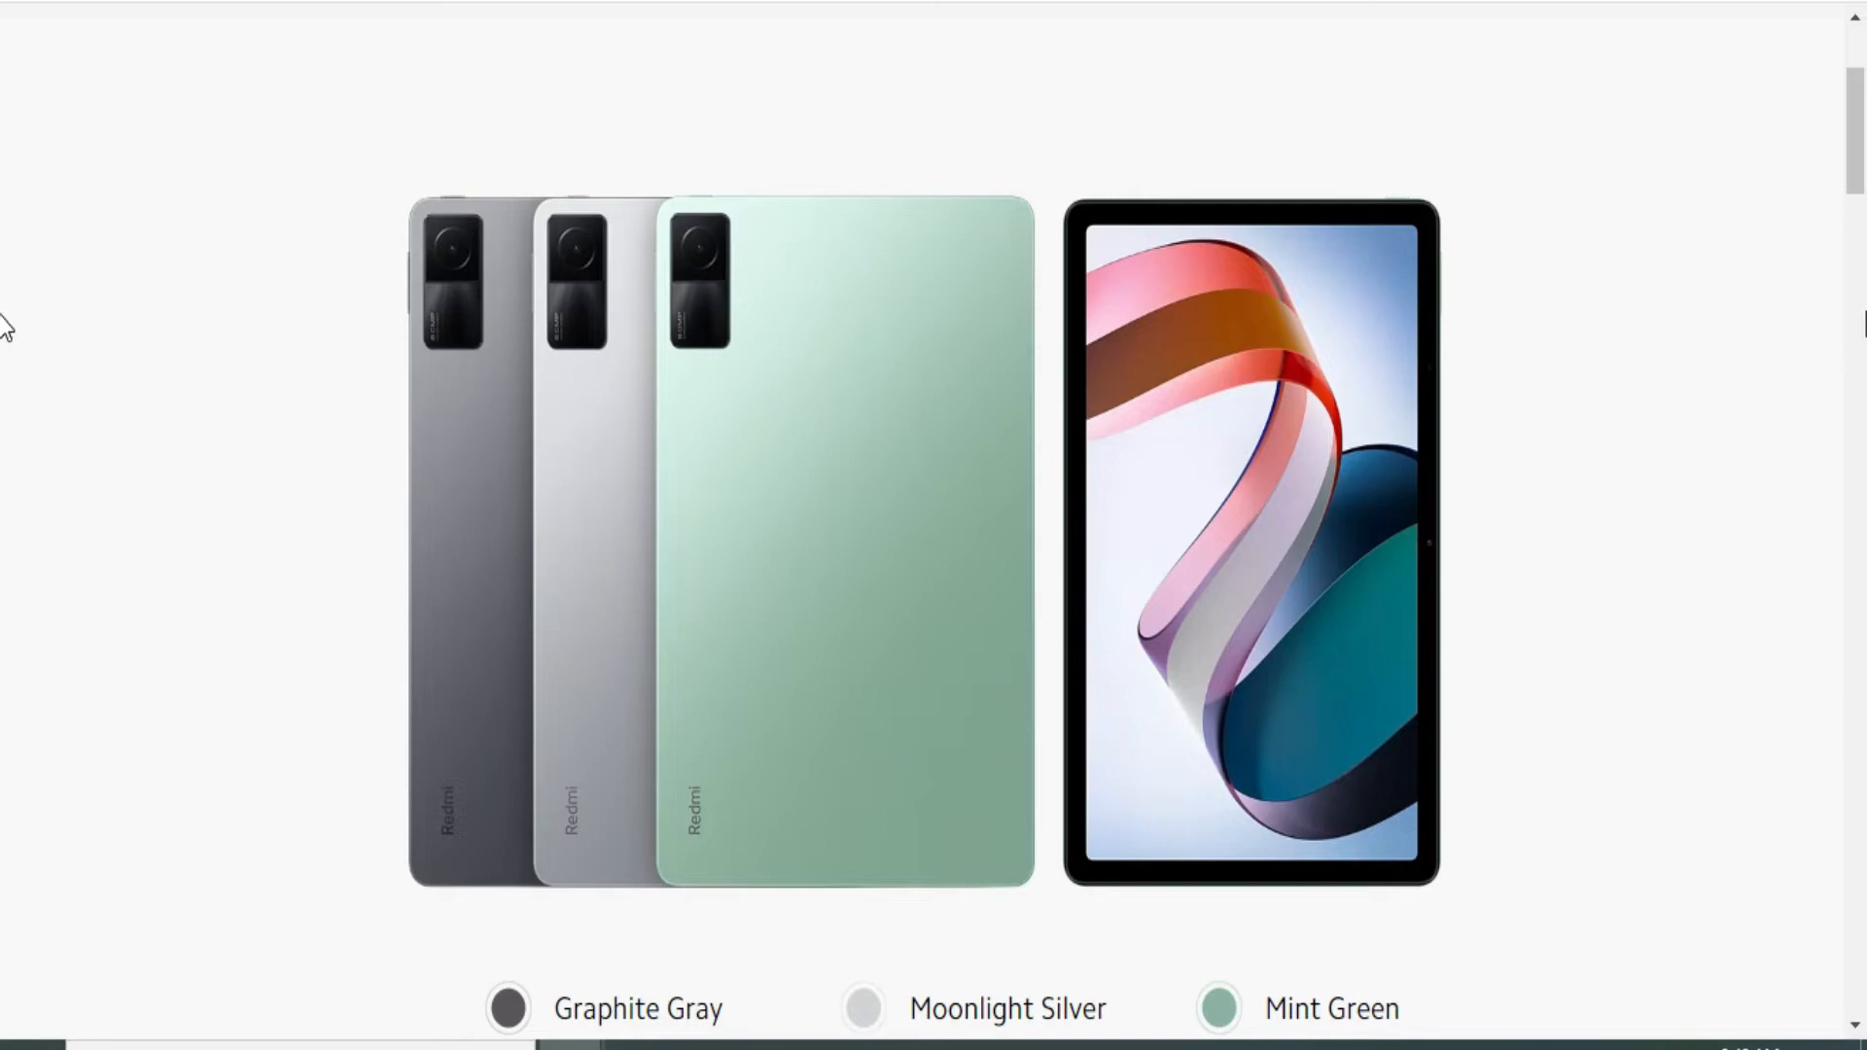
{"action": "mouse_move", "coordinate": [1162, 502]}
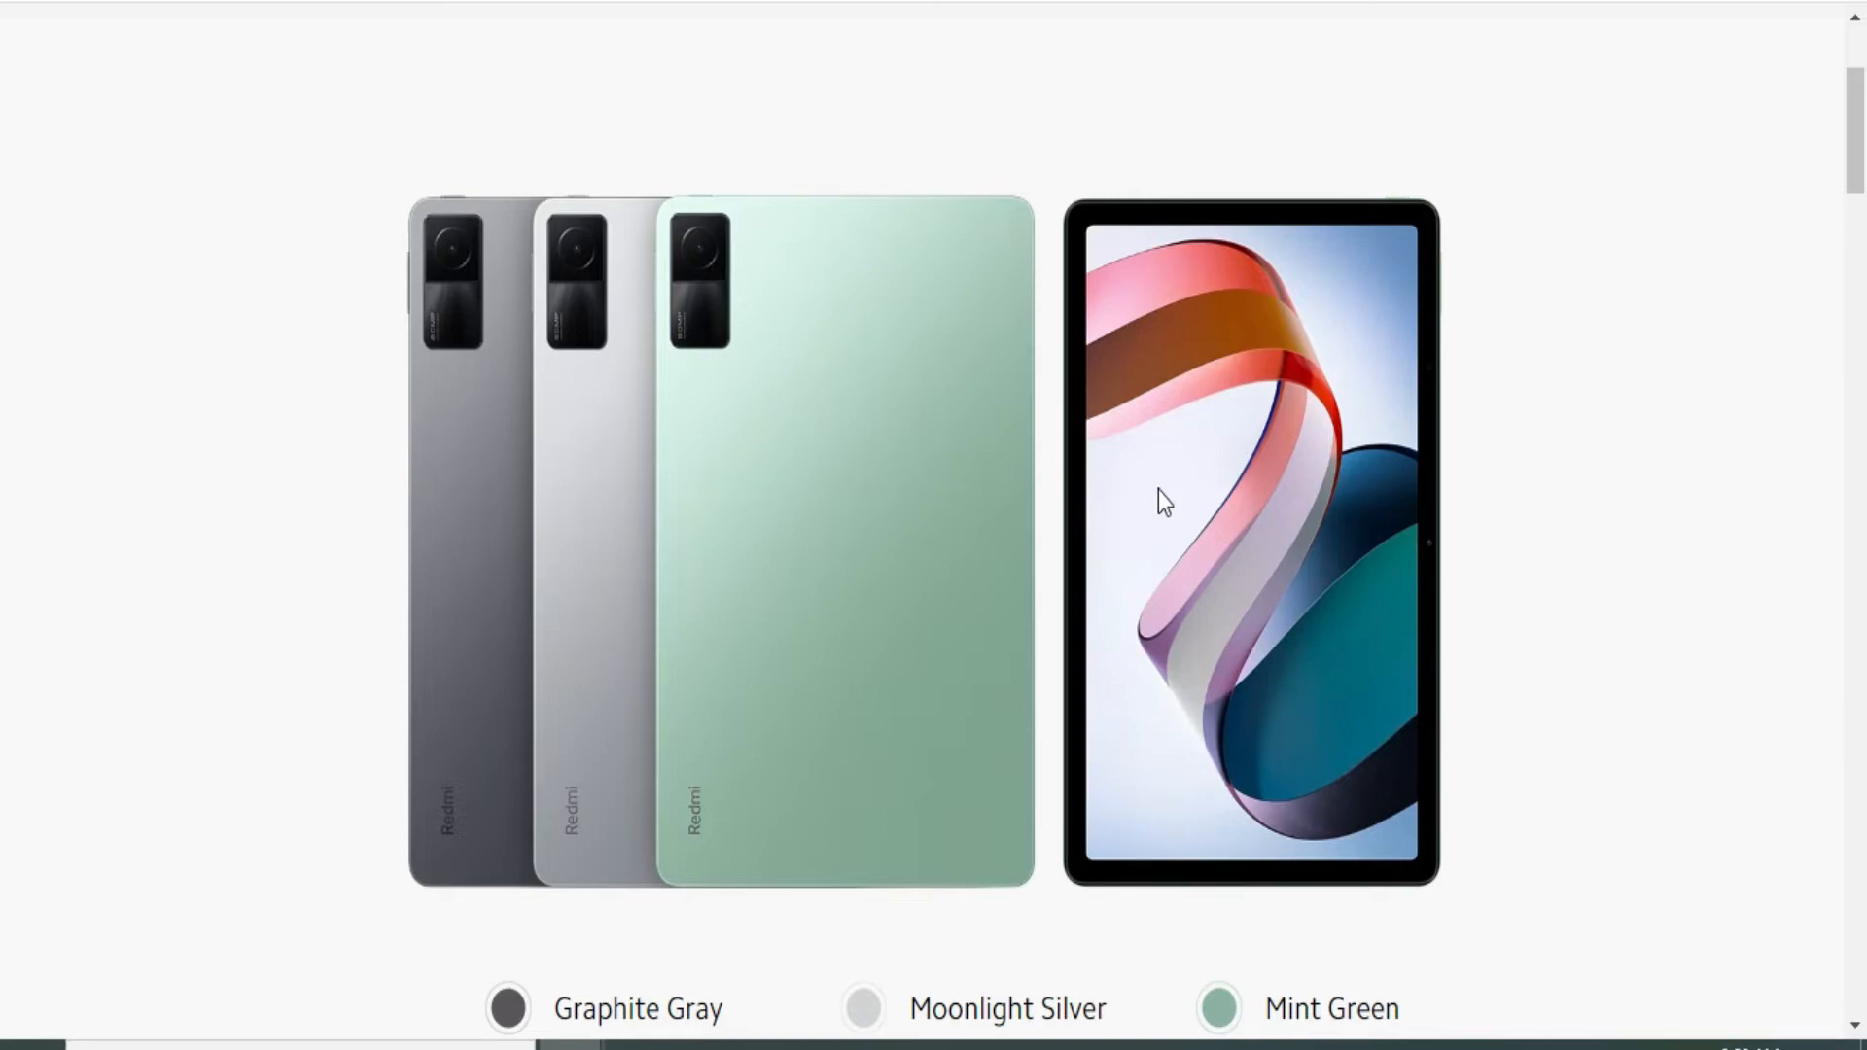
Scroll the Specs page through Dimensions, Display, Processor and Camera
{"action": "scroll", "scroll_direction": "down", "scroll_amount": 3}
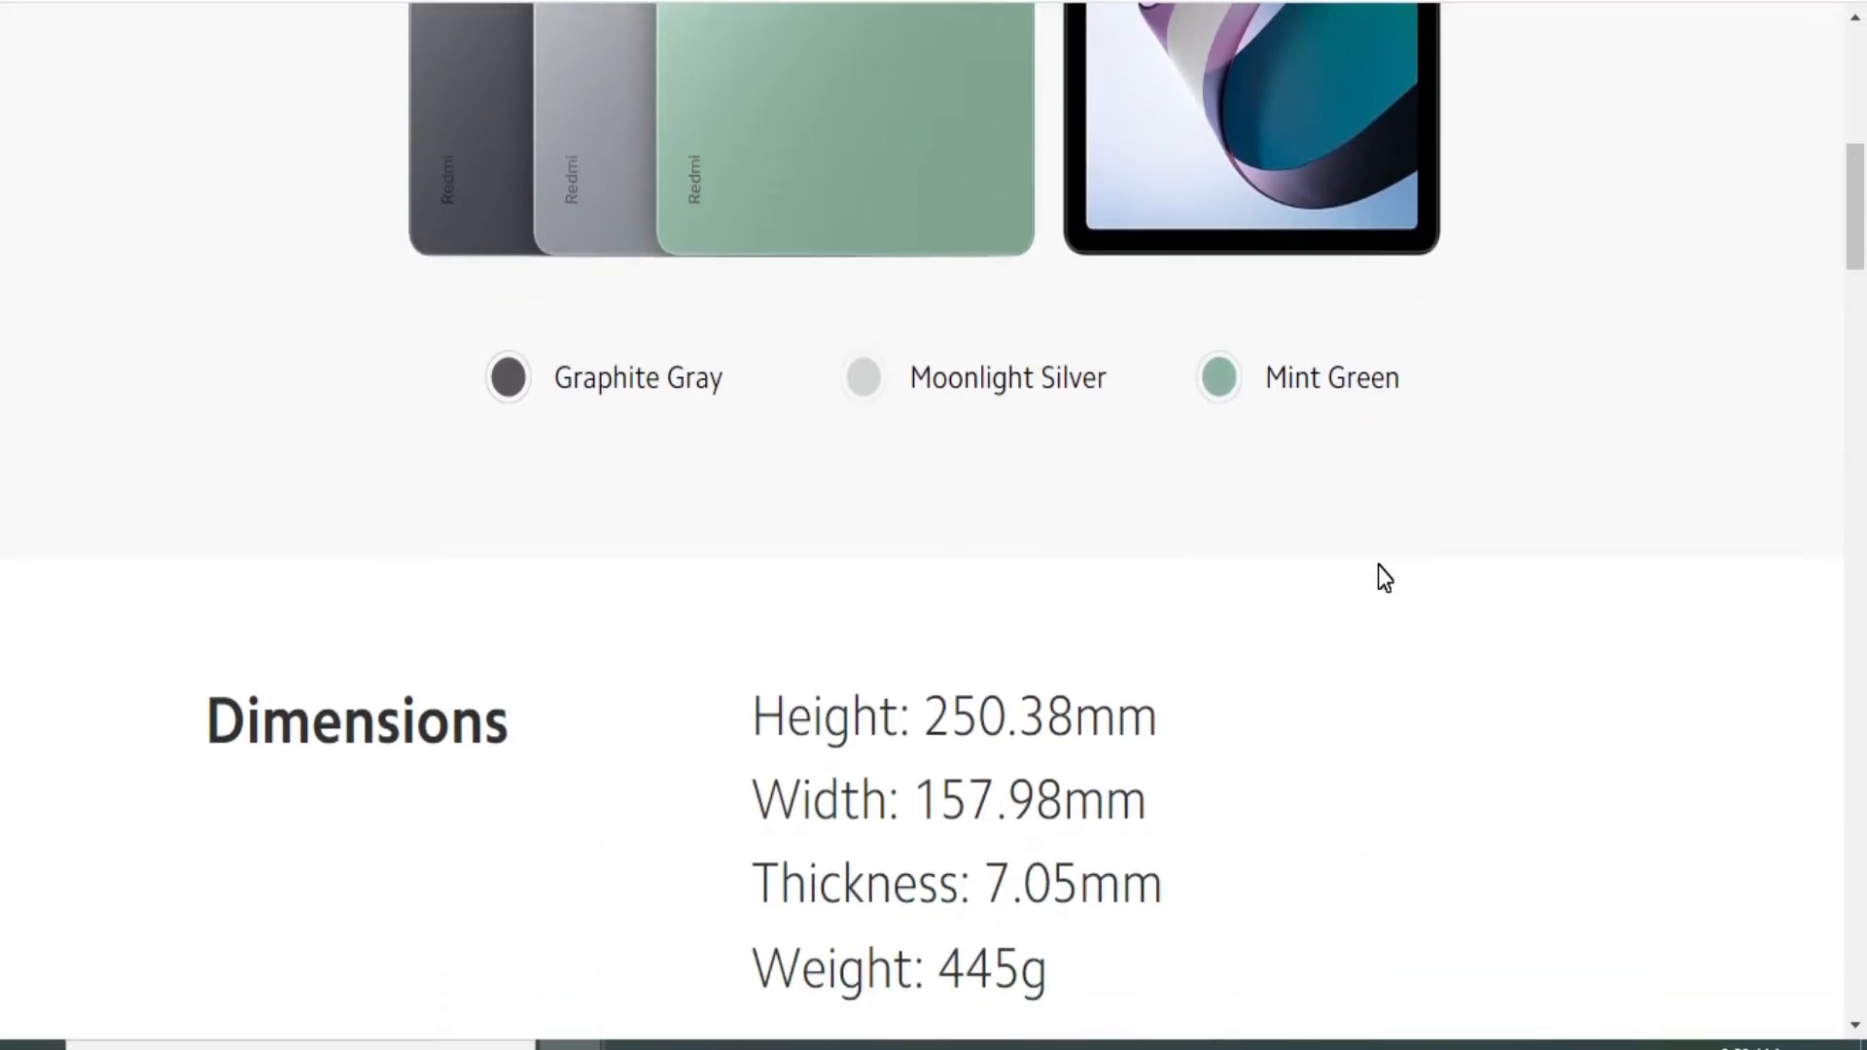
{"action": "scroll", "scroll_direction": "down", "scroll_amount": 3}
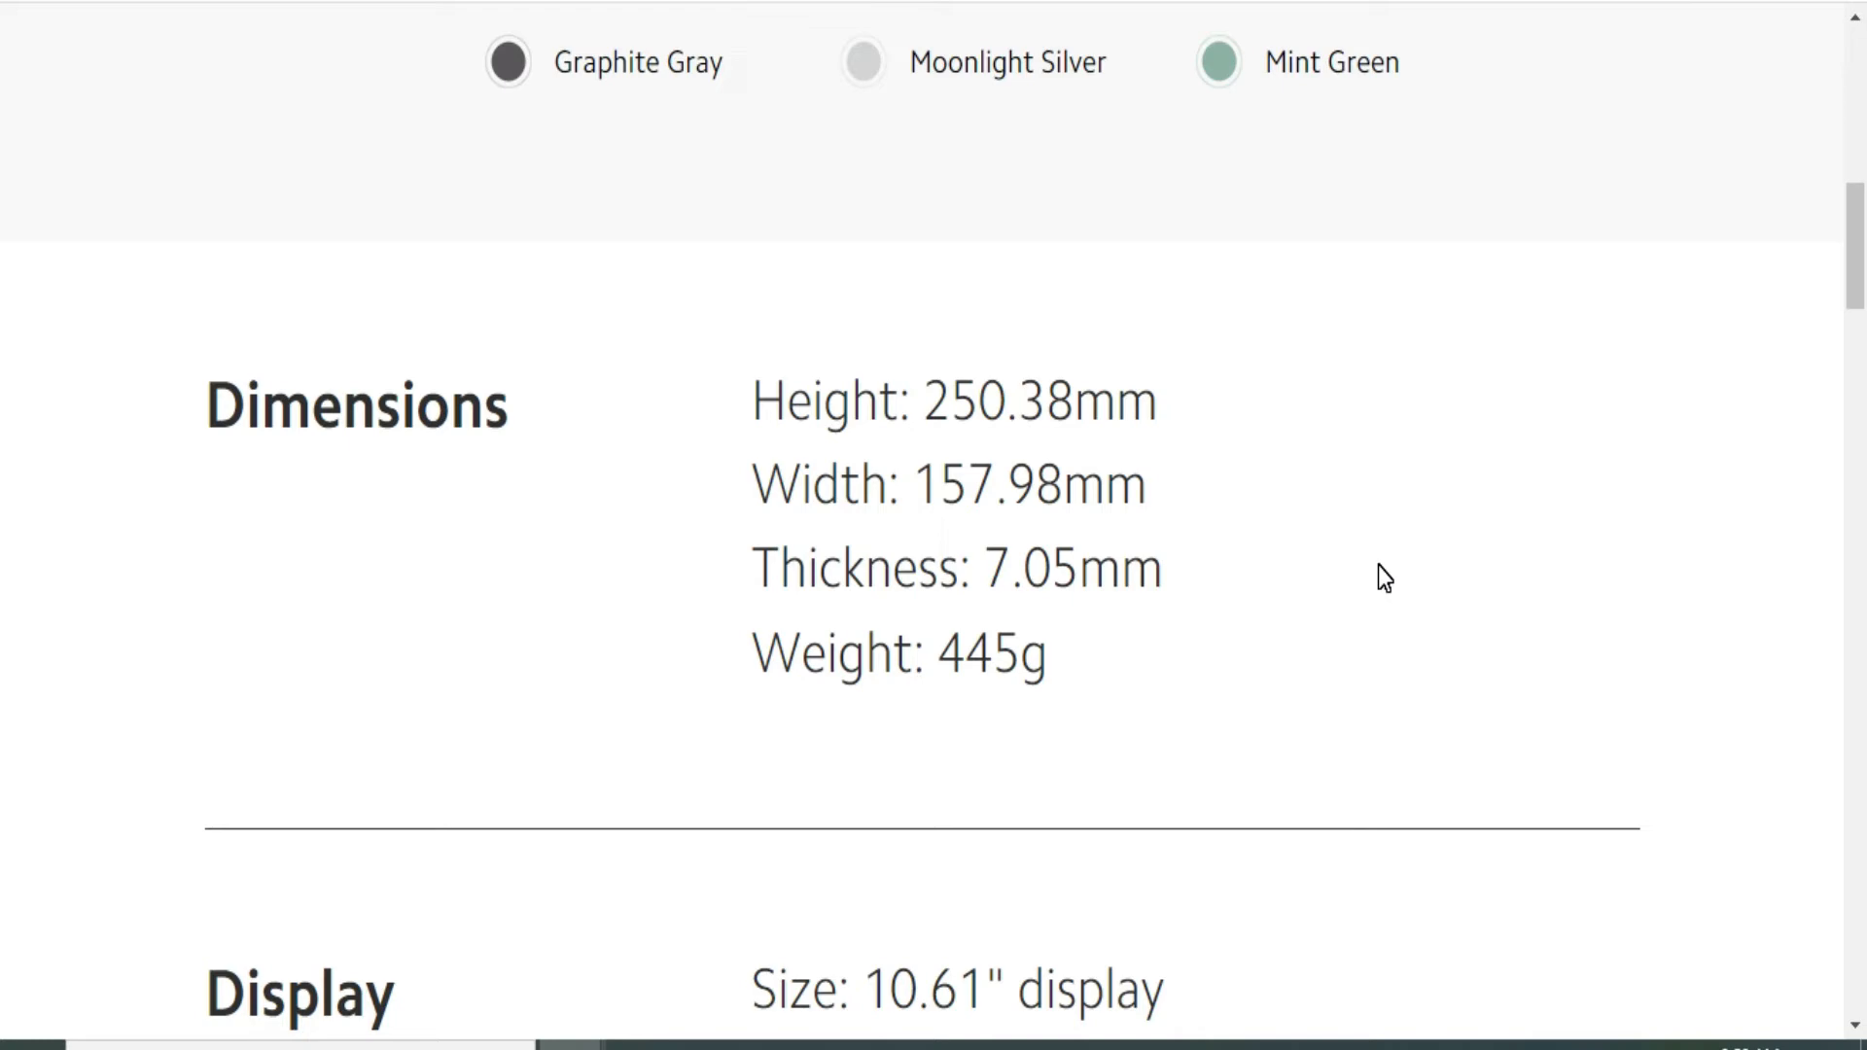
{"action": "scroll", "scroll_direction": "down", "scroll_amount": 3}
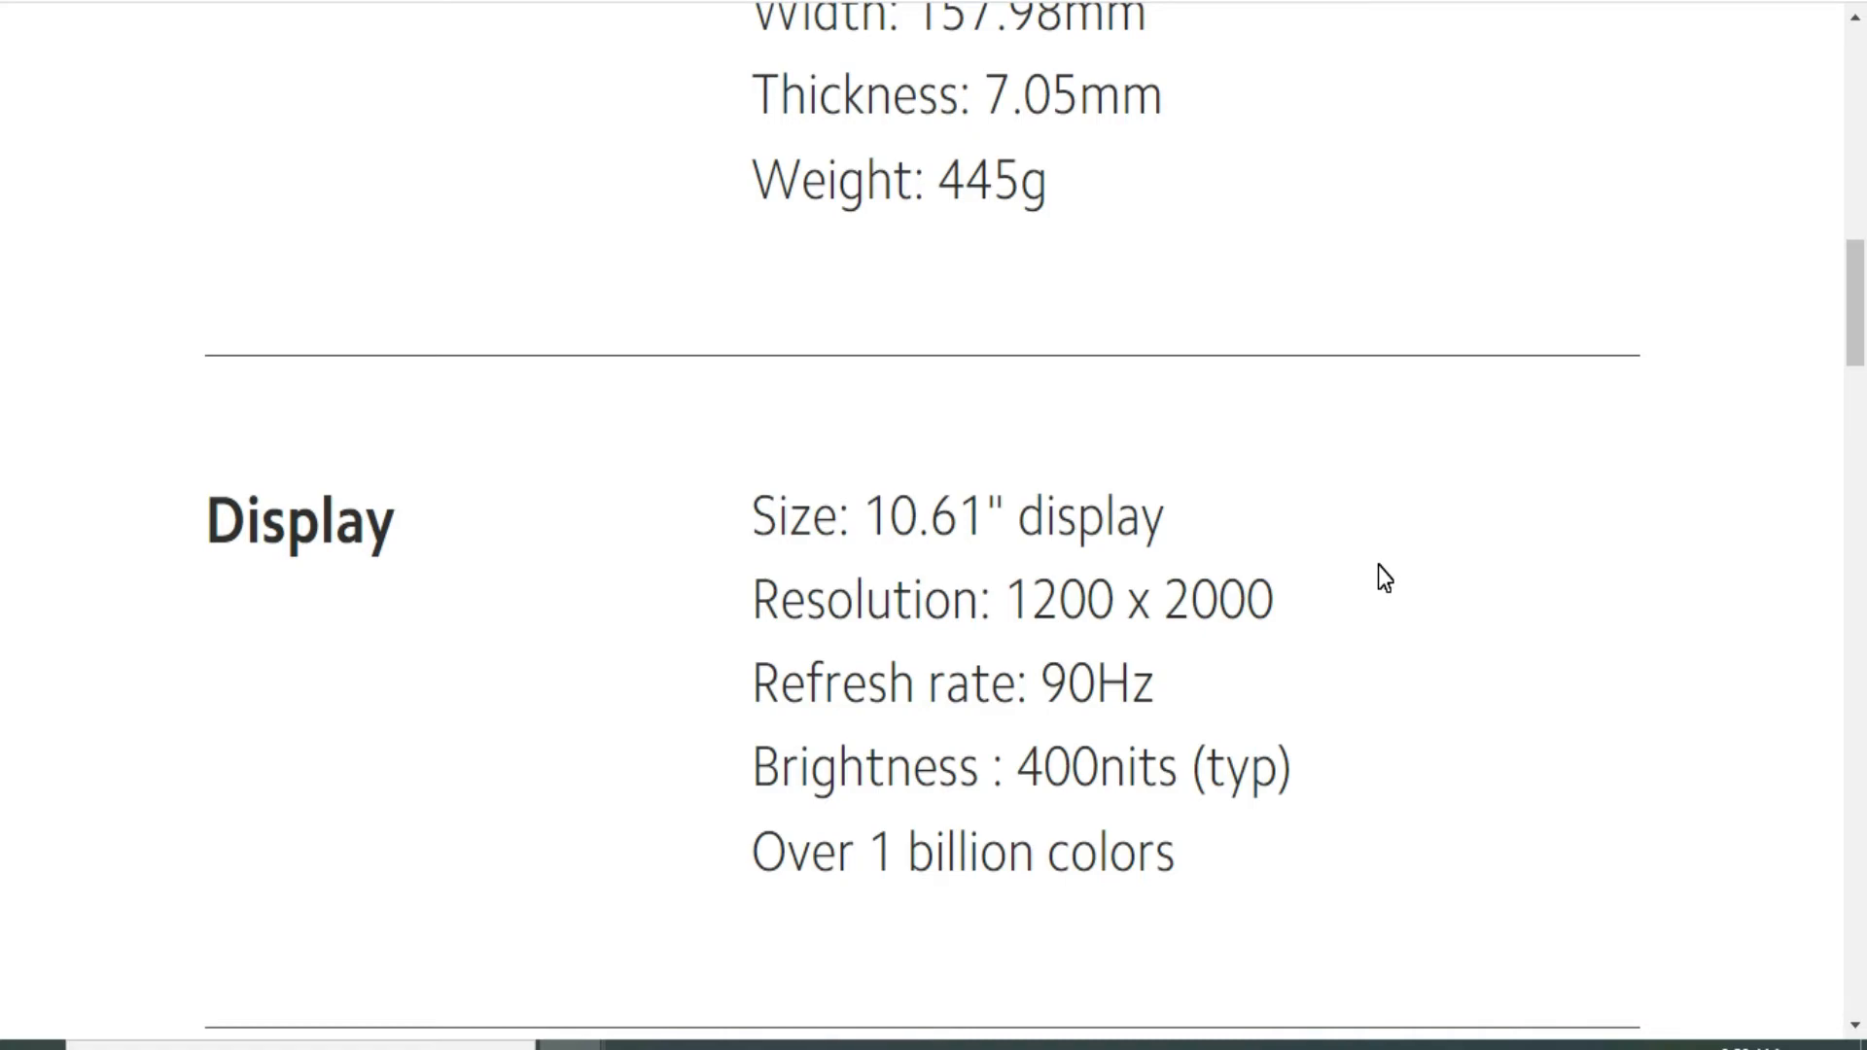
{"action": "scroll", "scroll_direction": "down", "scroll_amount": 3}
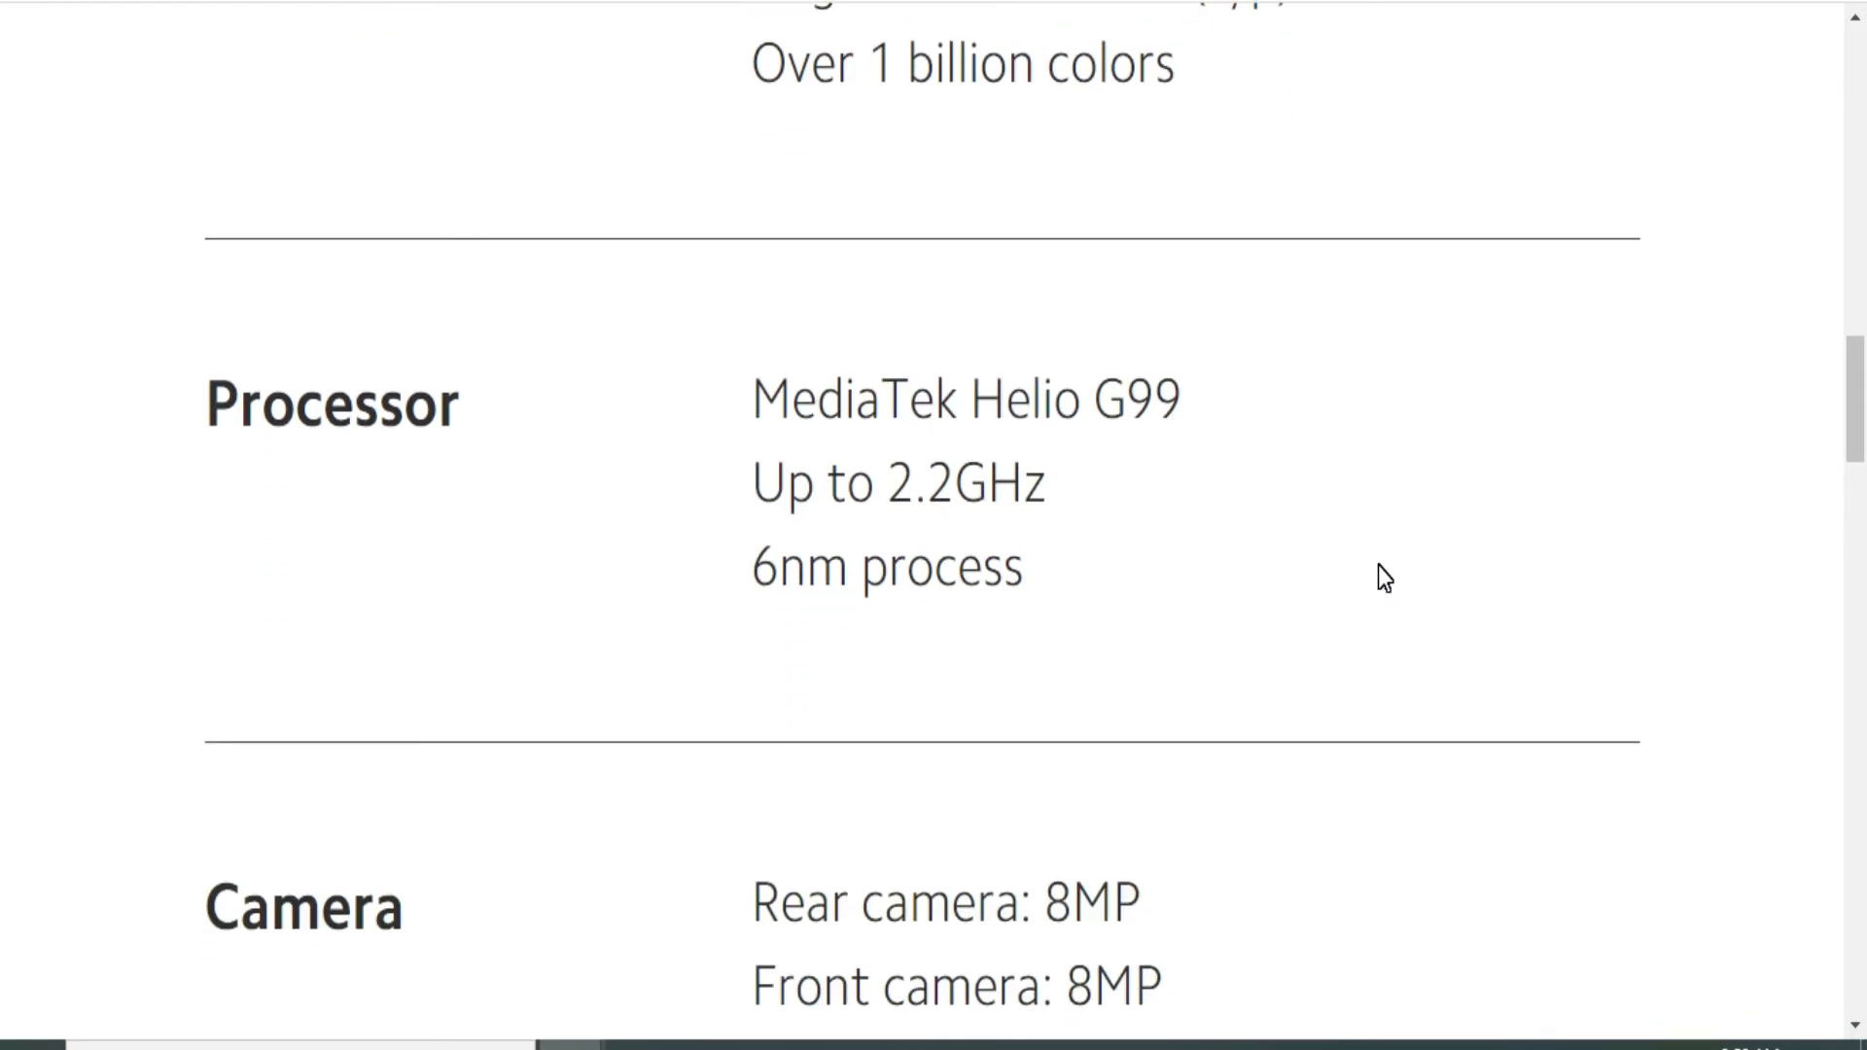
{"action": "scroll", "scroll_direction": "down", "scroll_amount": 3}
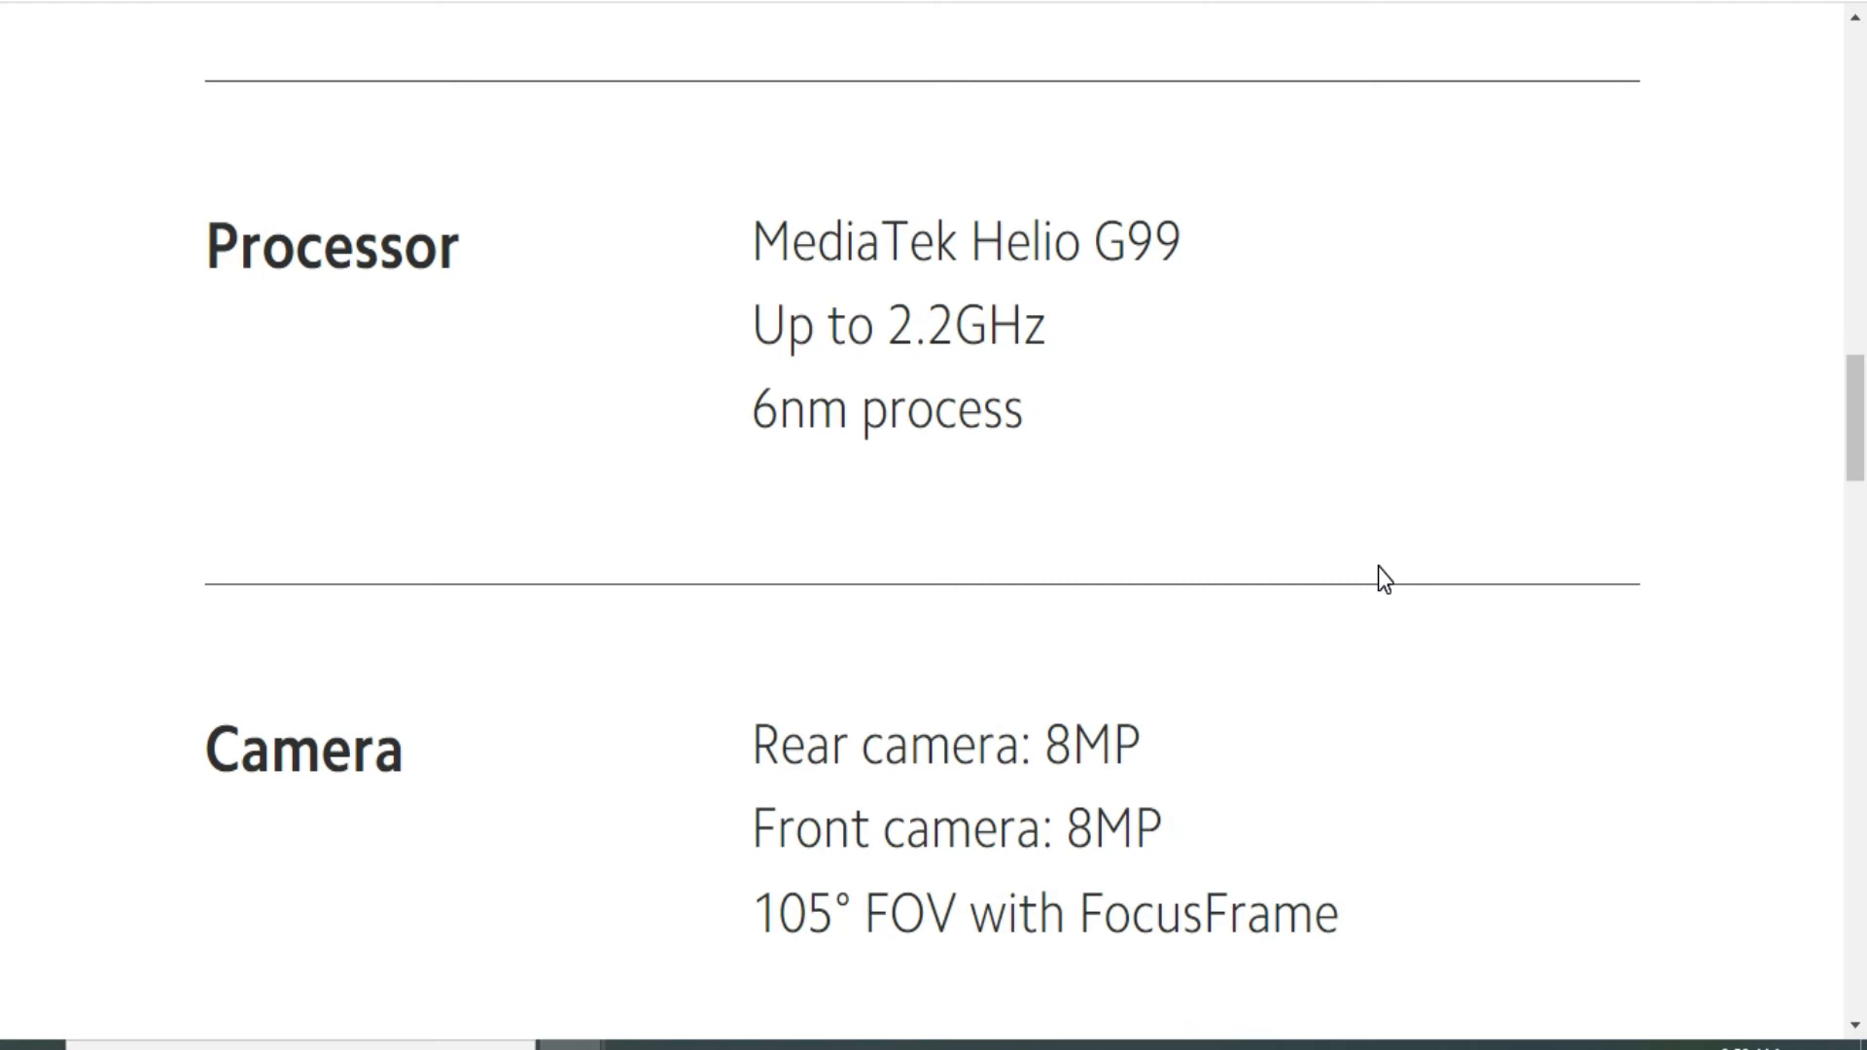
{"action": "scroll", "scroll_direction": "down", "scroll_amount": 3}
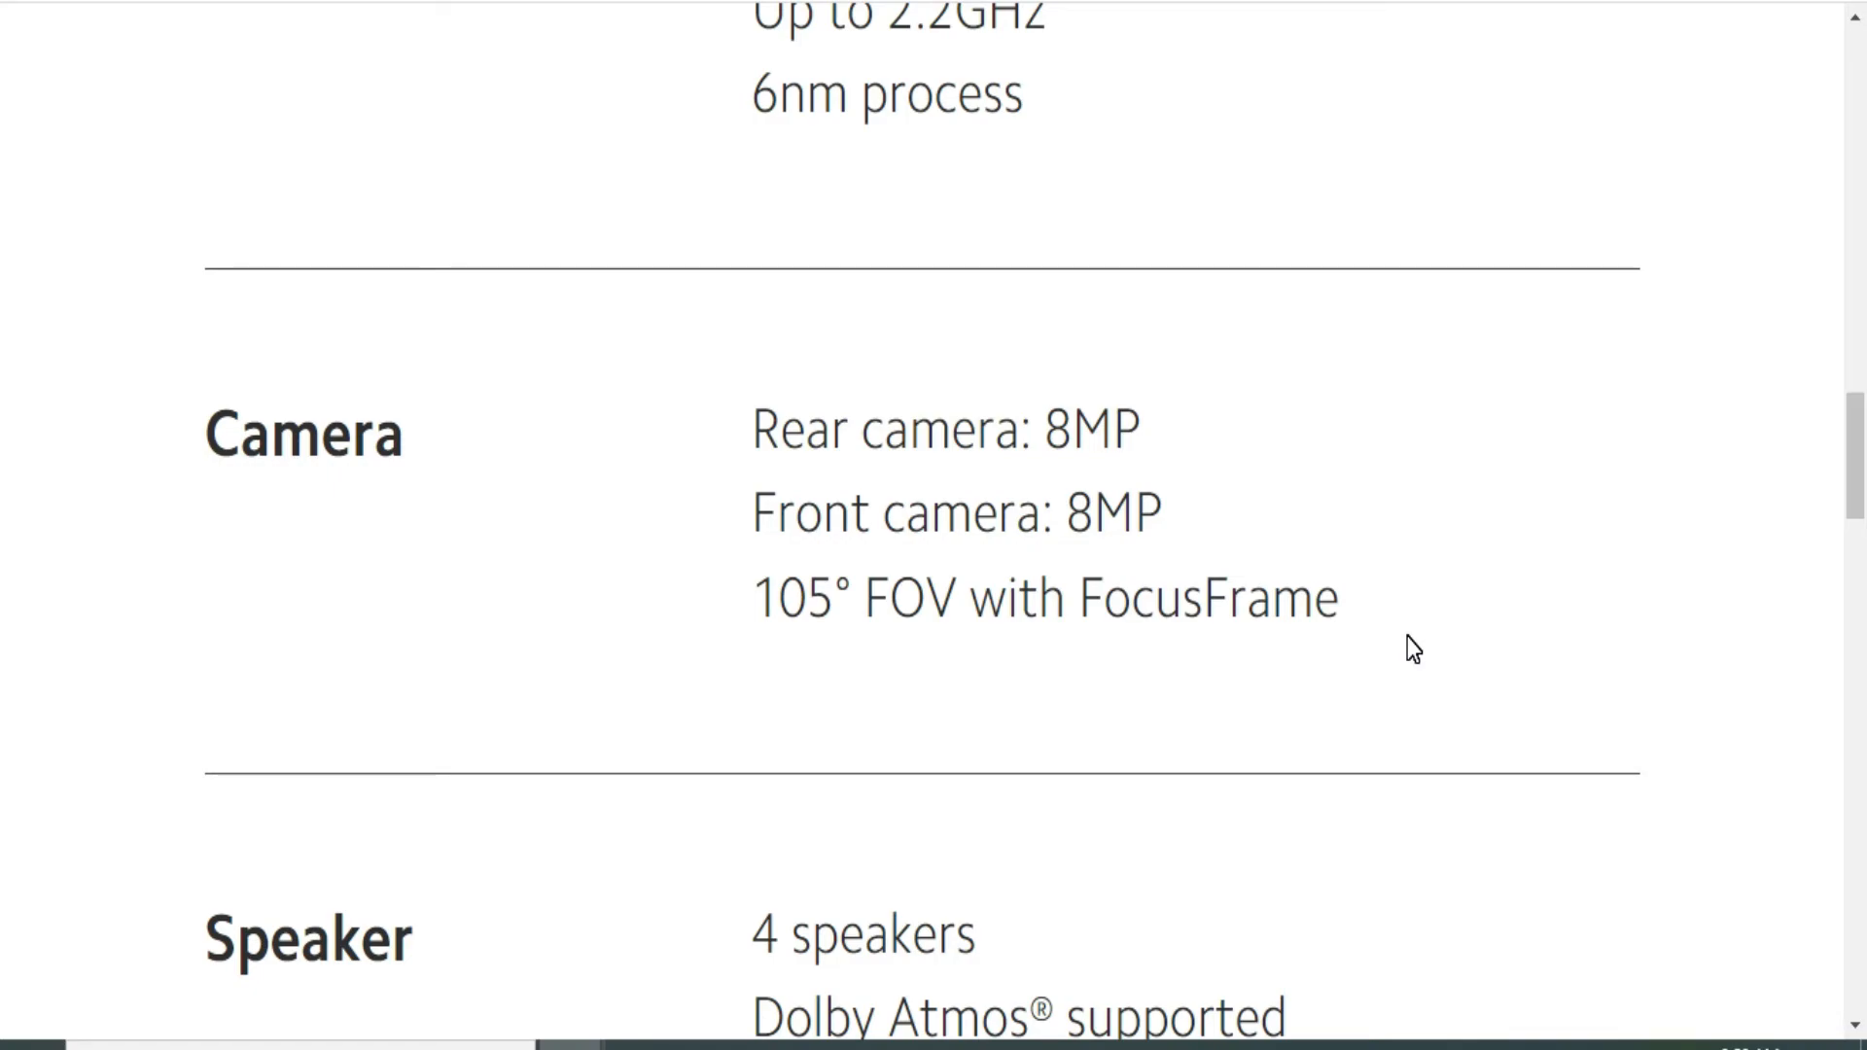
Continue through Speaker, Storage, Battery, Connectivity and OS down to Package contents and the footer
{"action": "scroll", "scroll_direction": "down", "scroll_amount": 3}
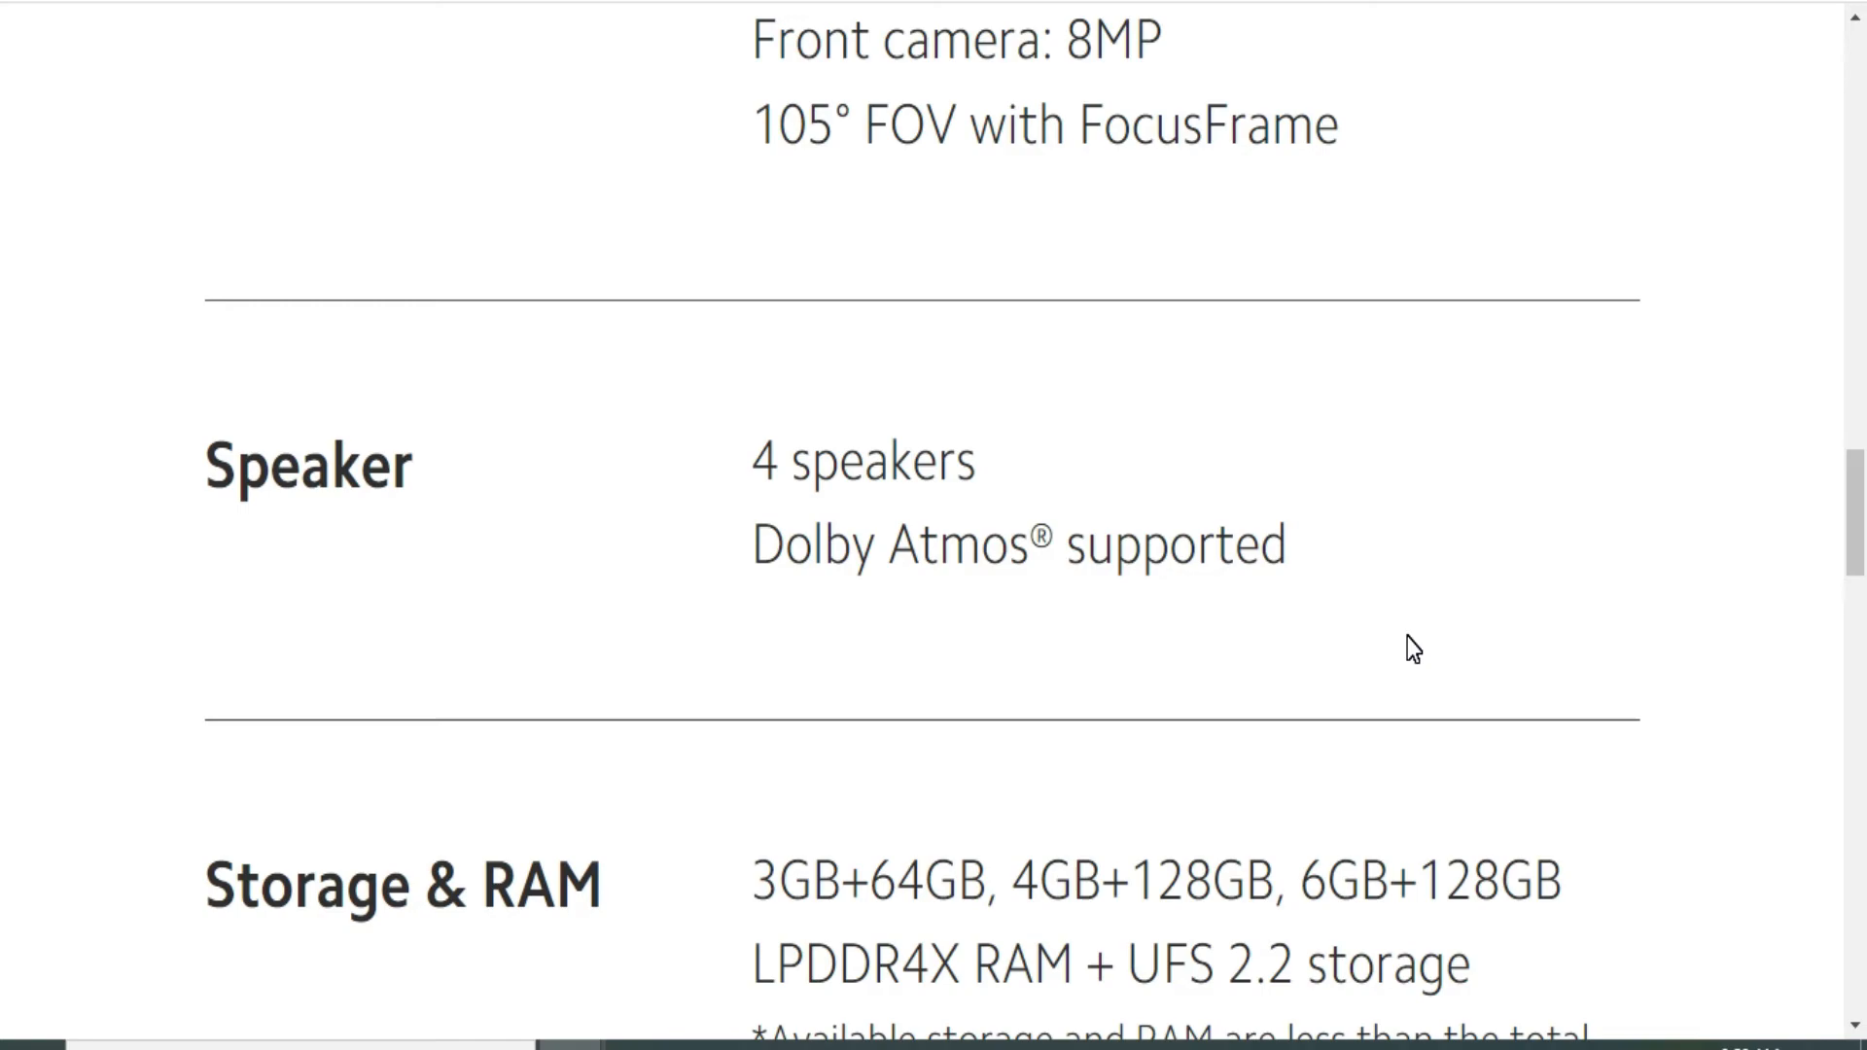
{"action": "scroll", "scroll_direction": "down", "scroll_amount": 3}
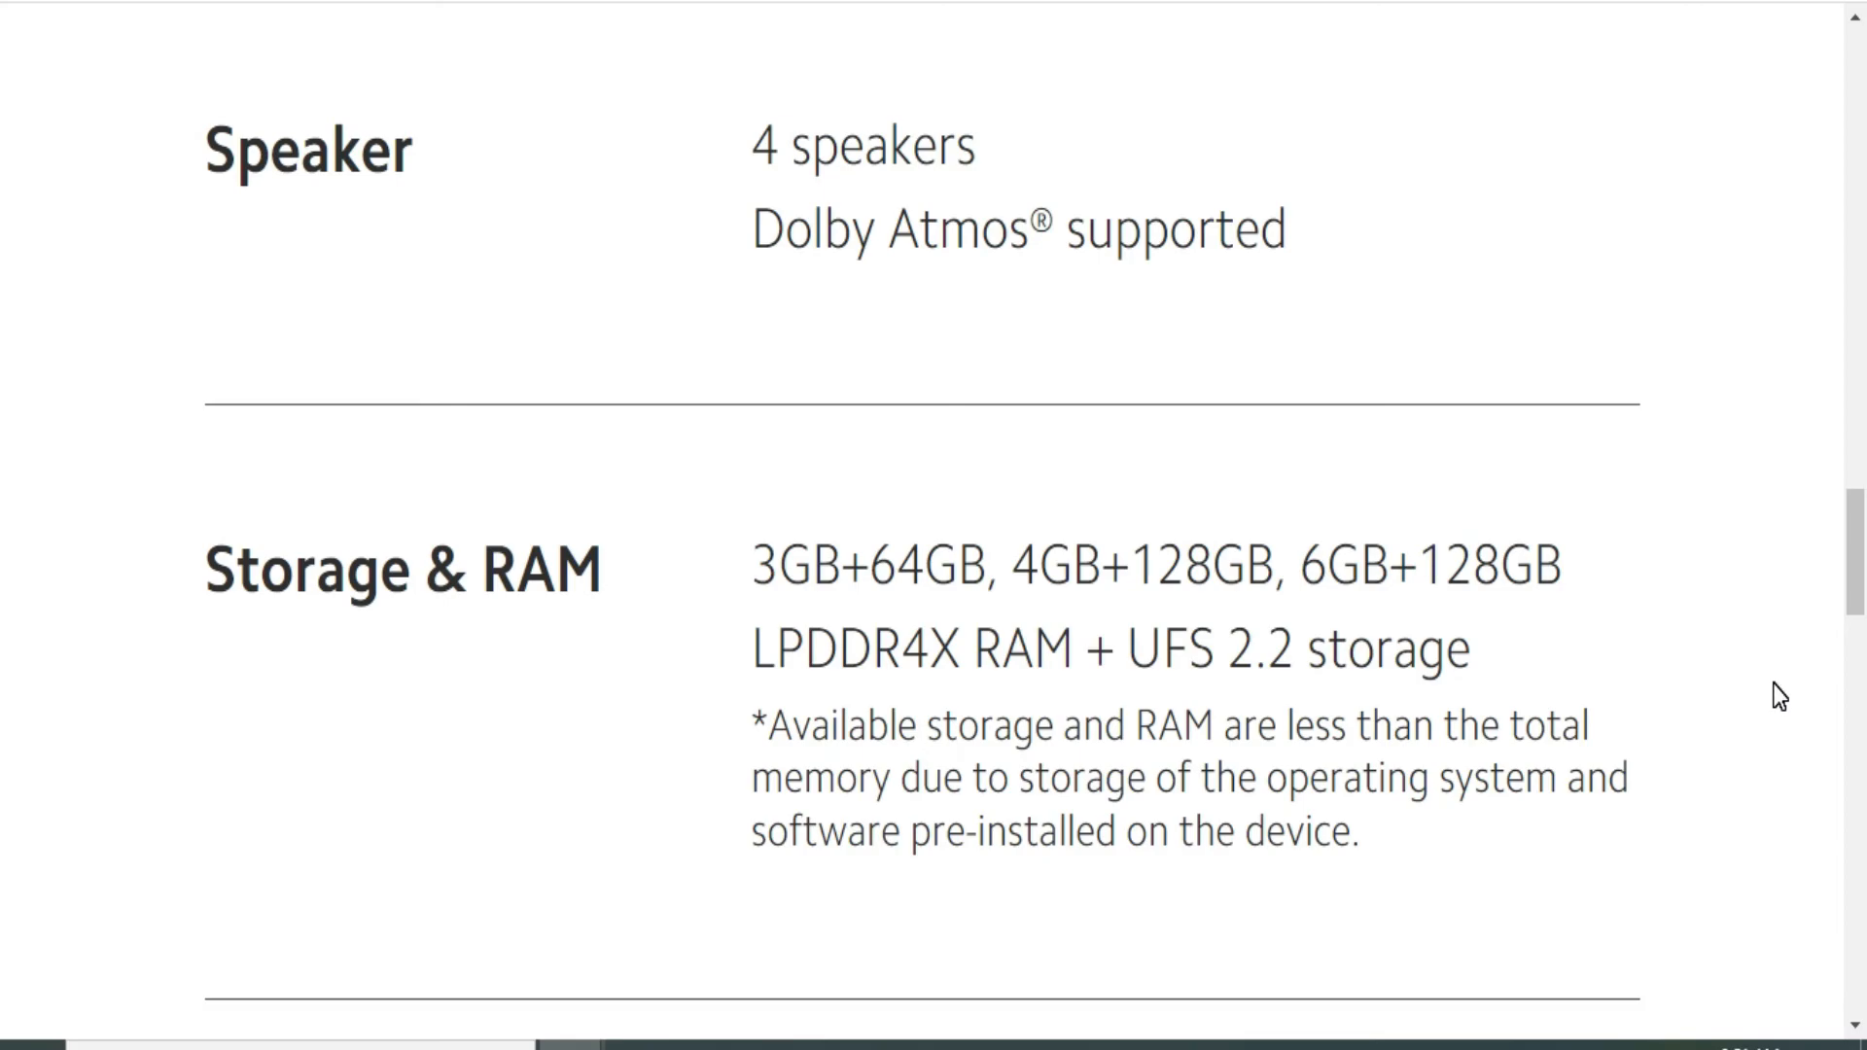
{"action": "scroll", "scroll_direction": "down", "scroll_amount": 3}
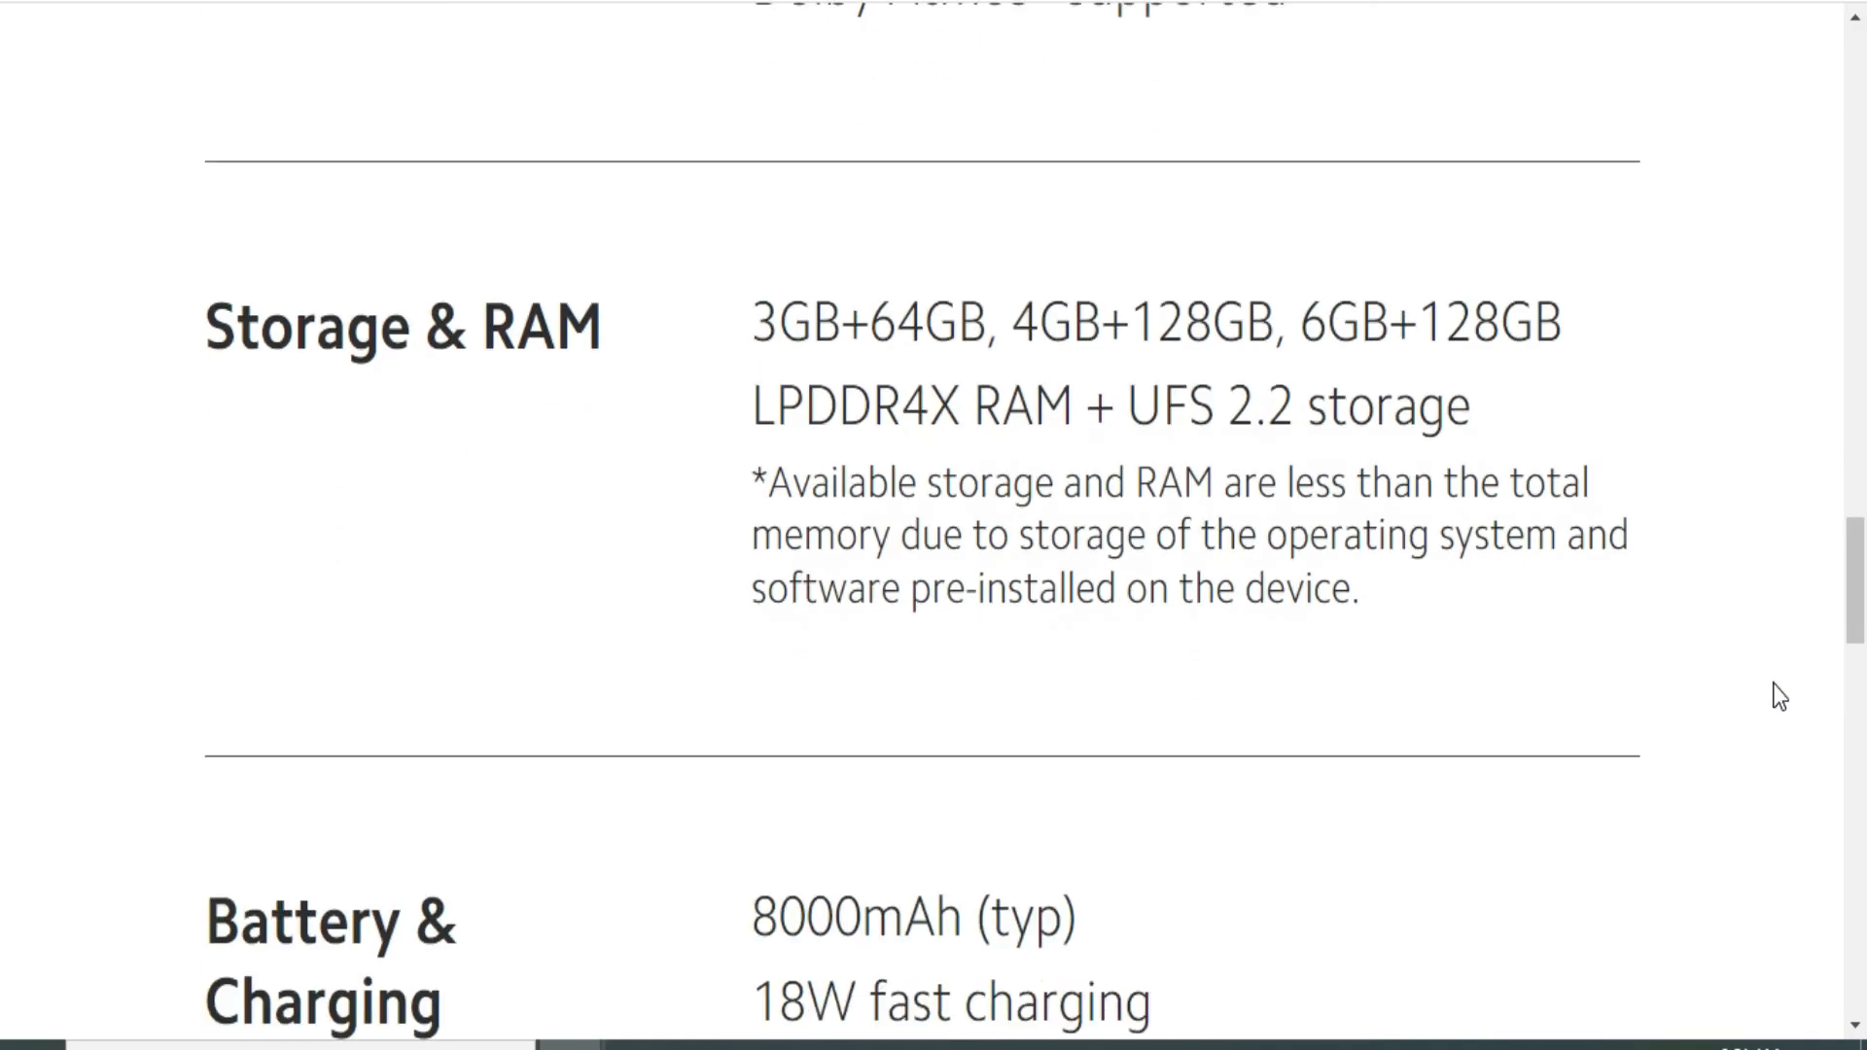
{"action": "scroll", "scroll_direction": "down", "scroll_amount": 3}
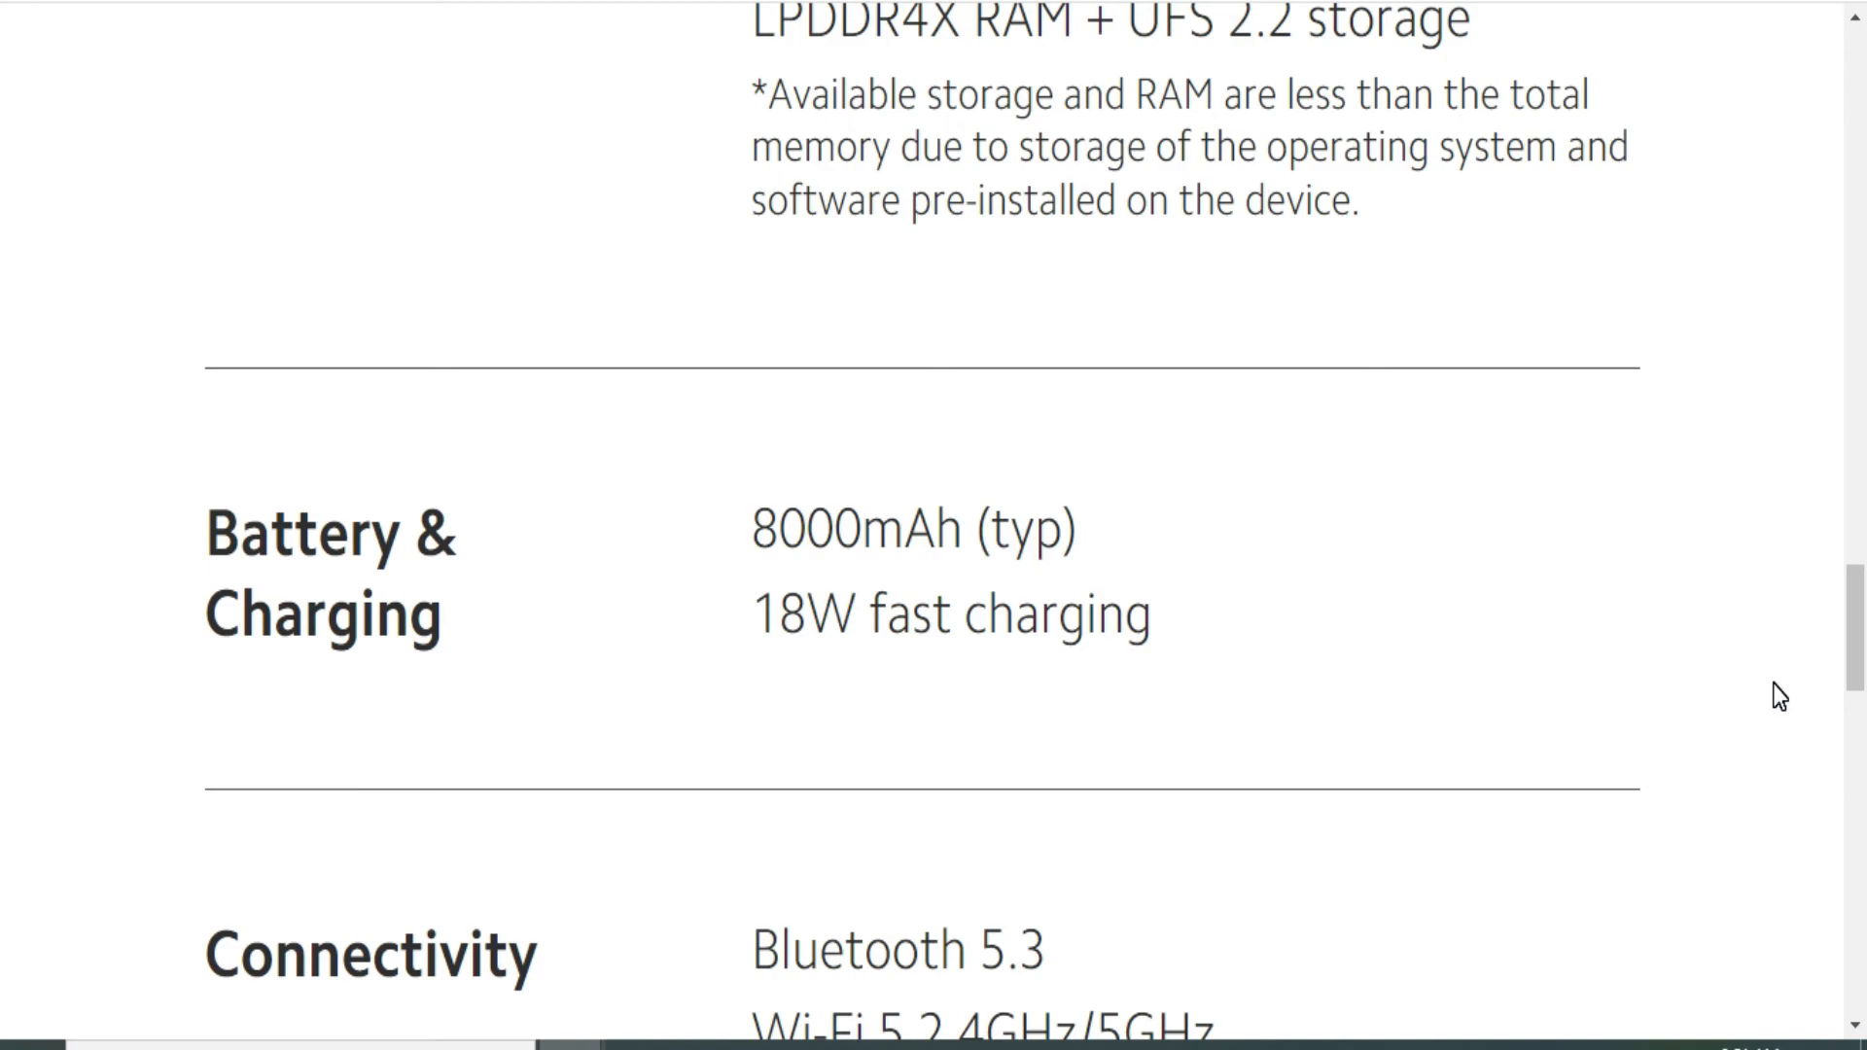
{"action": "scroll", "scroll_direction": "down", "scroll_amount": 3}
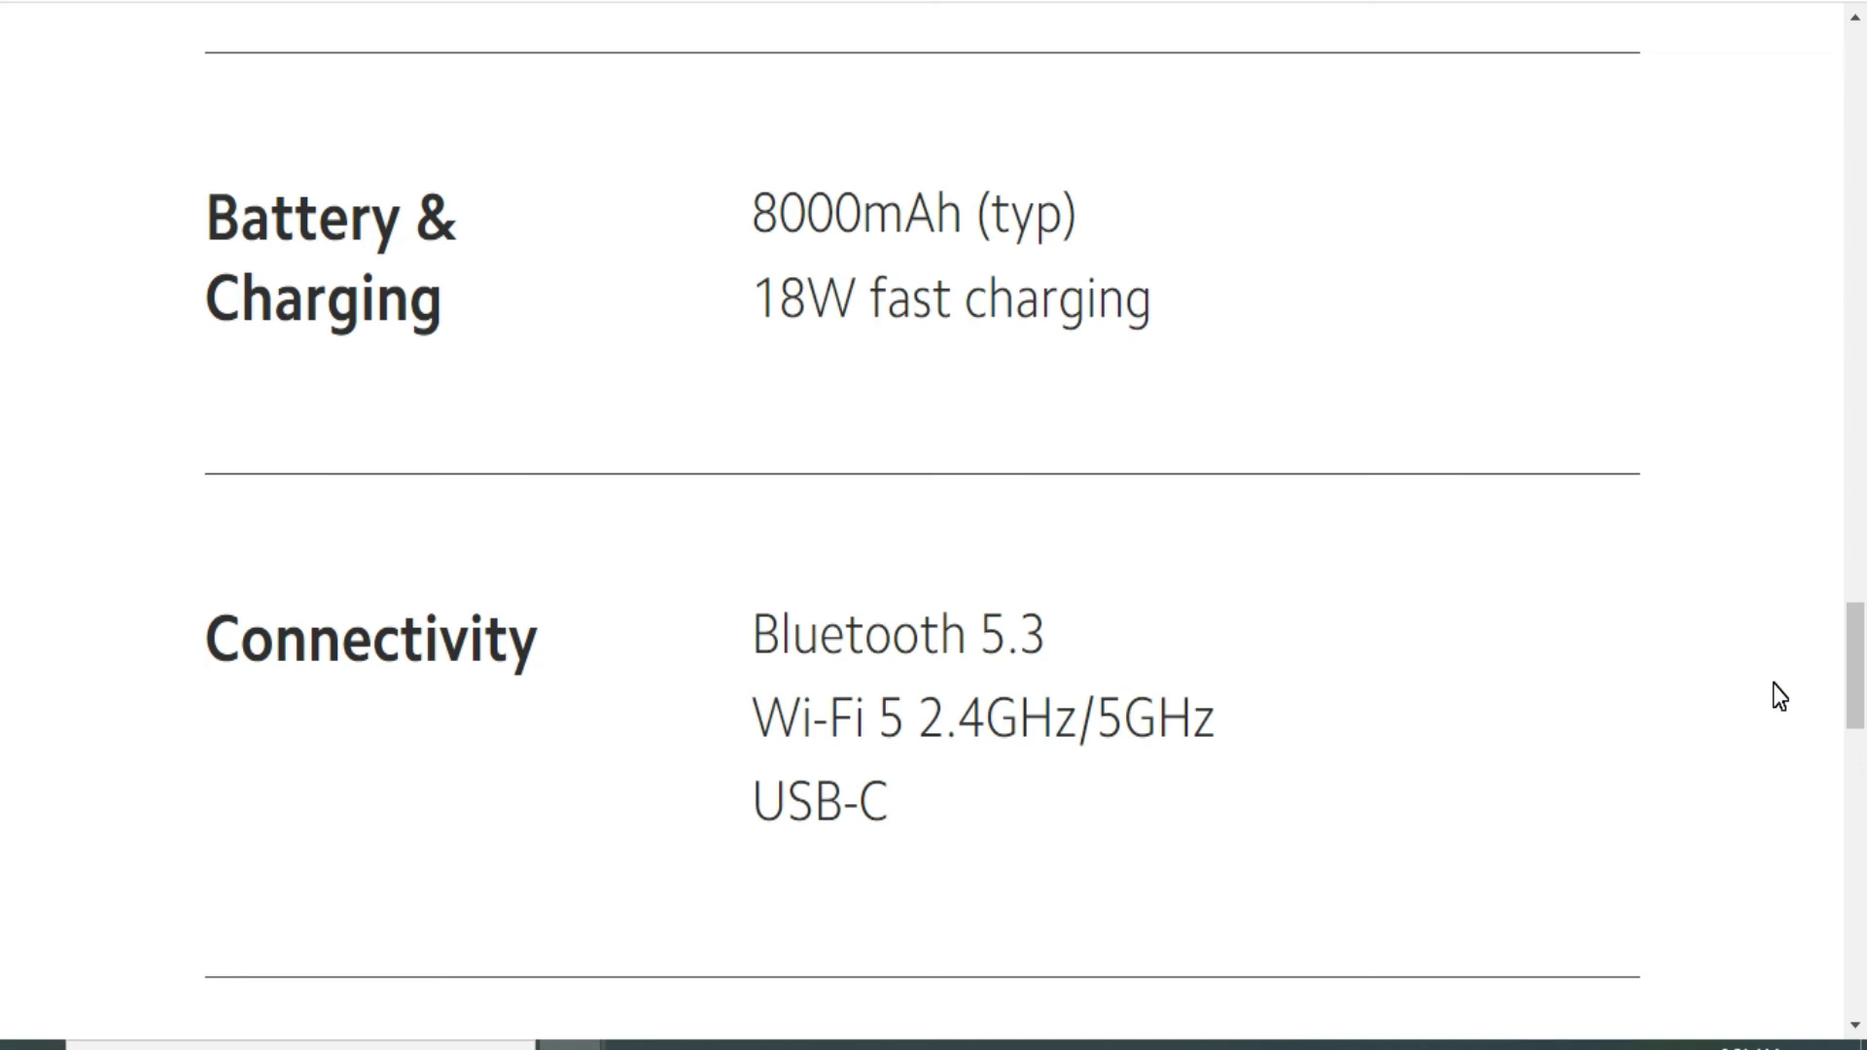
{"action": "scroll", "scroll_direction": "down", "scroll_amount": 3}
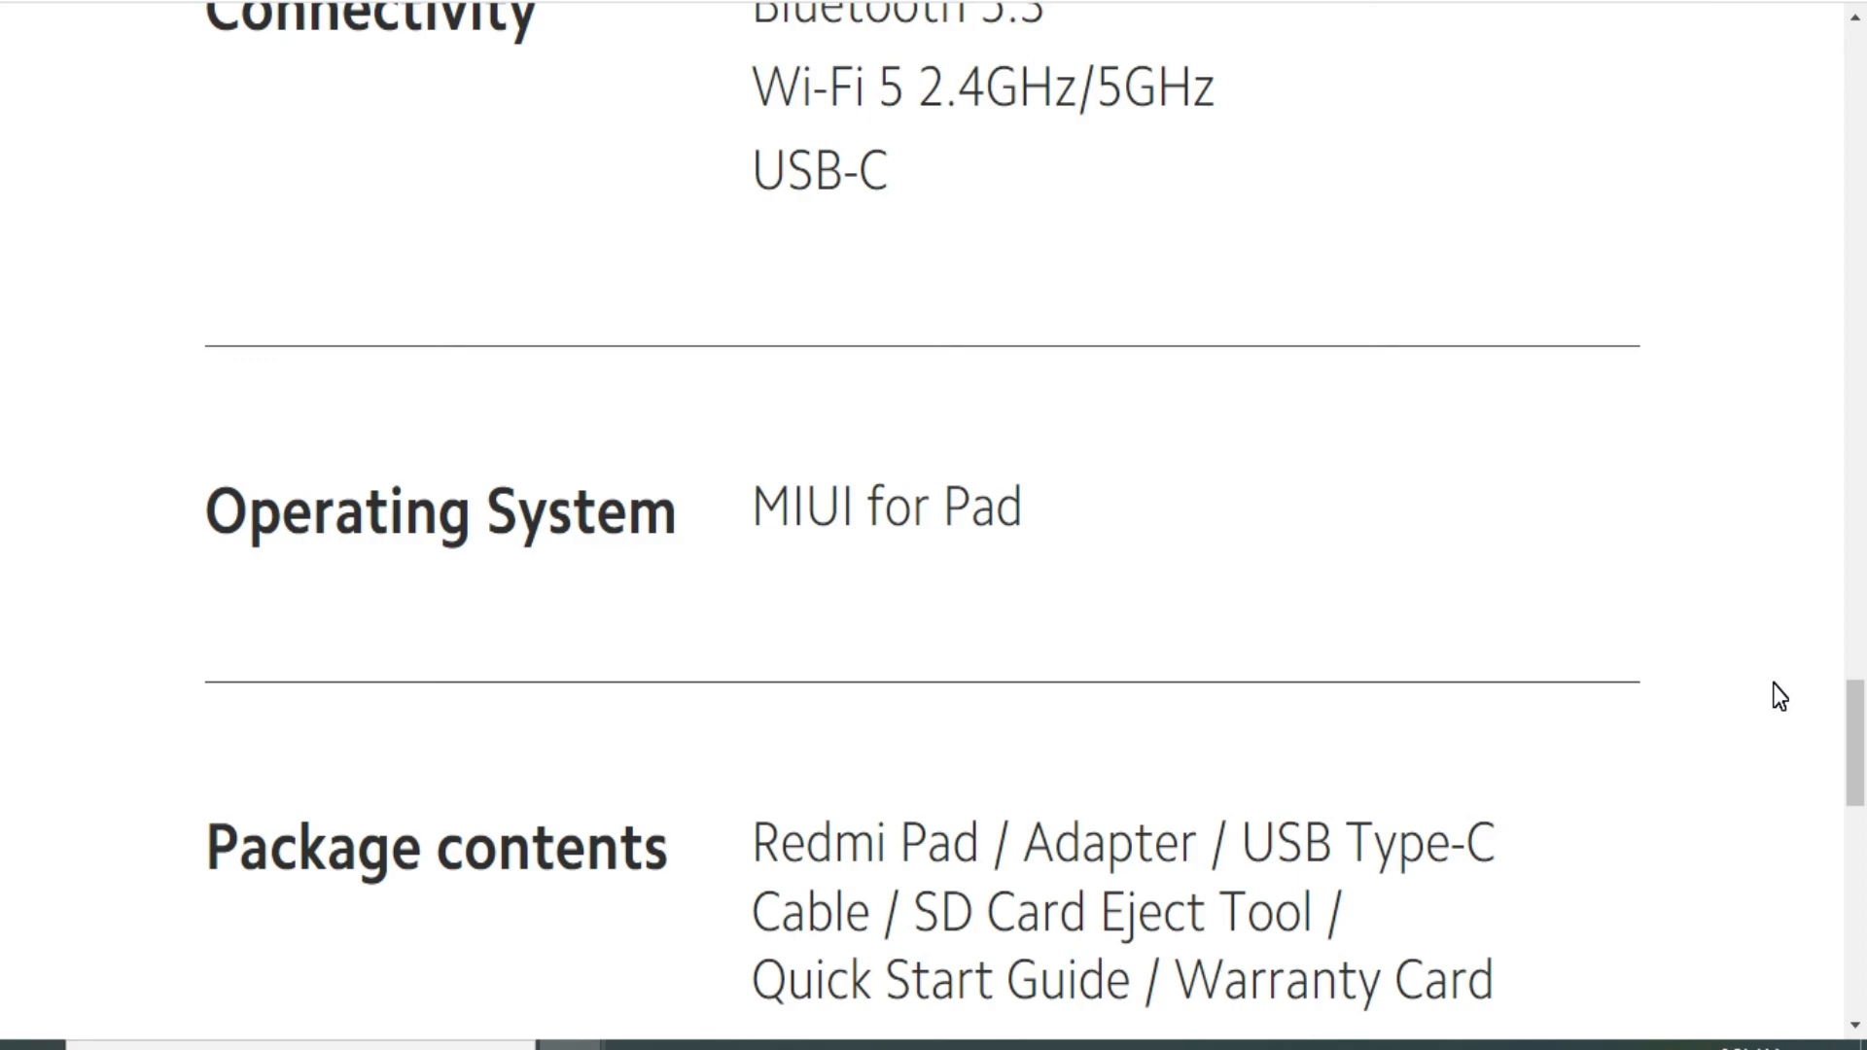
{"action": "scroll", "scroll_direction": "down", "scroll_amount": 3}
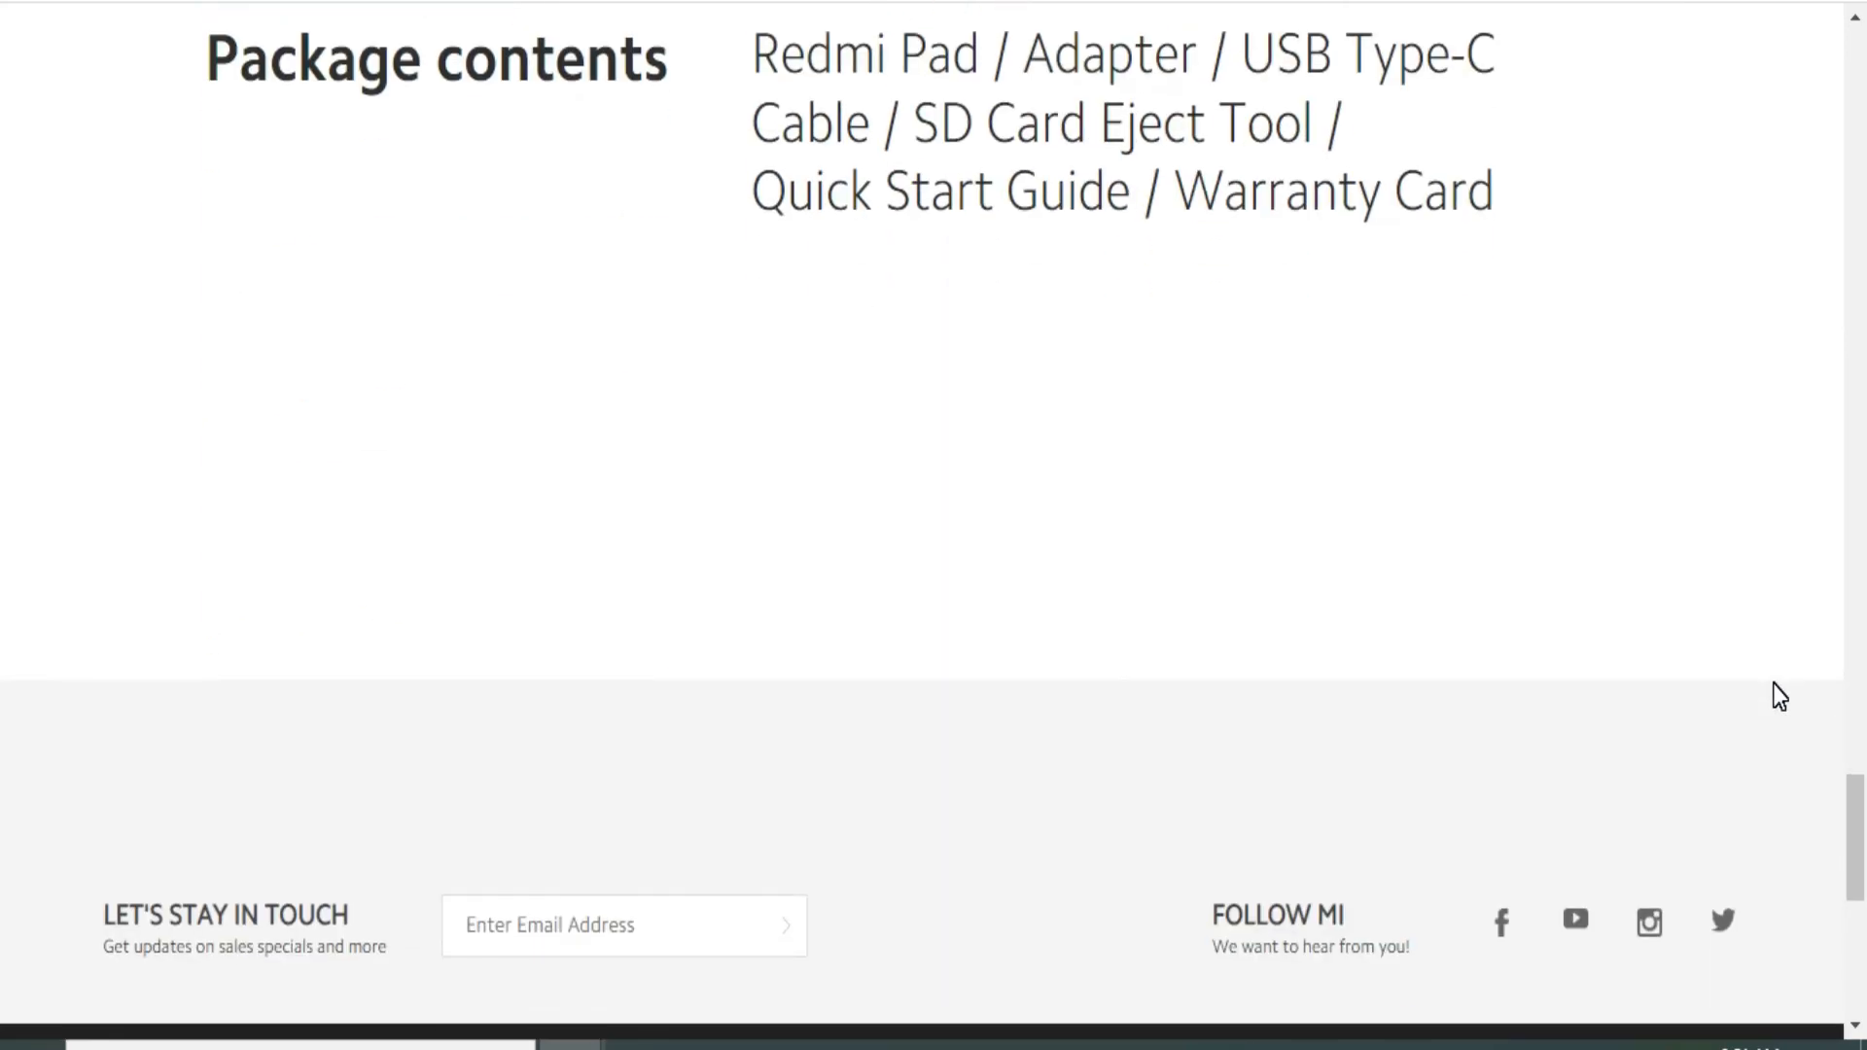